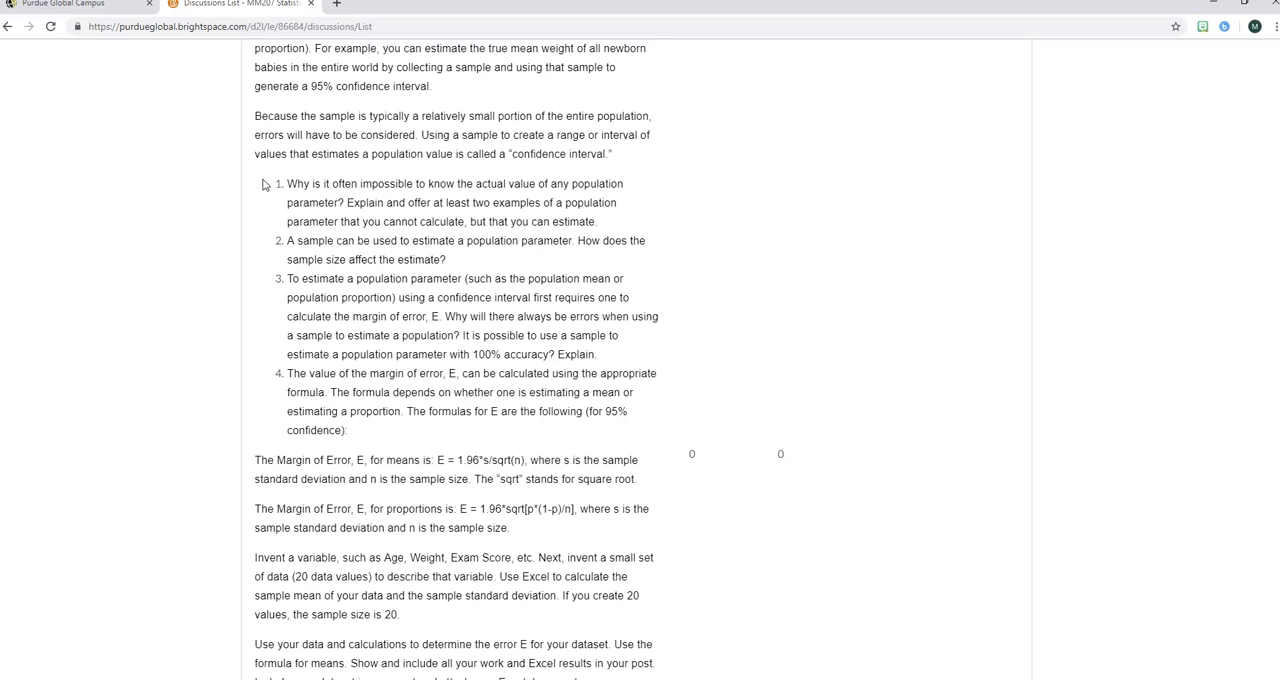
mouse_move(921, 243)
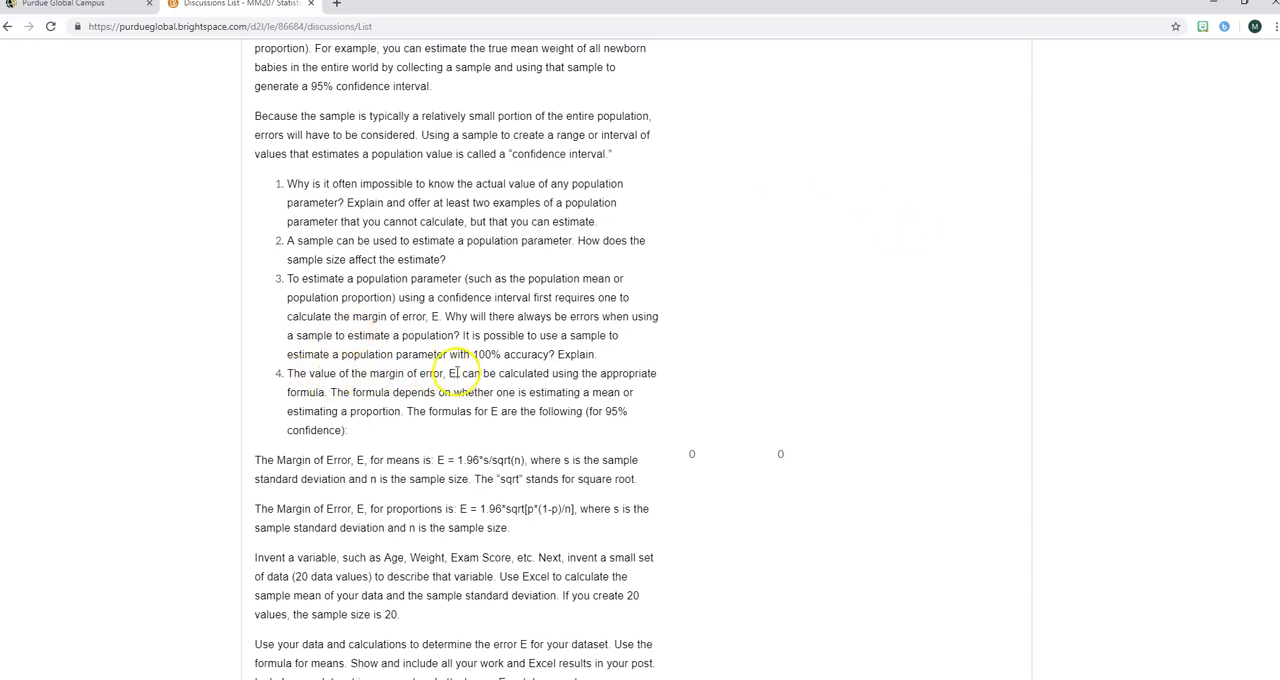
mouse_move(838, 305)
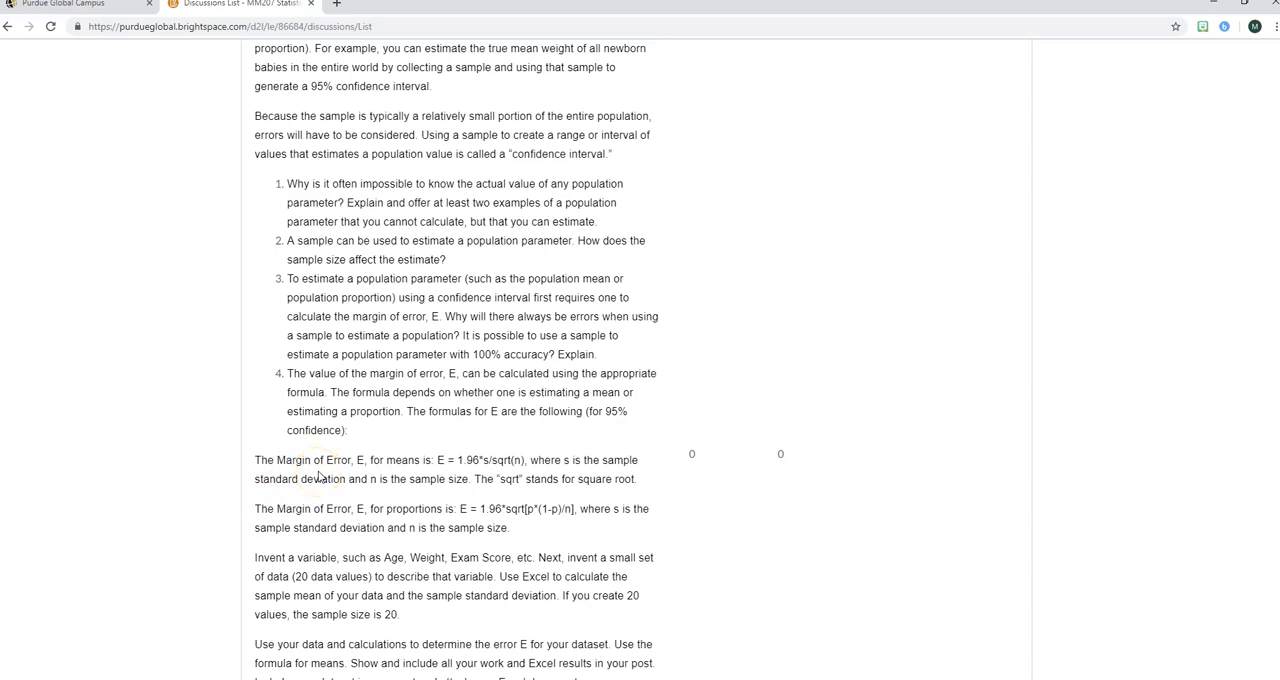
- Highlight the margin-of-error formulas for means and proportions, including E = 1.96*s/sqrt(n), on the course page
left_click_drag(387, 460, 530, 460)
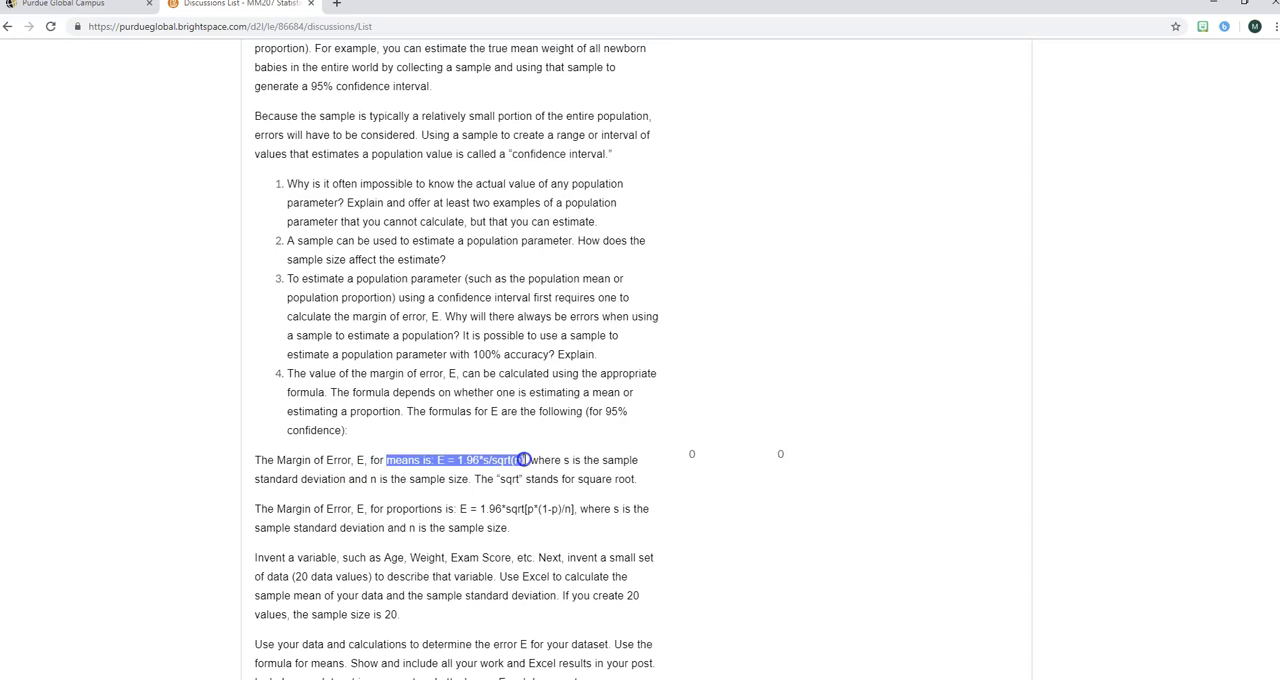
mouse_move(1055, 277)
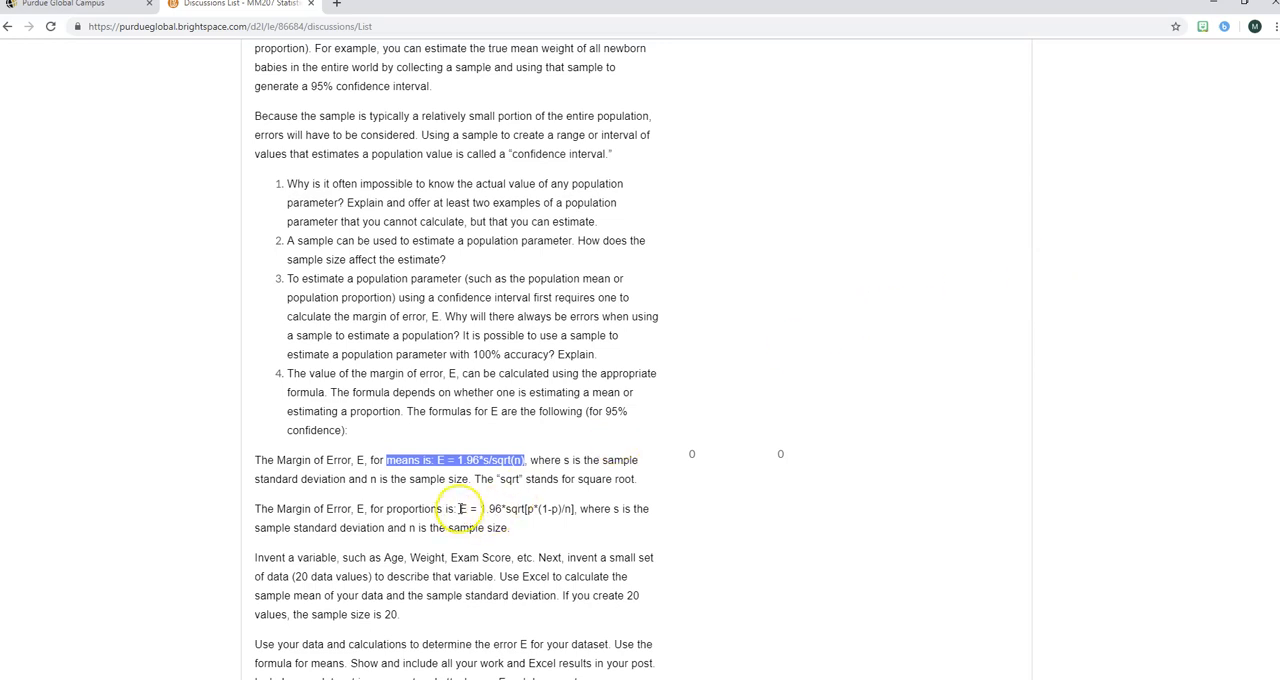
double_click(412, 509)
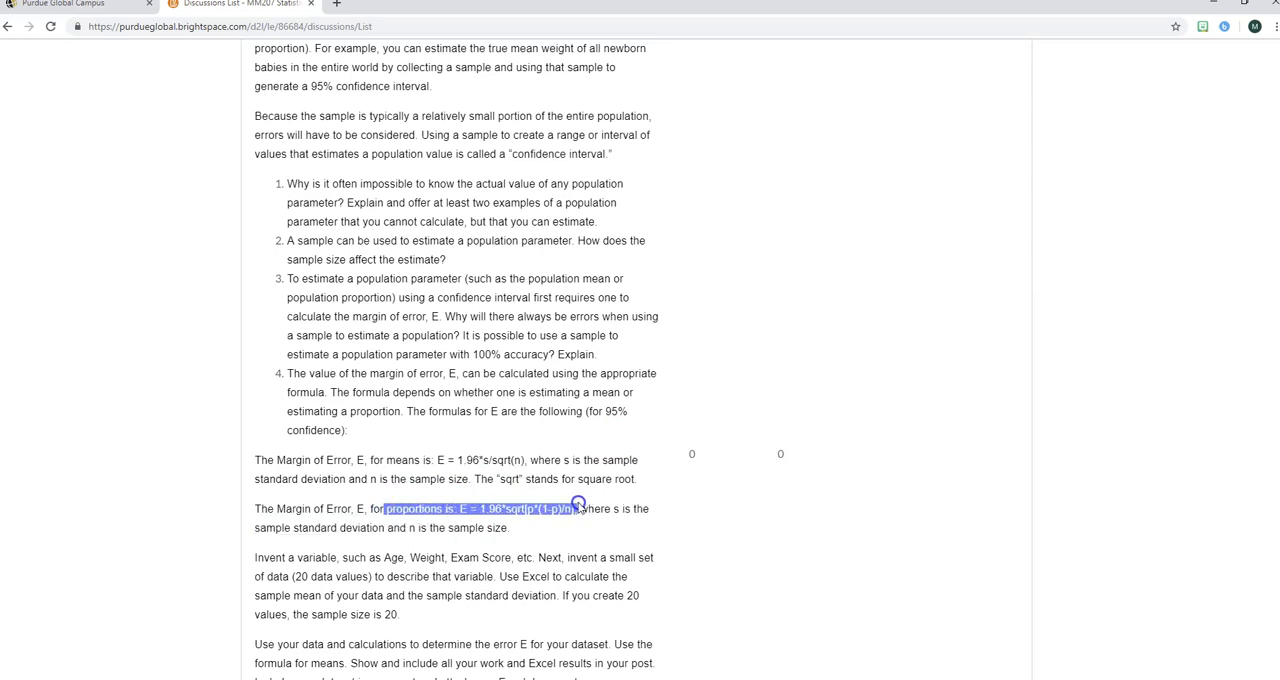
mouse_move(882, 376)
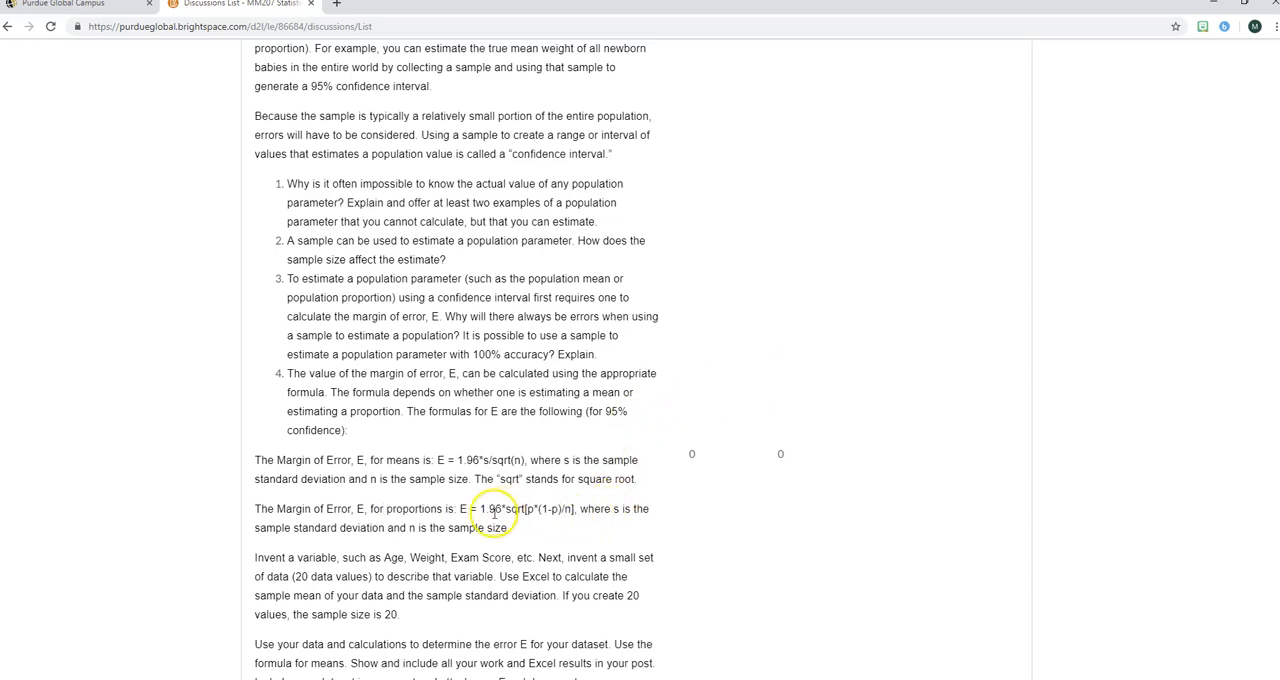
left_click_drag(436, 460, 525, 460)
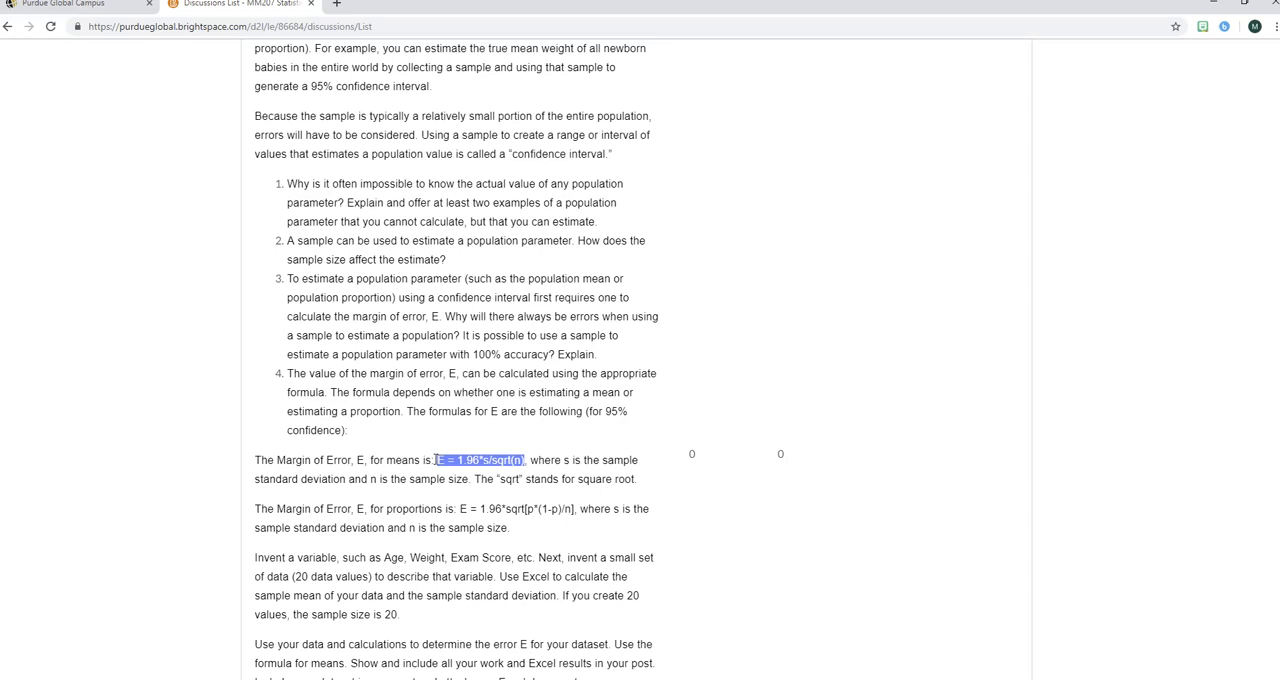
mouse_move(255, 562)
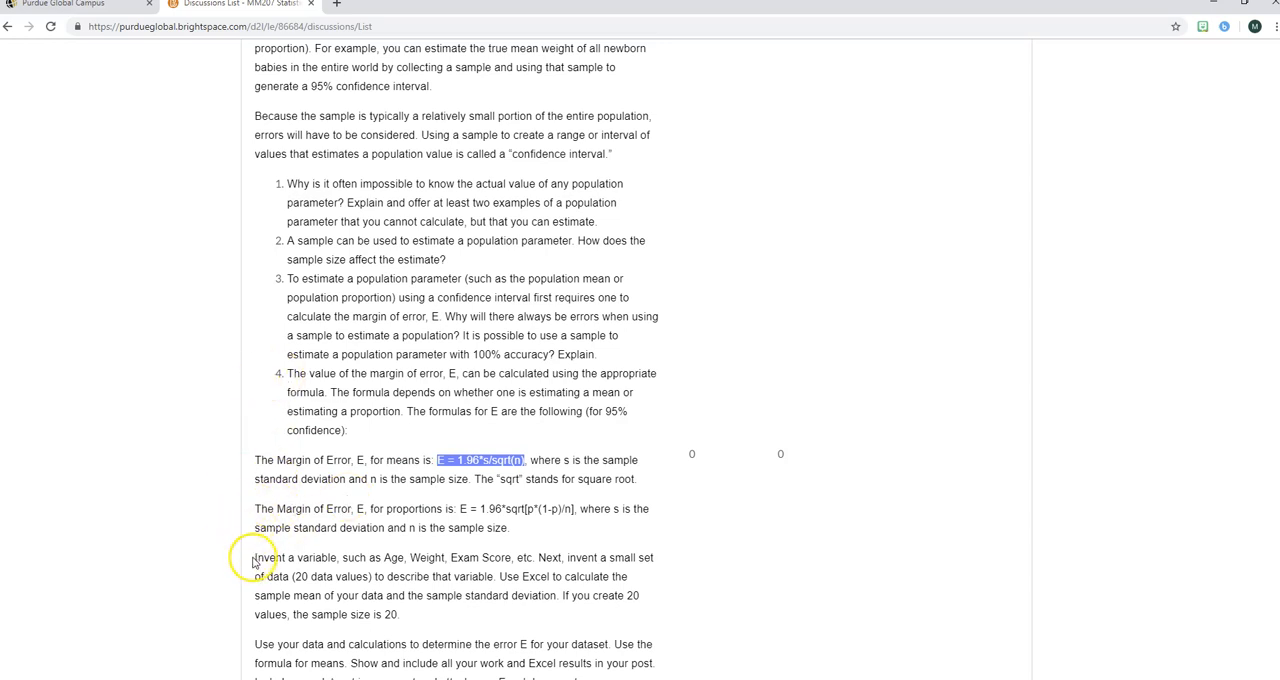
left_click(256, 557)
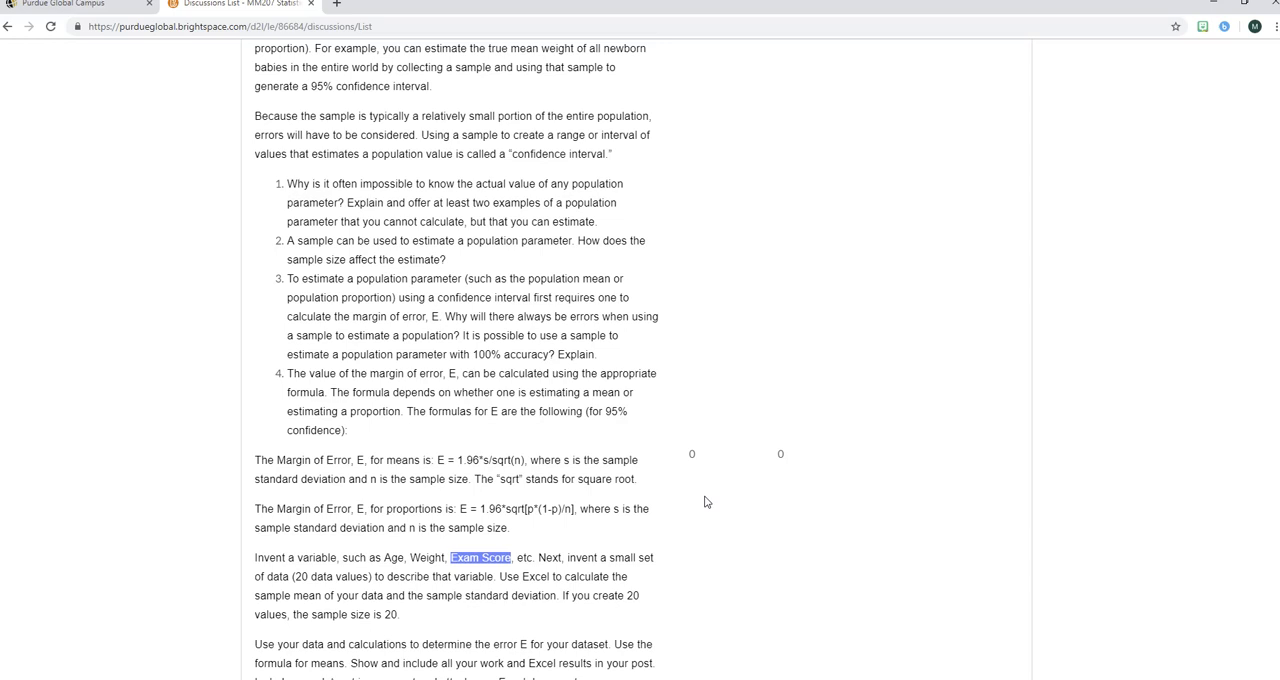
scroll("down", 3)
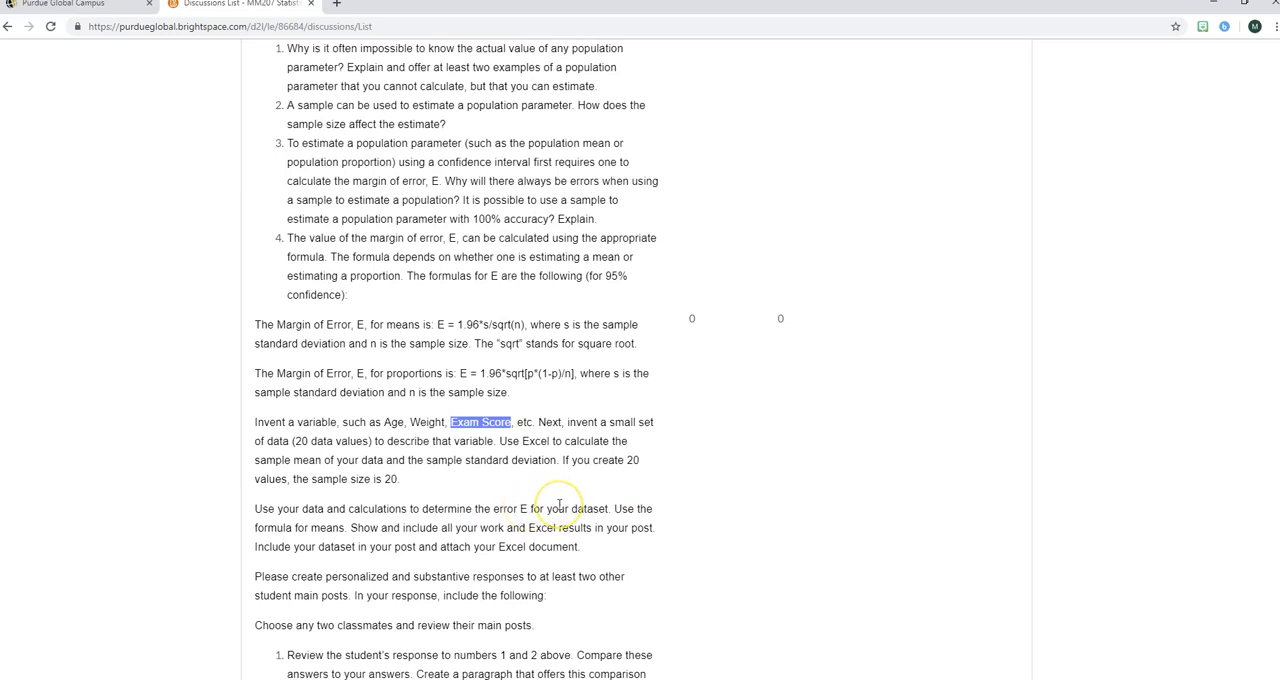
mouse_move(528, 322)
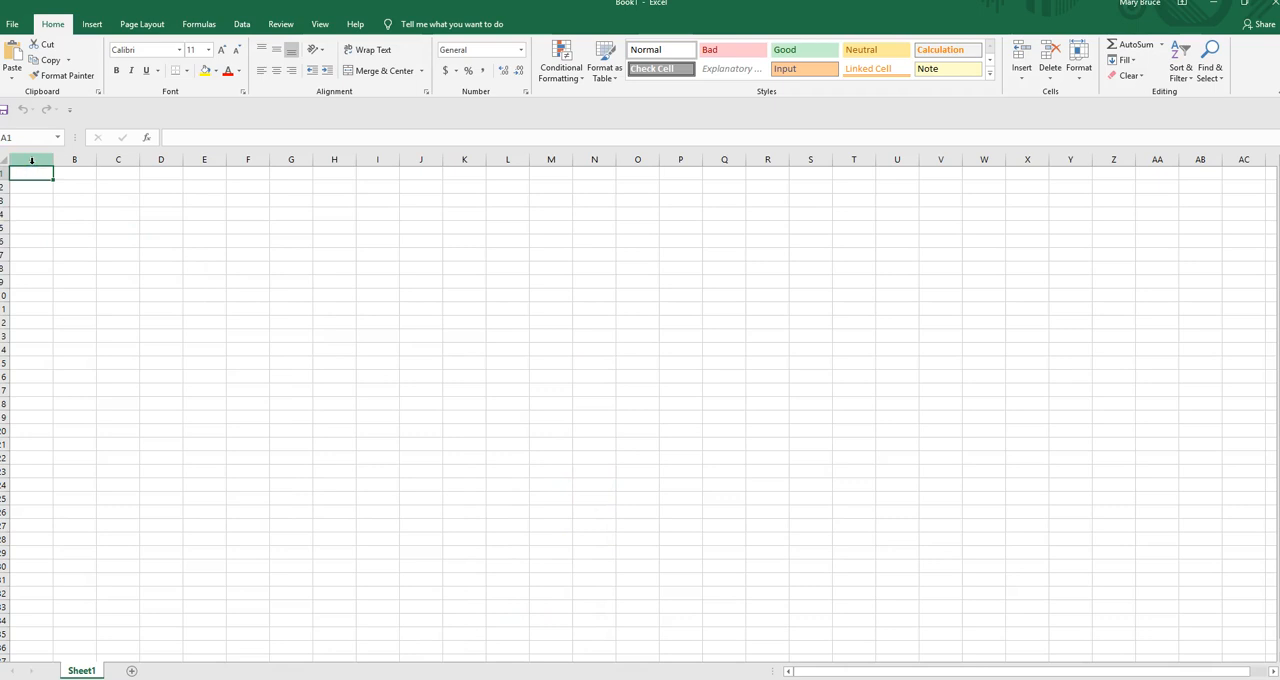
- Enter the heading exam_scores in A1 and widen column A so it fits
type("exam_scores")
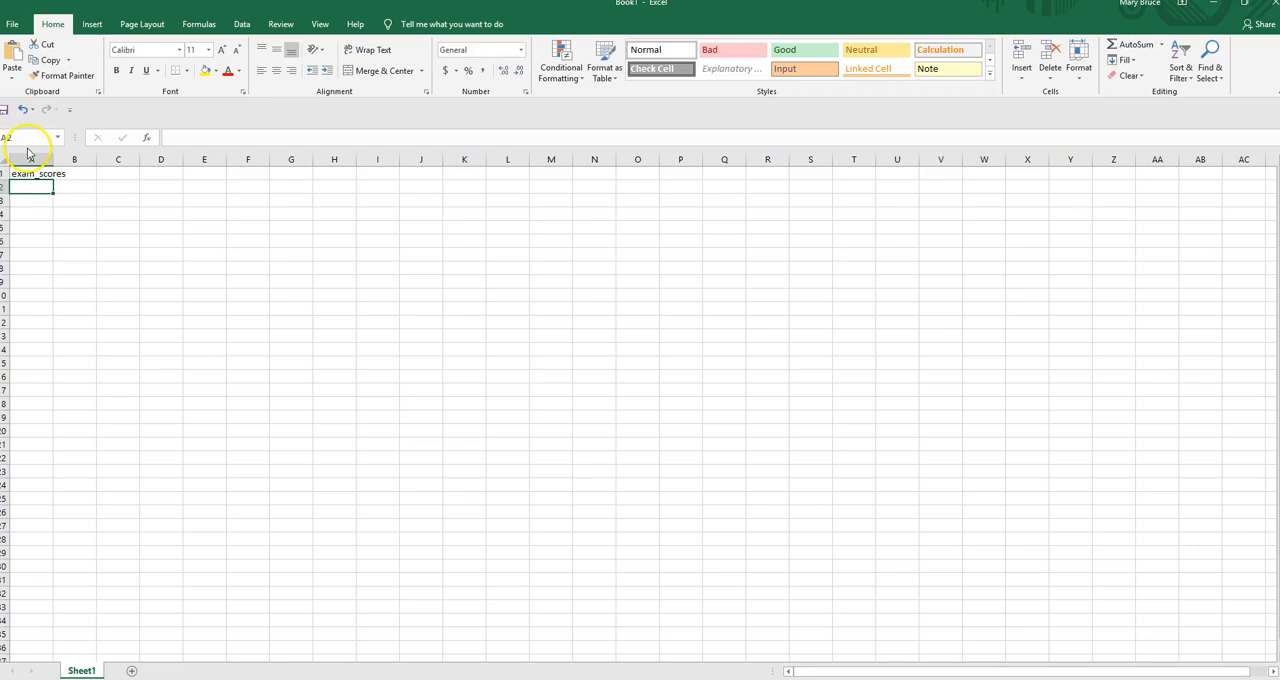
left_click_drag(55, 159, 70, 159)
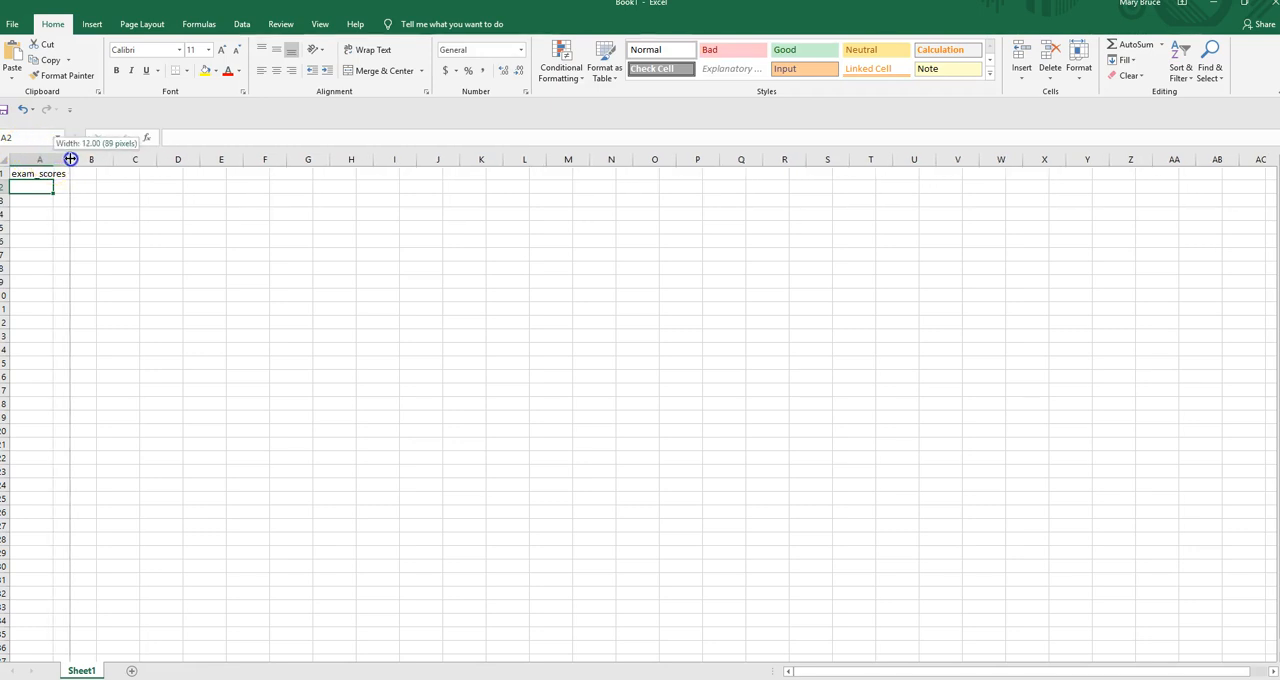
mouse_move(101, 218)
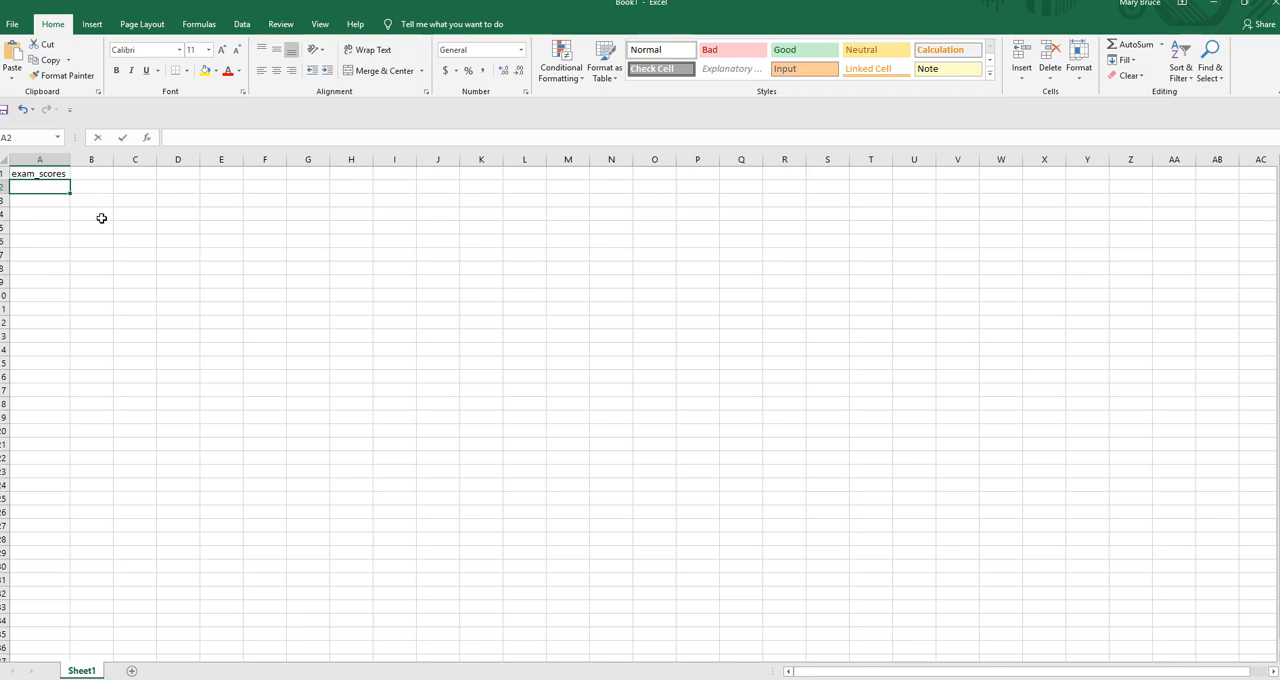
type("85")
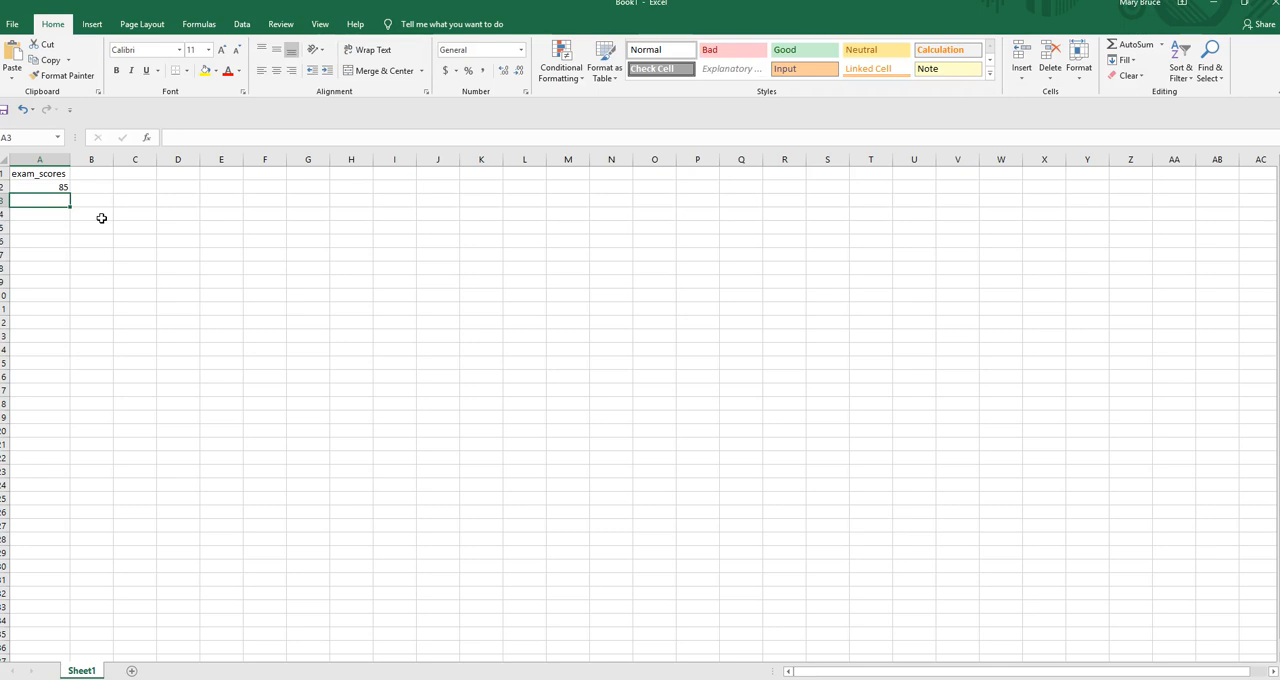
type("94")
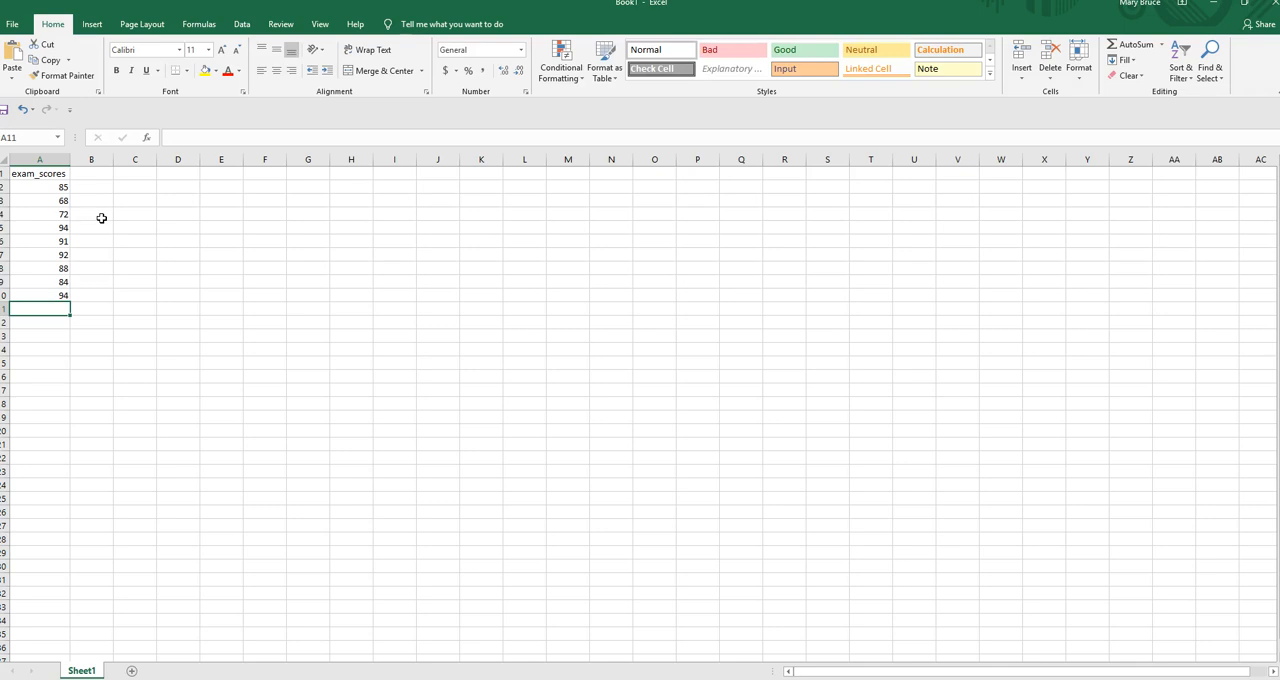
type("65")
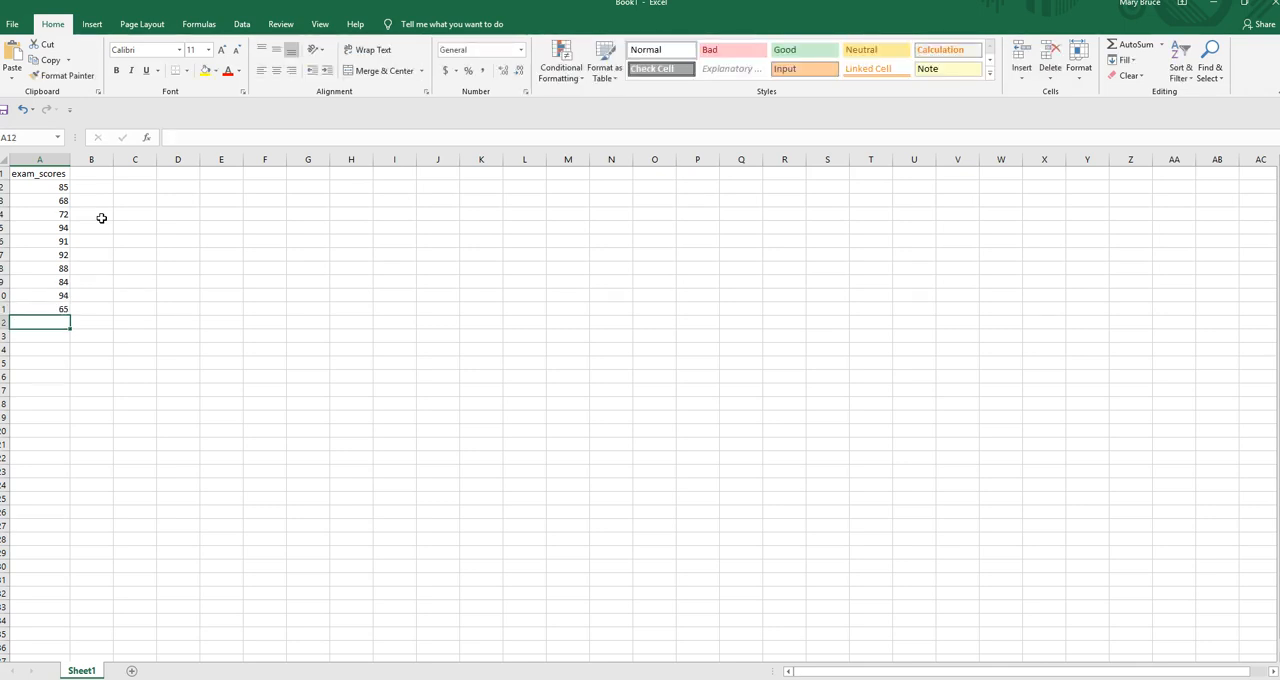
type("96")
left_click(40, 335)
type("91")
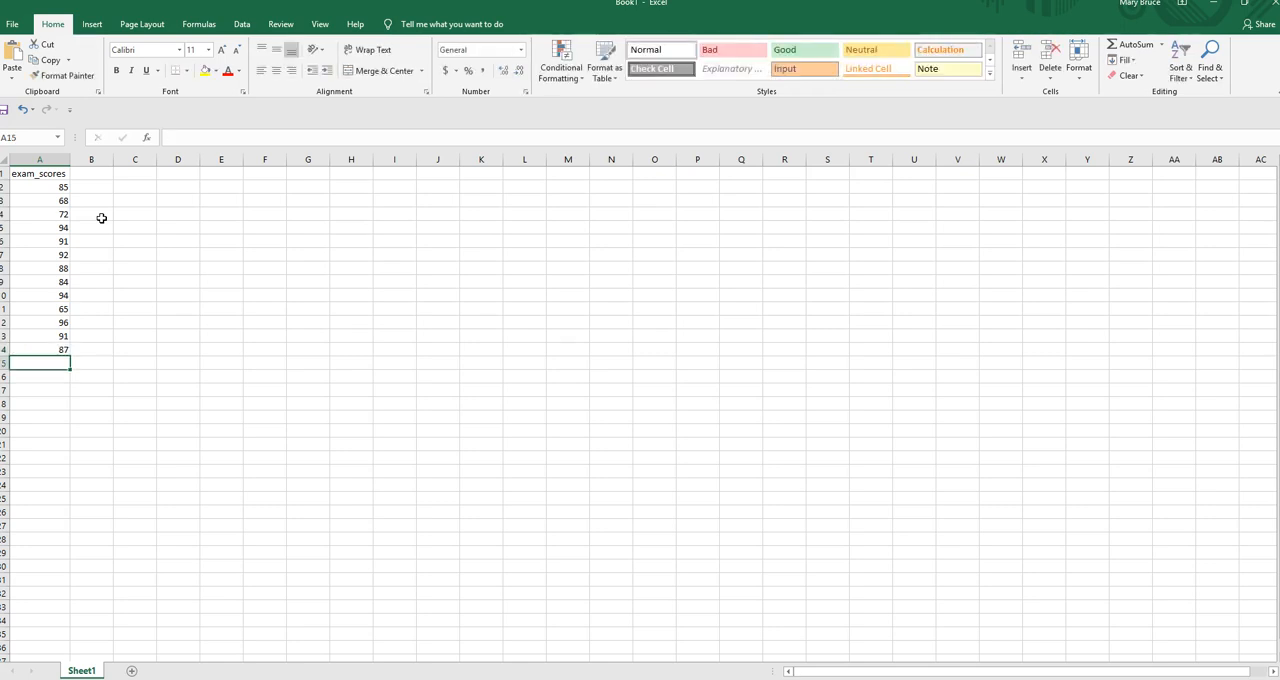
type("95")
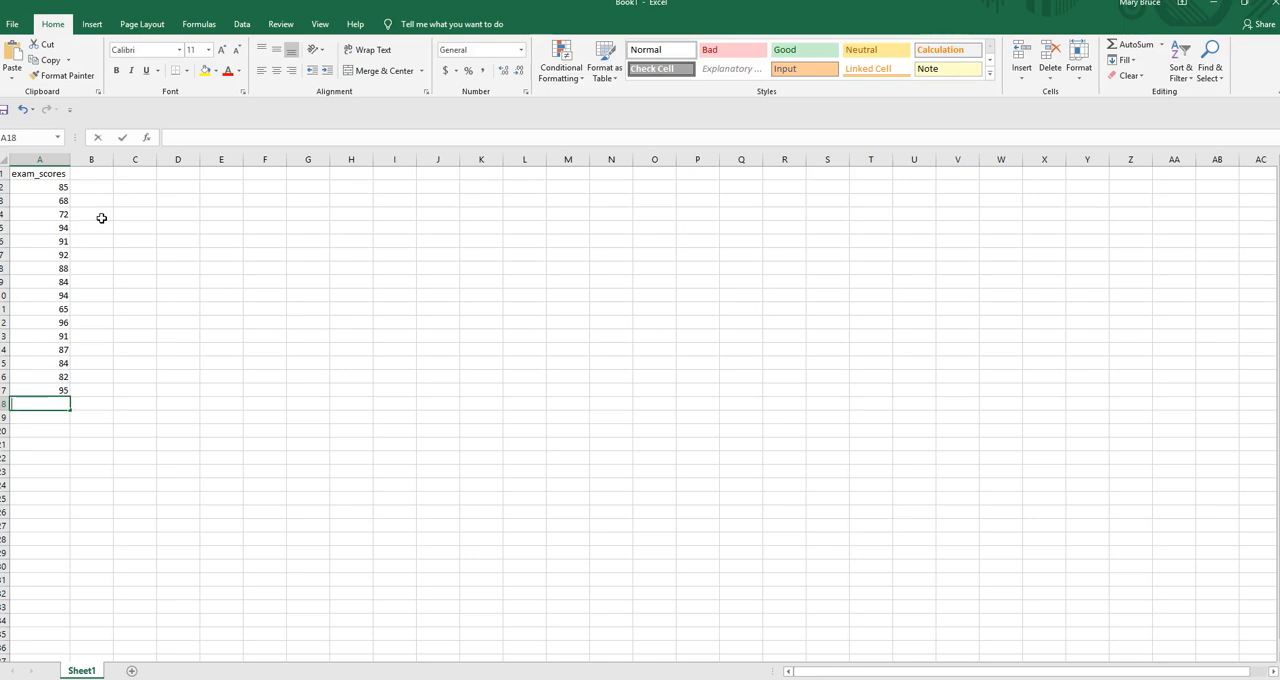
type("96")
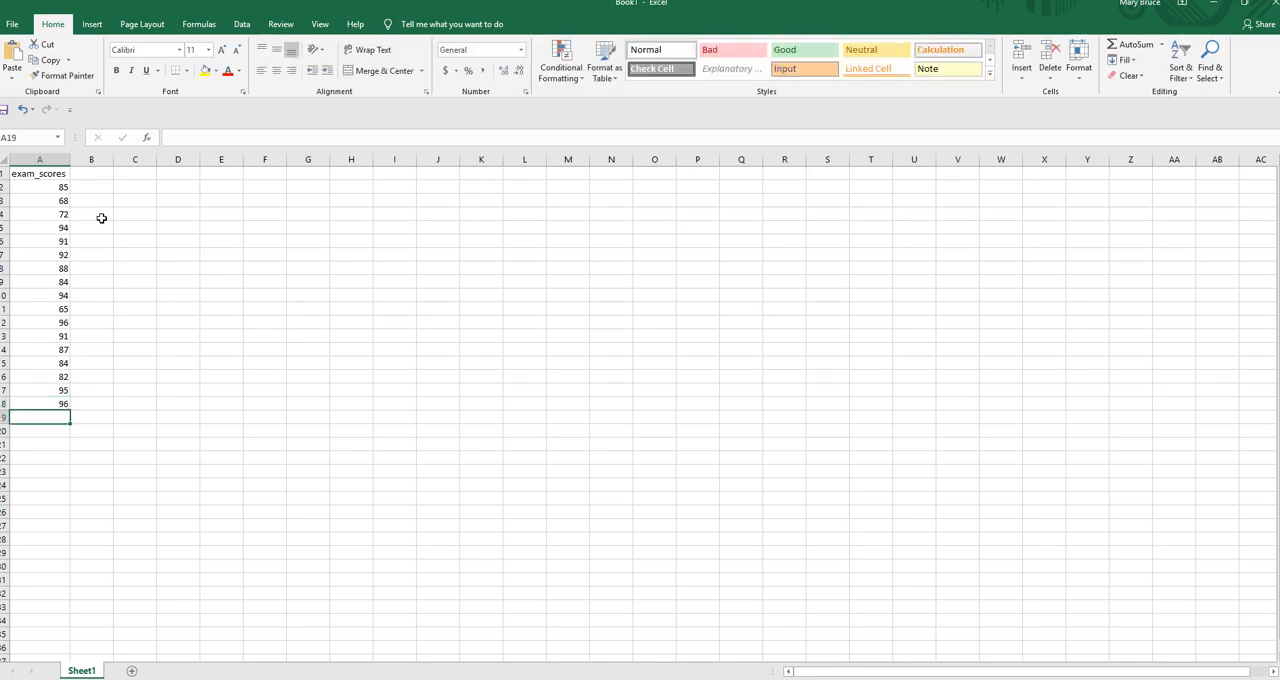
type("78")
left_click(39, 430)
type("74")
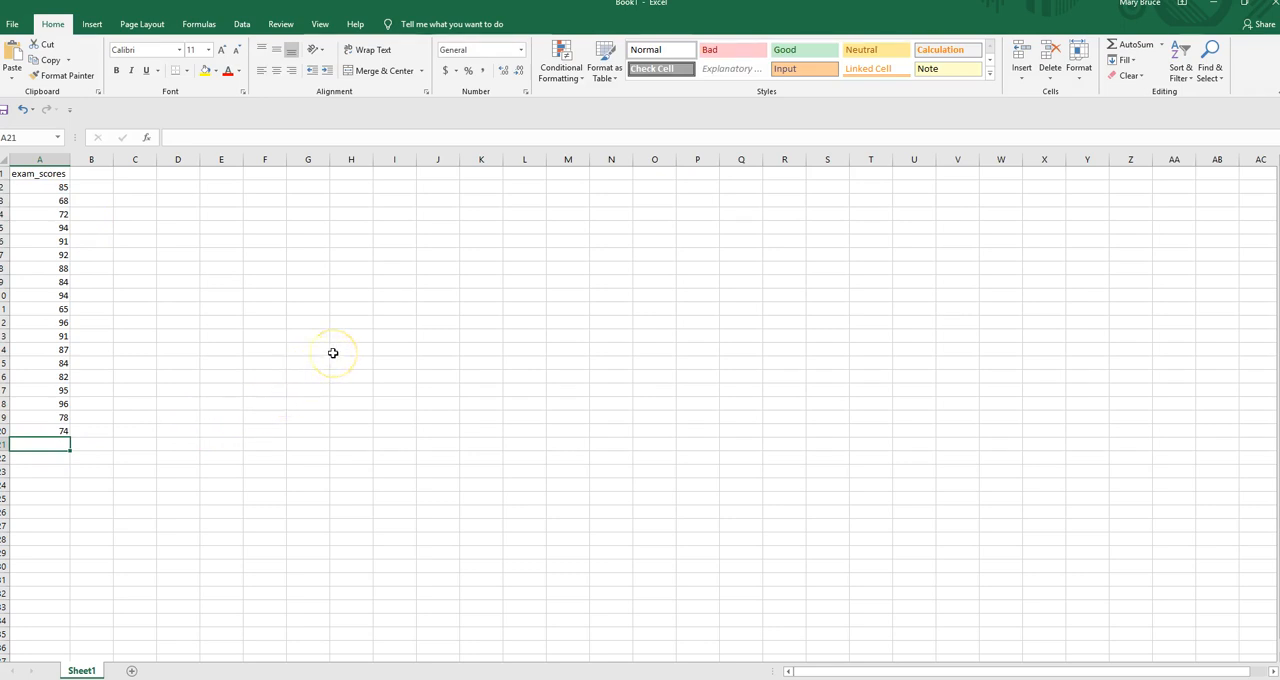
type("95")
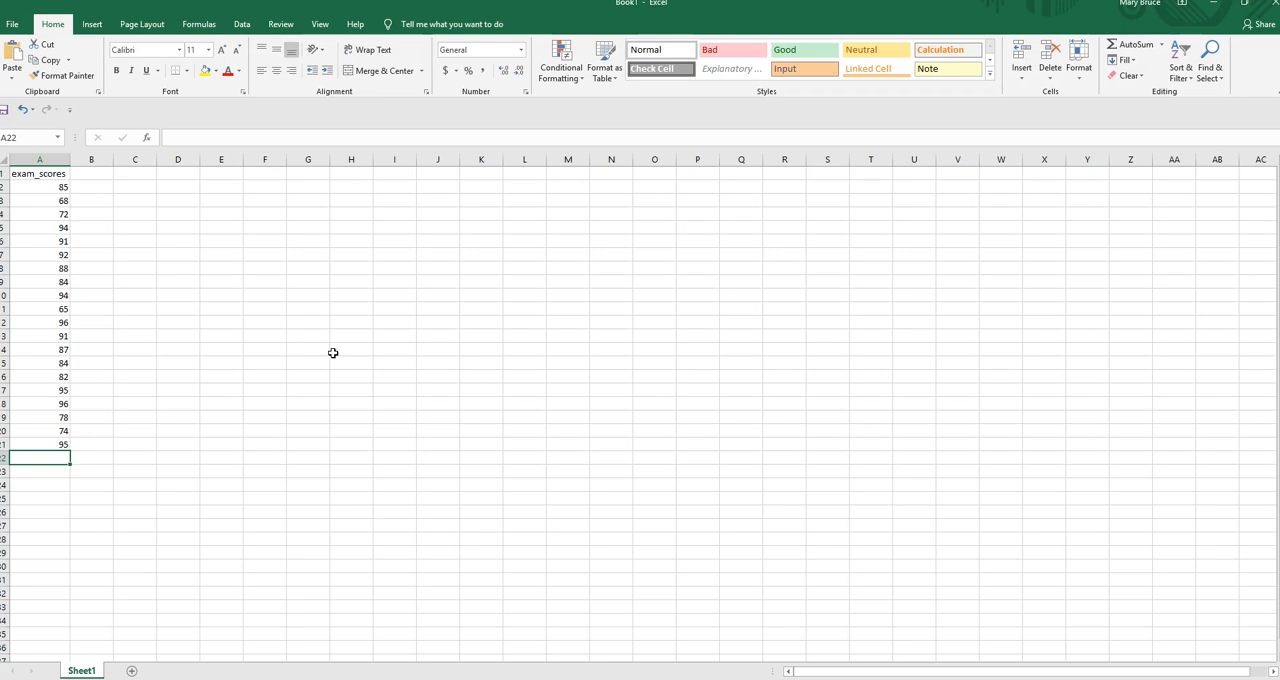
mouse_move(245, 308)
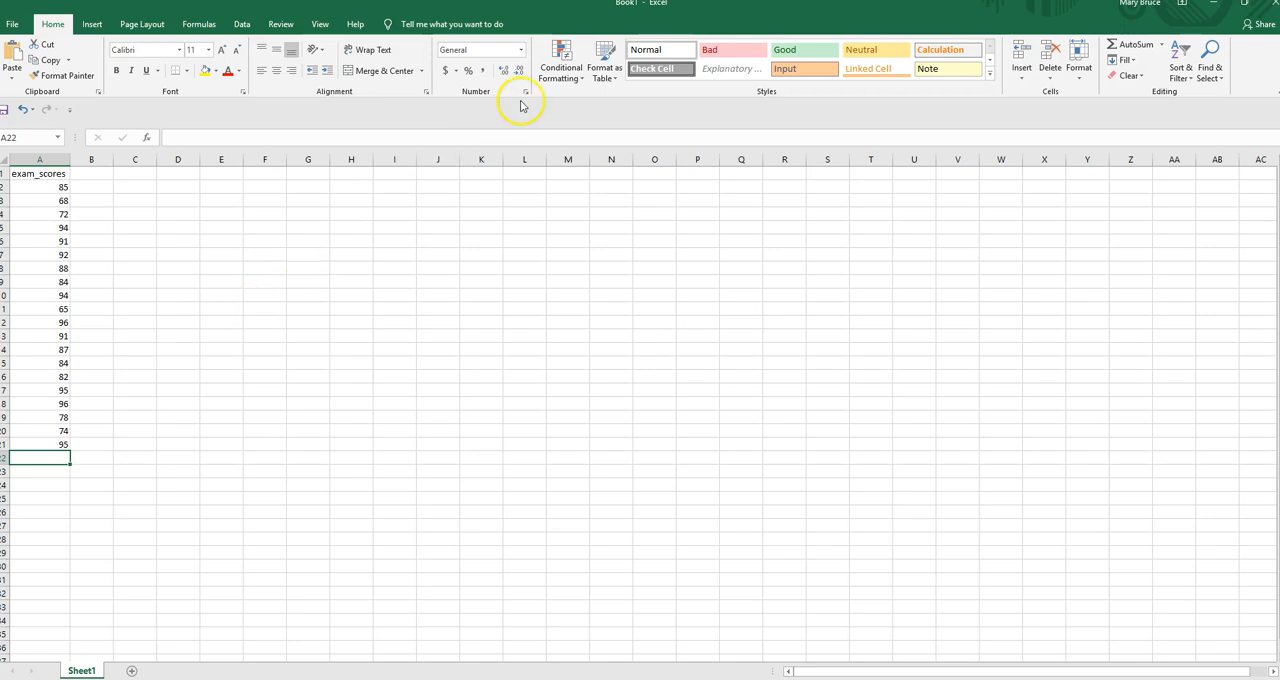
left_click(241, 24)
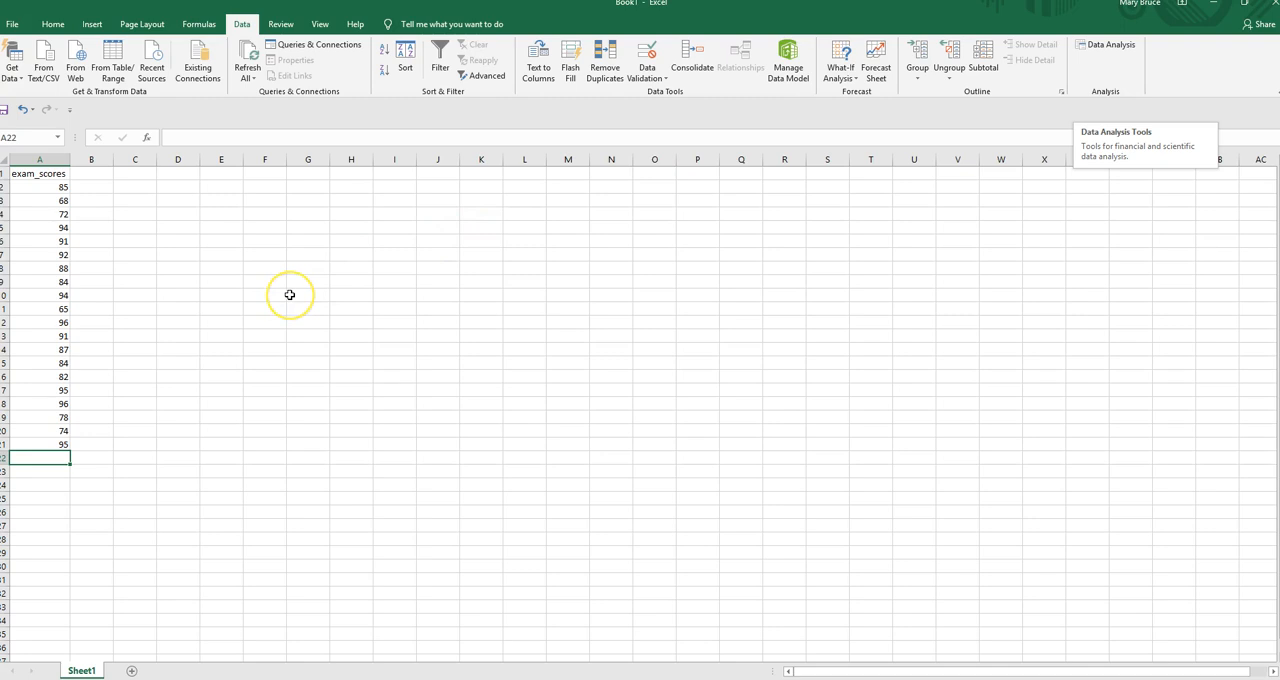
mouse_move(140, 243)
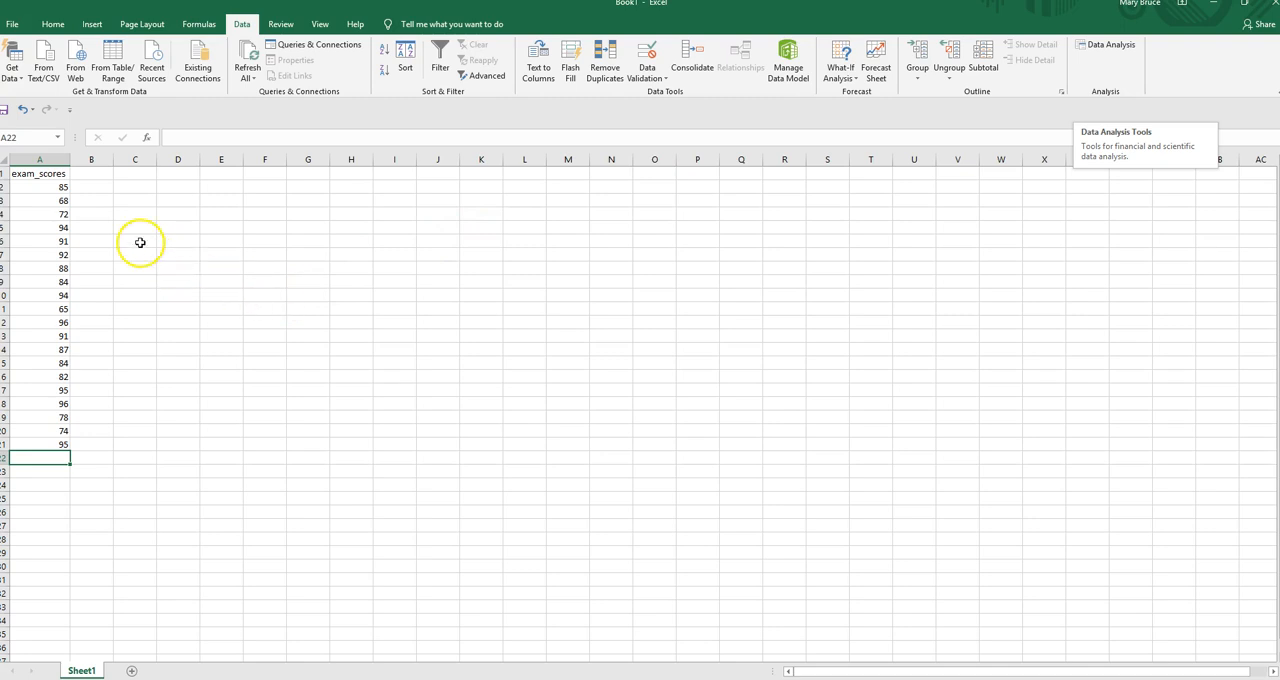
- Enter =AVERAGE over the twenty exam scores A2:A21 in C6, giving 85.55
left_click(135, 242)
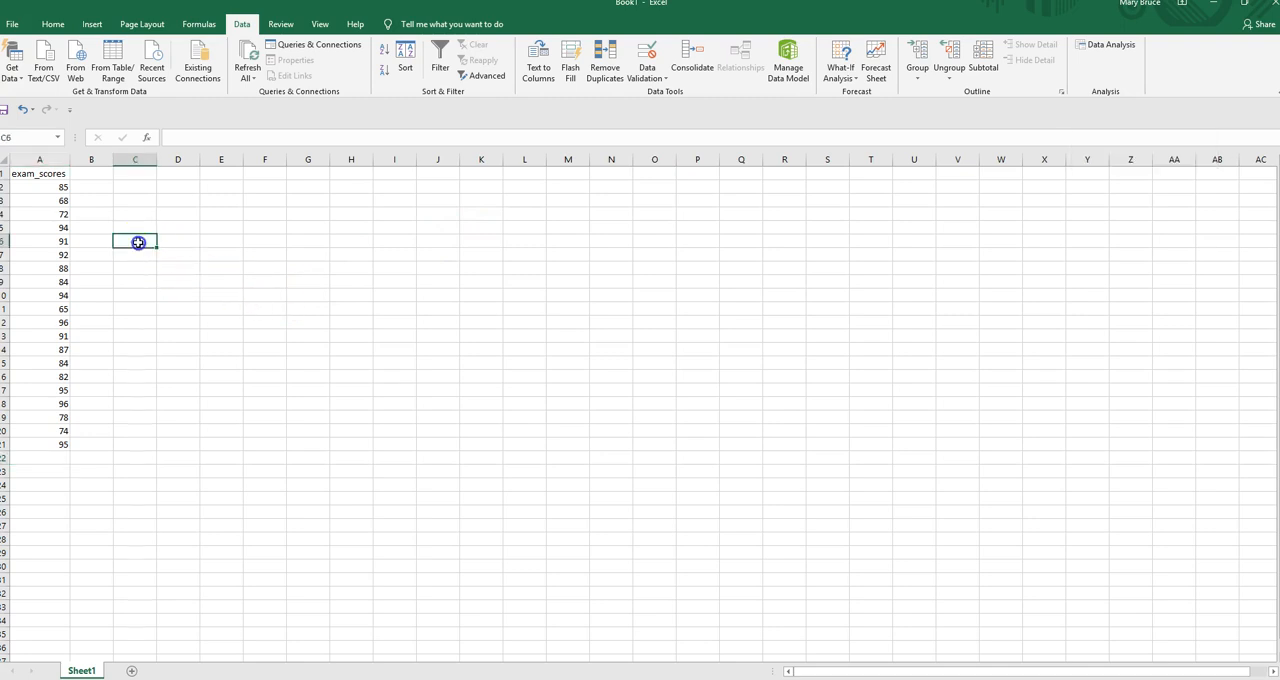
mouse_move(311, 220)
type("=")
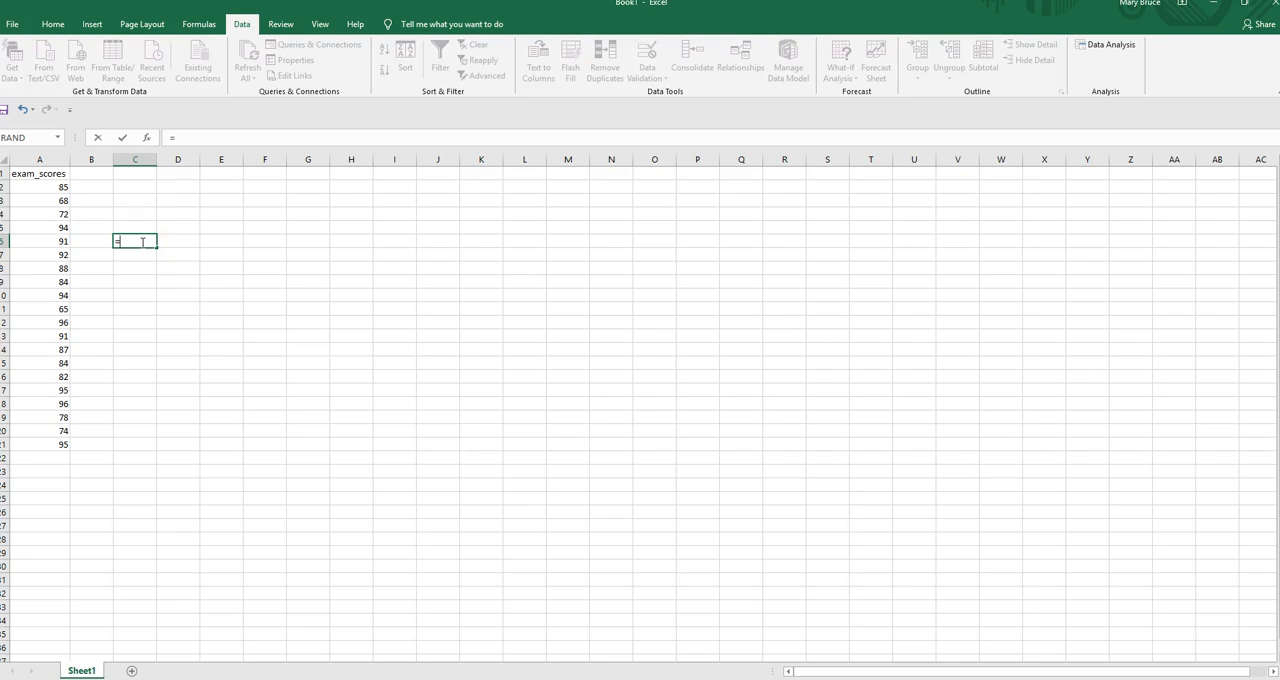
type("AVERAGE(")
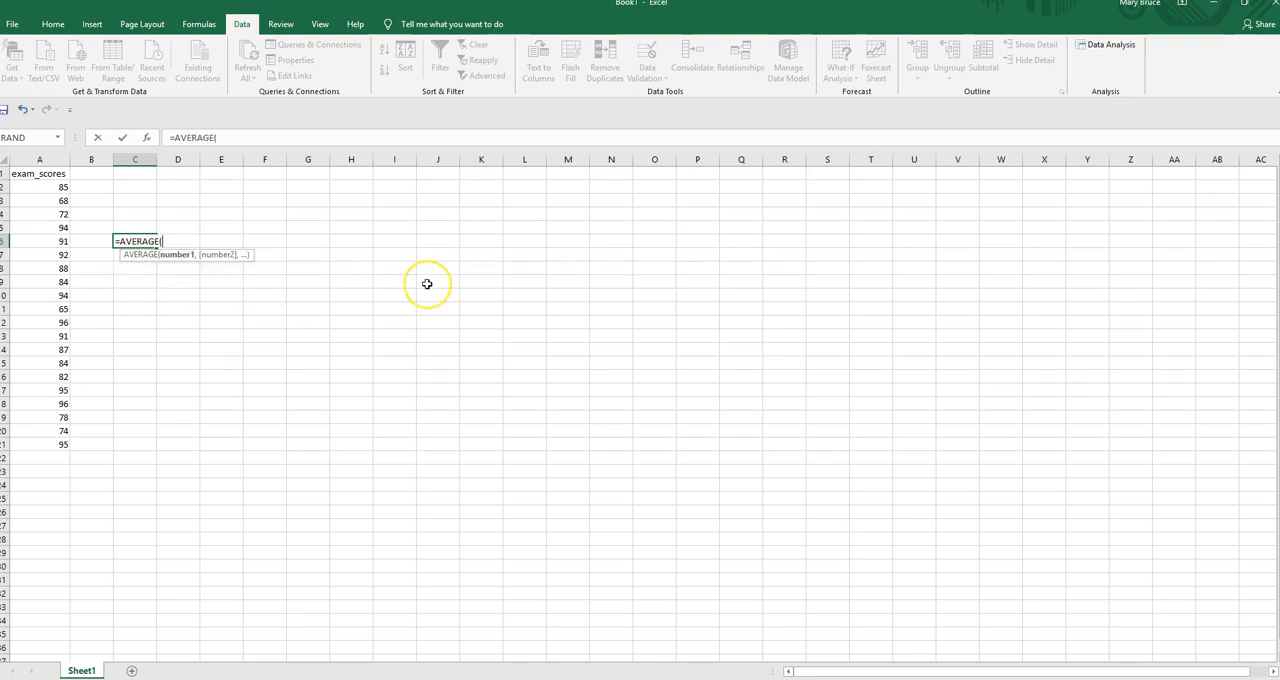
mouse_move(220, 205)
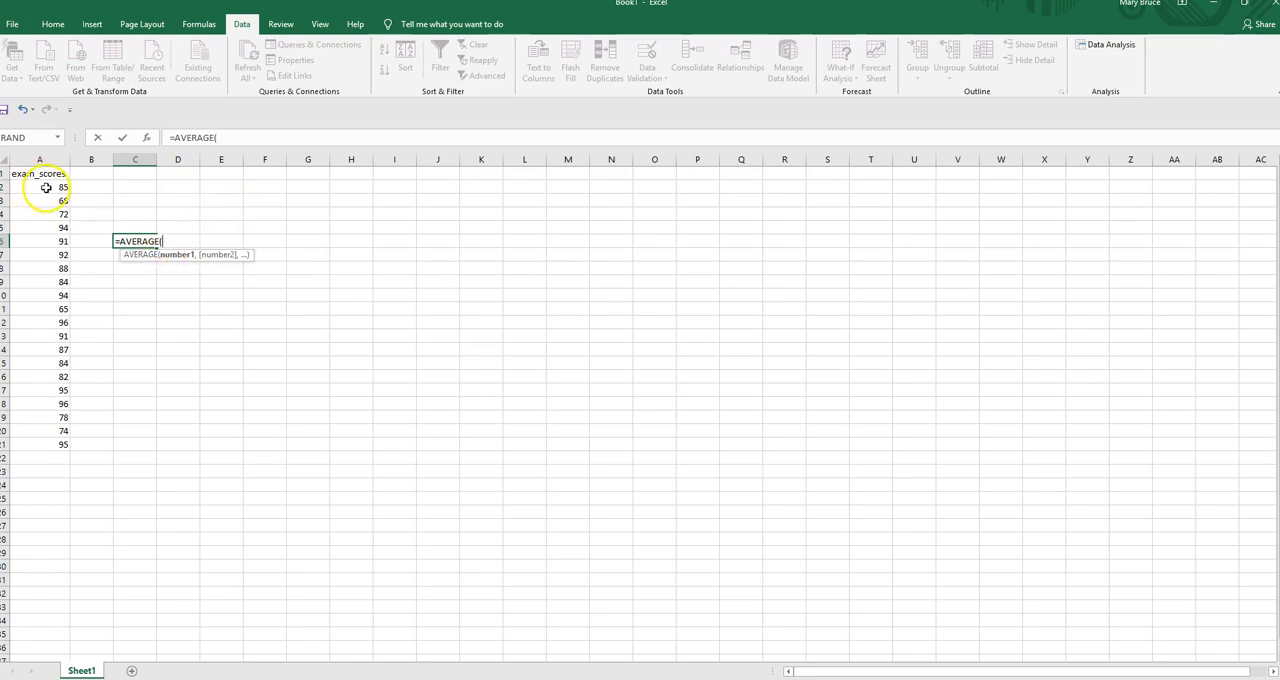
left_click_drag(46, 187, 44, 248)
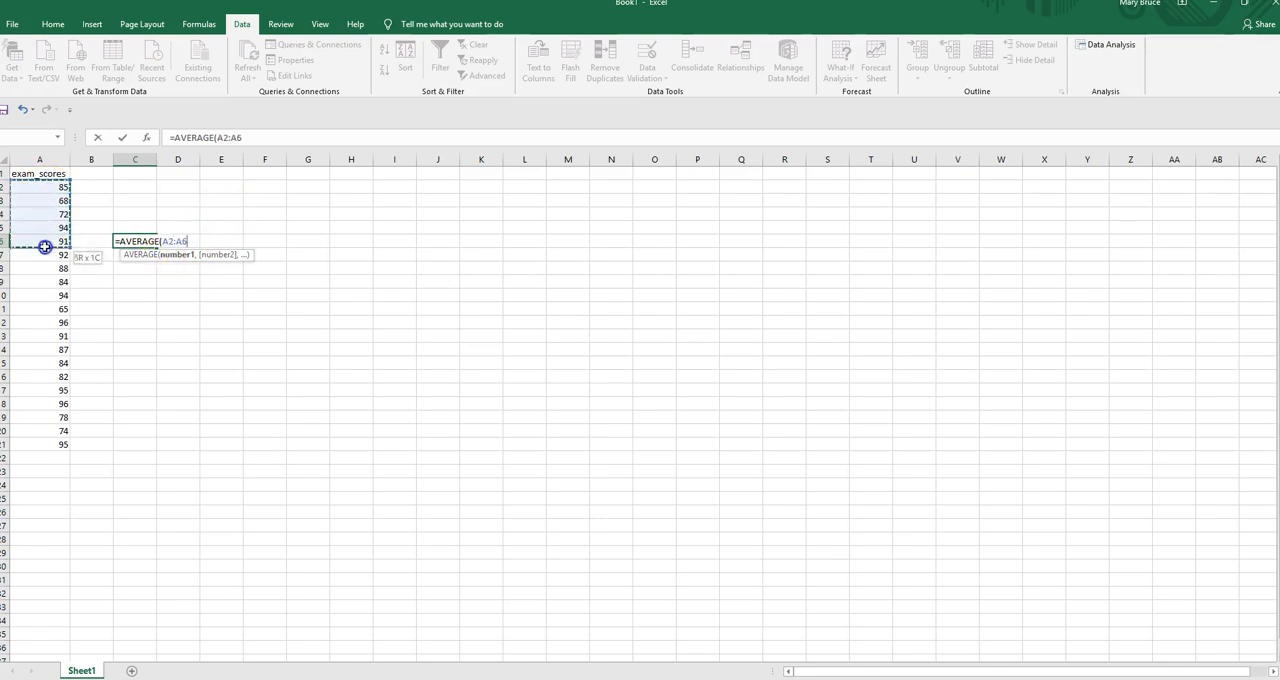
left_click_drag(44, 247, 50, 444)
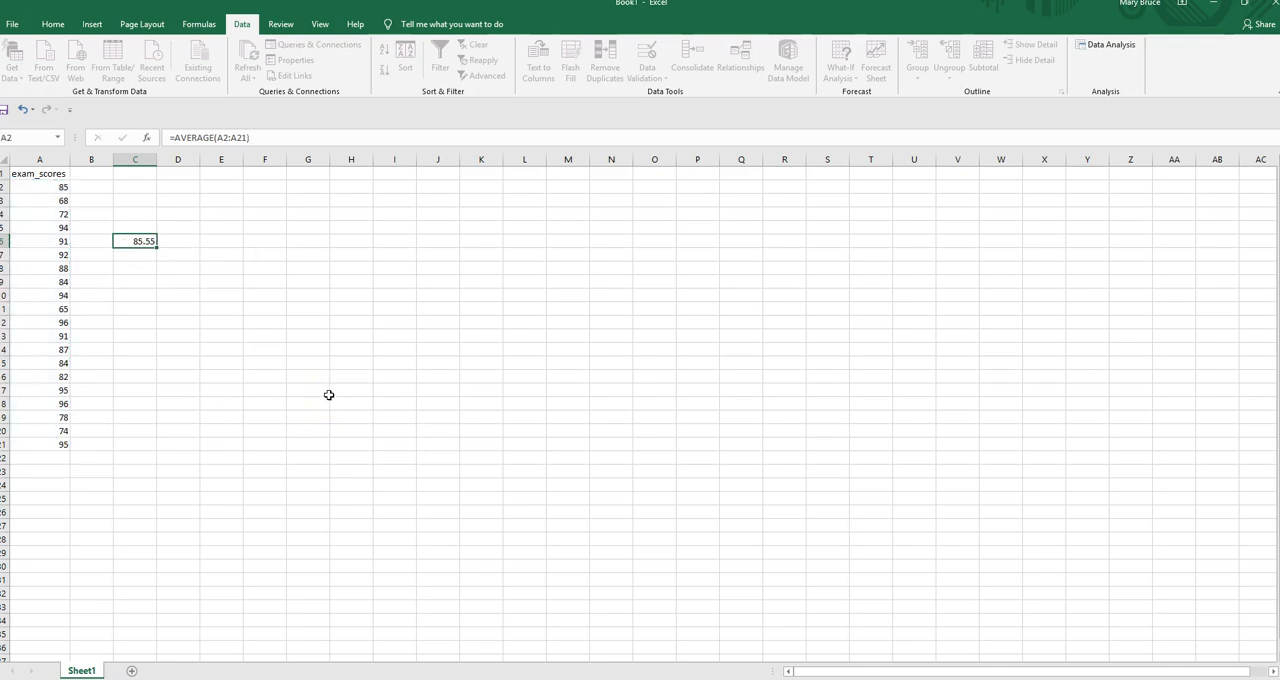
left_click(135, 254)
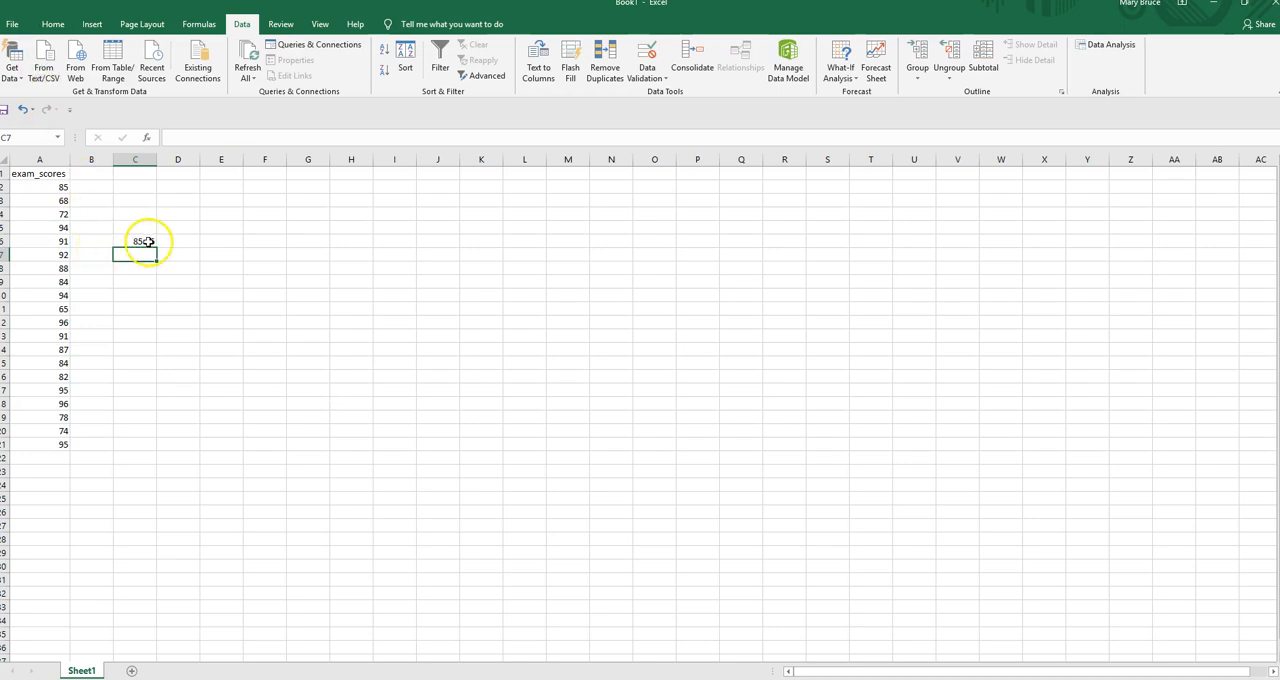
- Label the 85.55 result 'sample mean' in D6
type("sa")
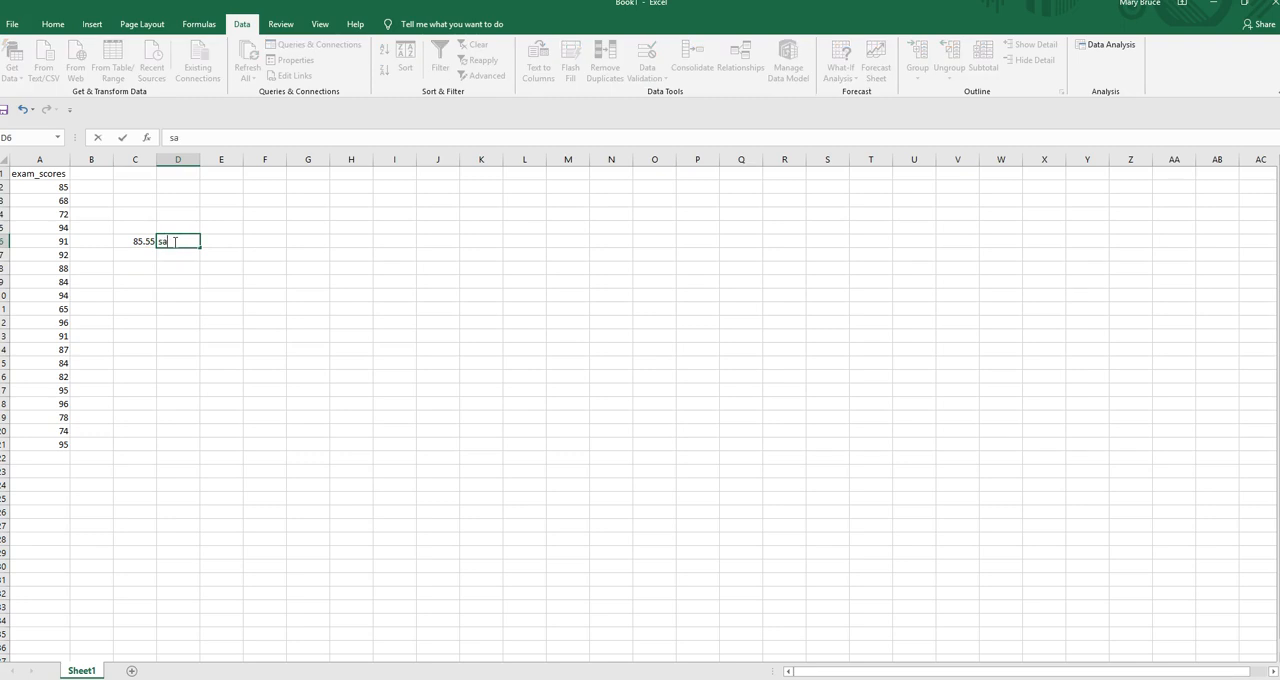
type("mple mean")
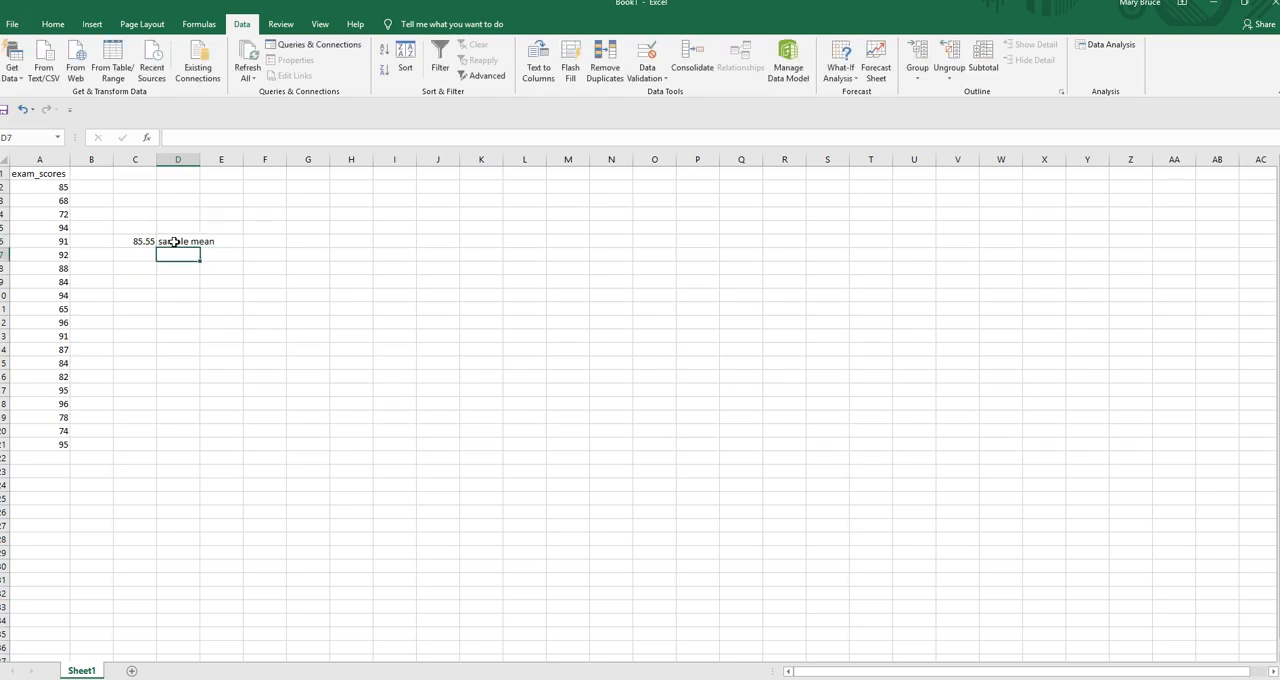
left_click(135, 254)
type("=")
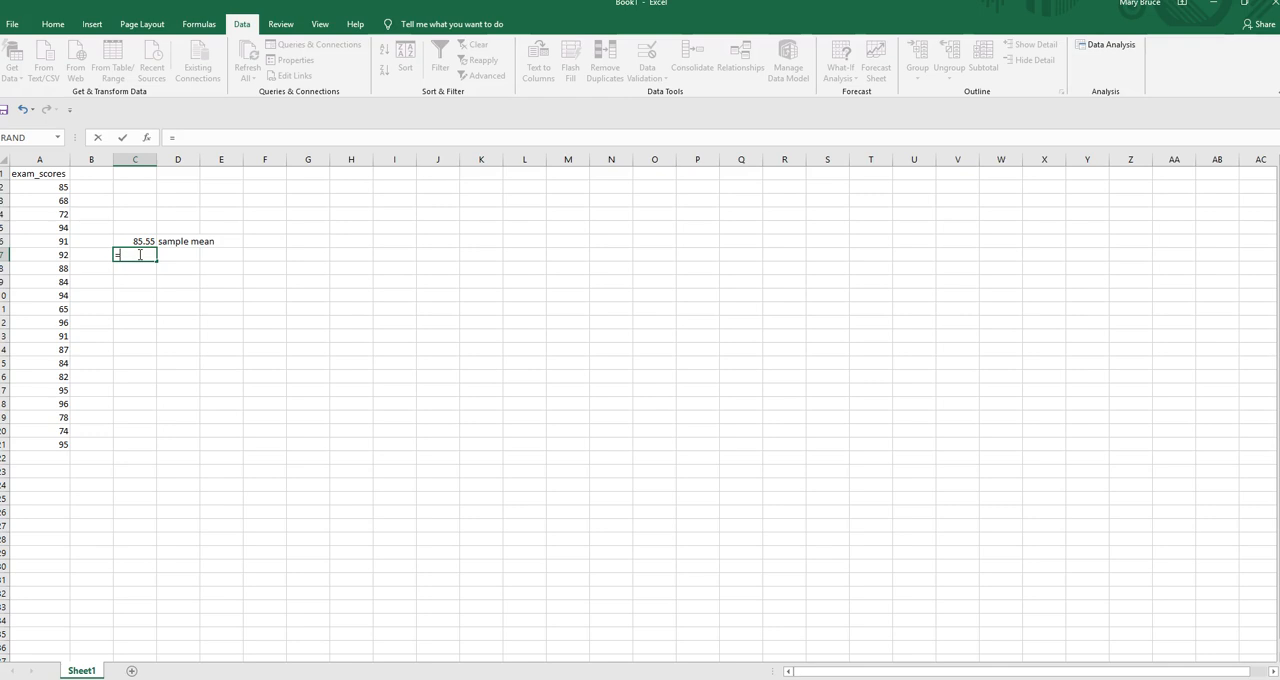
- Enter =STDEV.S over A2:A21 in C7, giving 9.654424, and start its label beside it
type("ST")
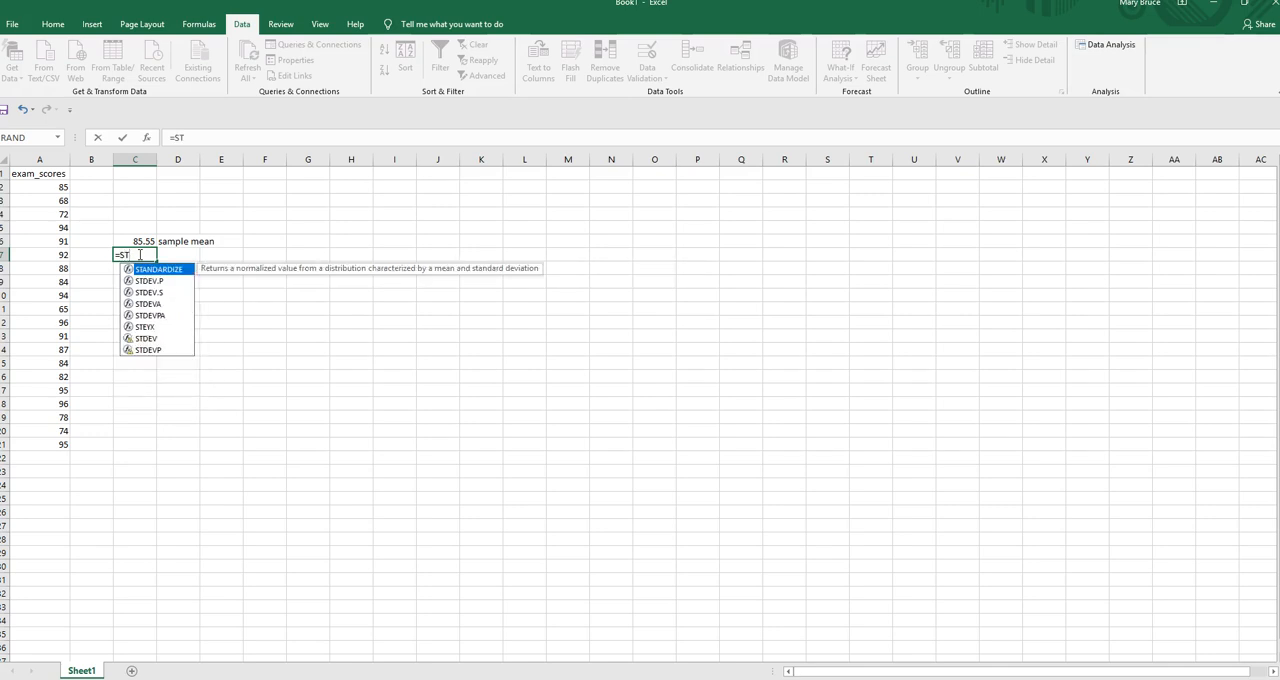
type("DEV")
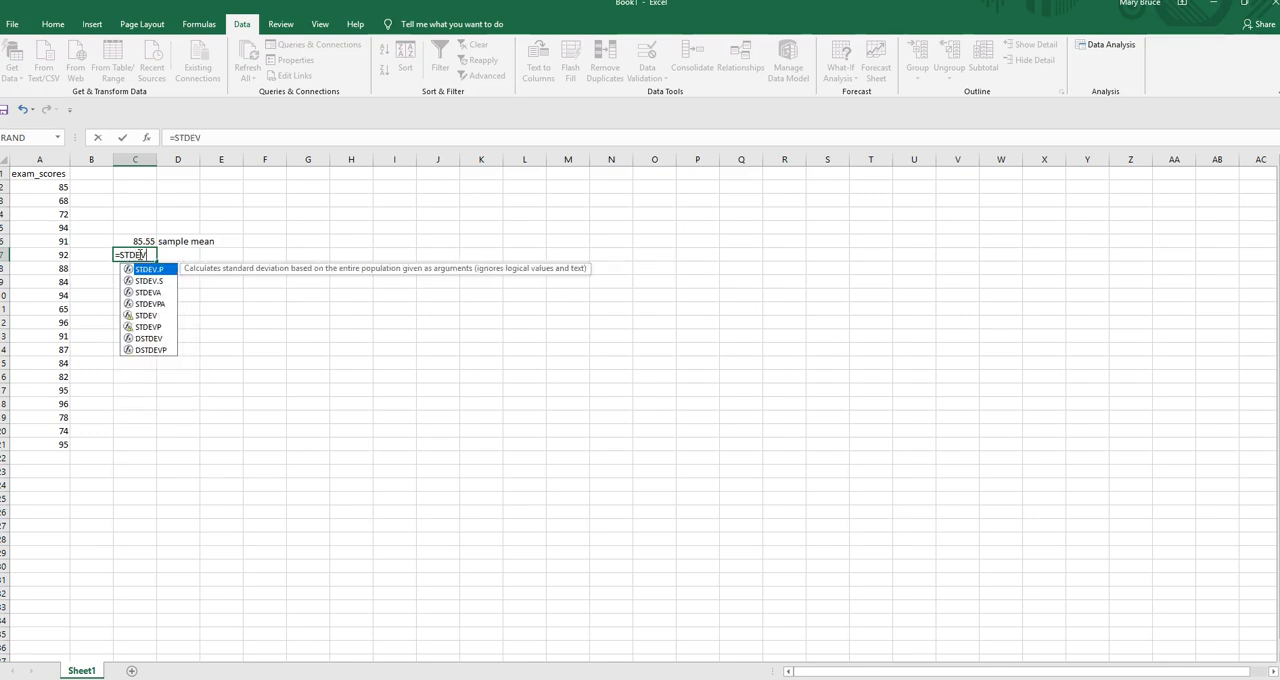
type(".S(")
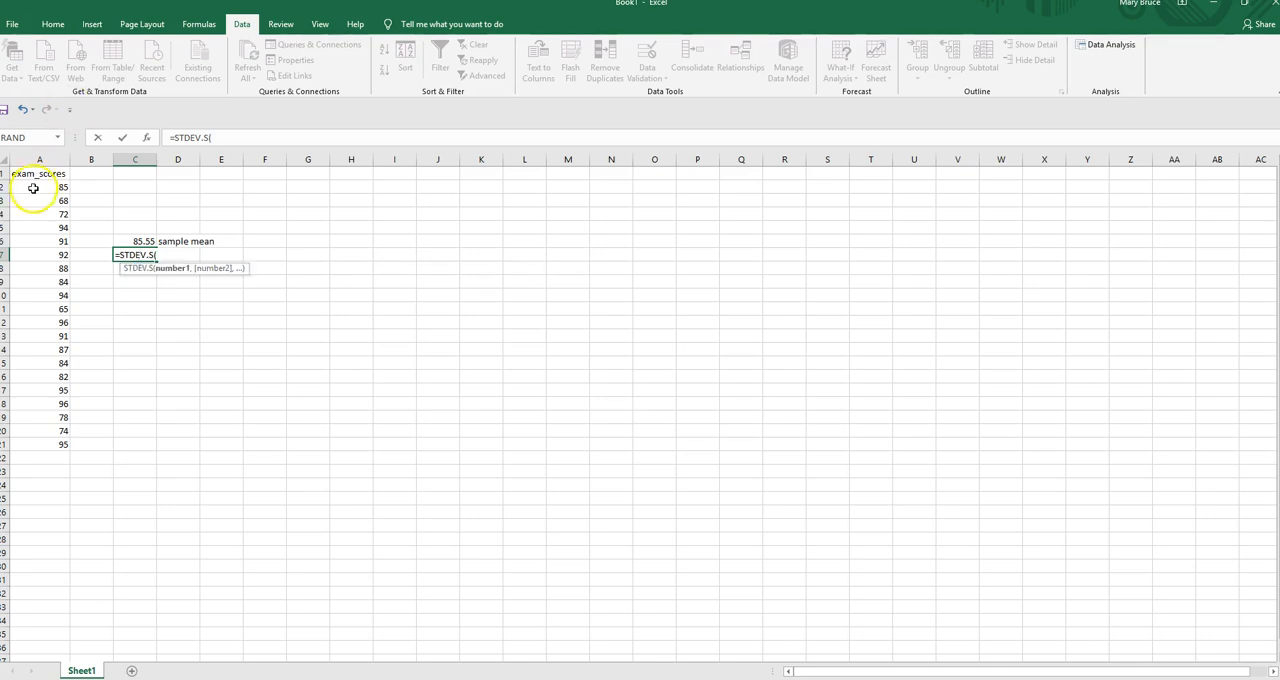
left_click_drag(39, 187, 39, 444)
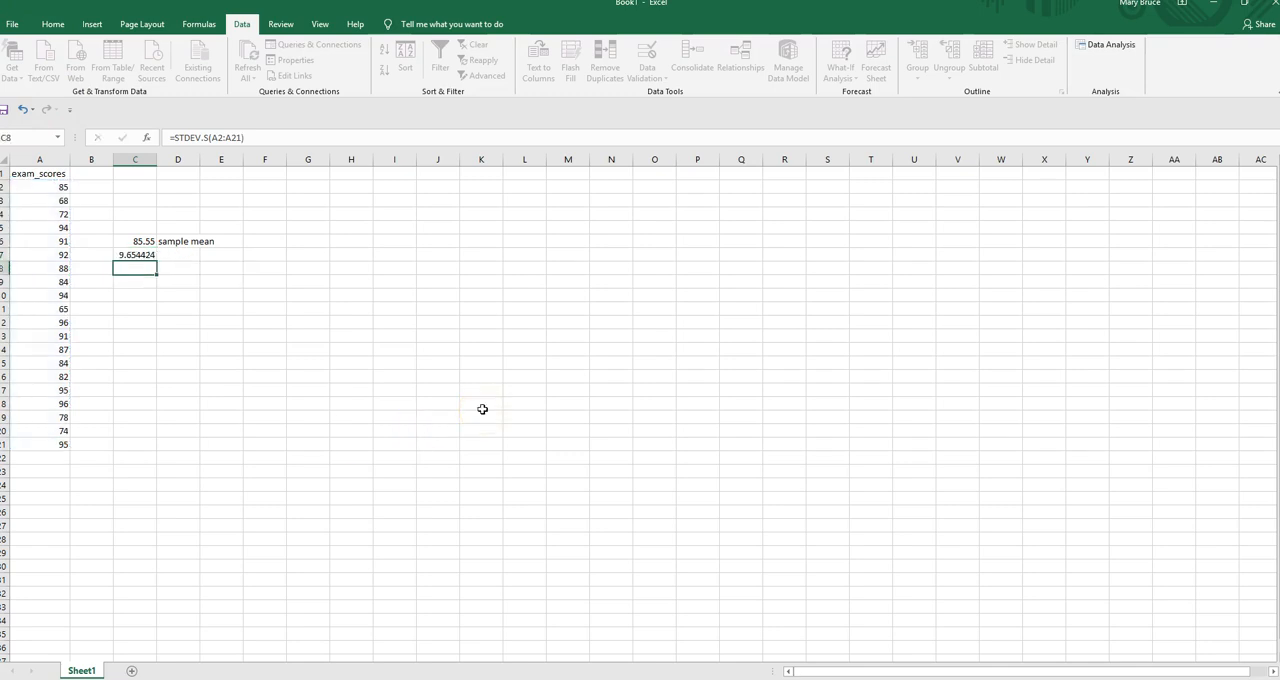
left_click(177, 255)
type("sample standard deviation")
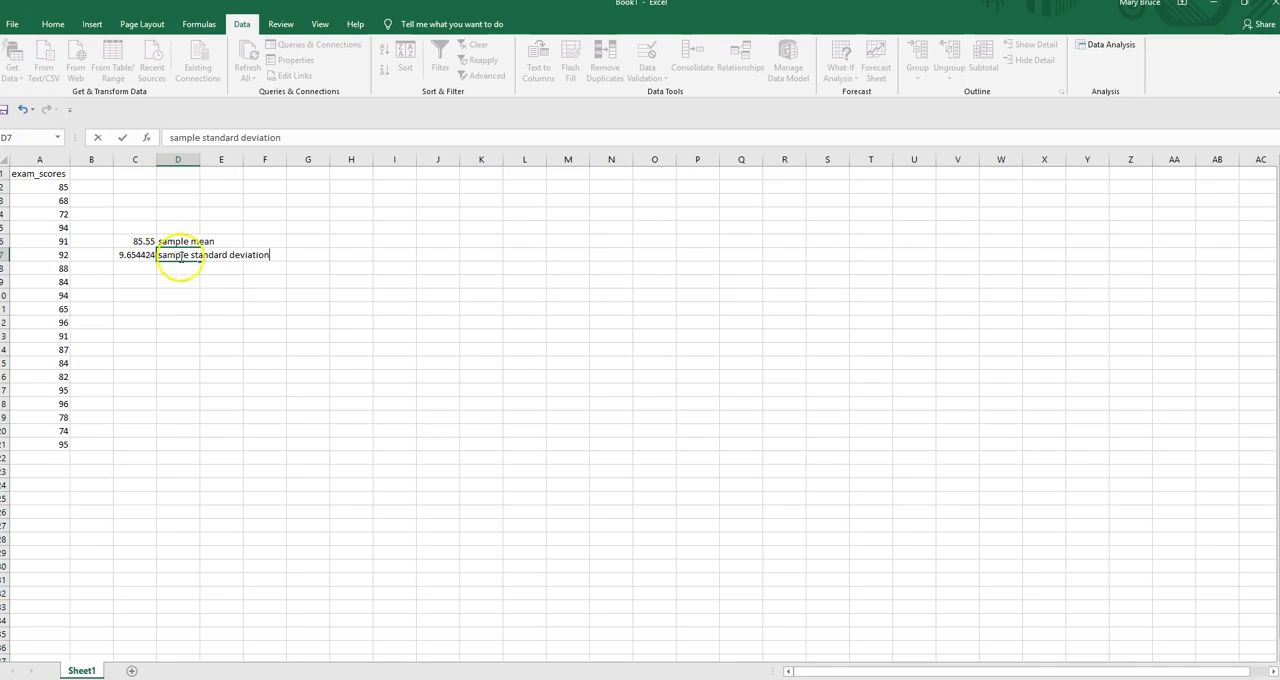
left_click(221, 308)
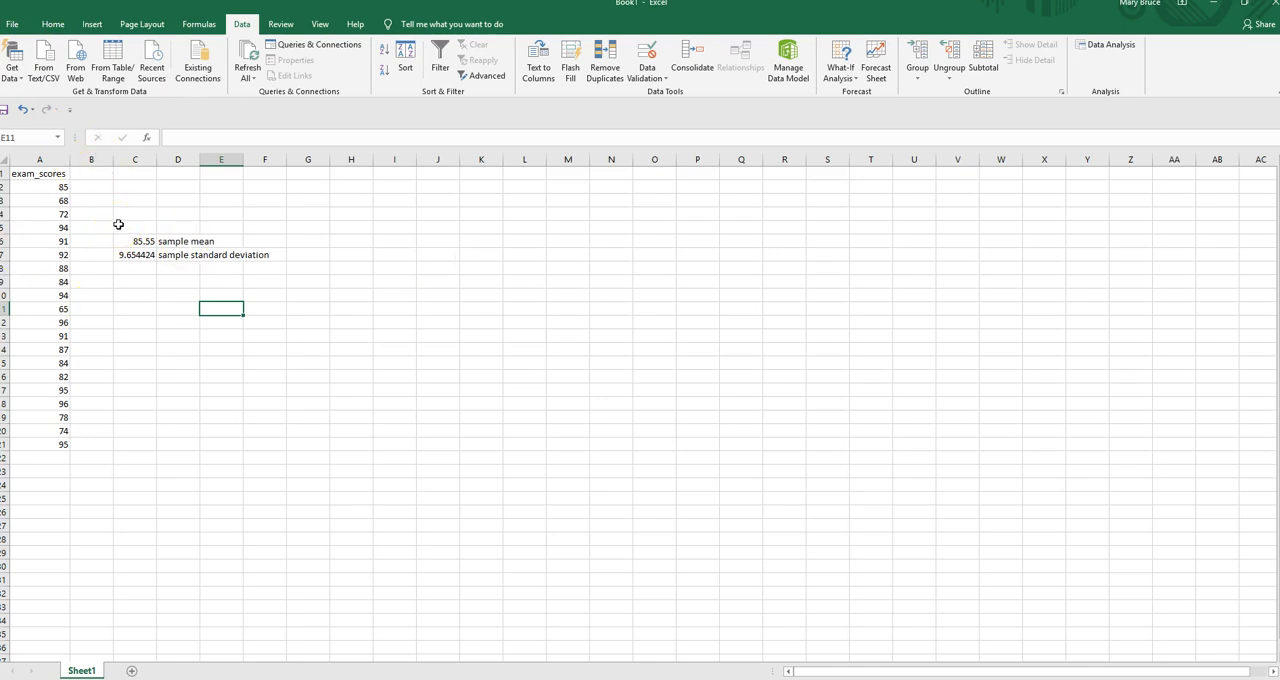
mouse_move(130, 303)
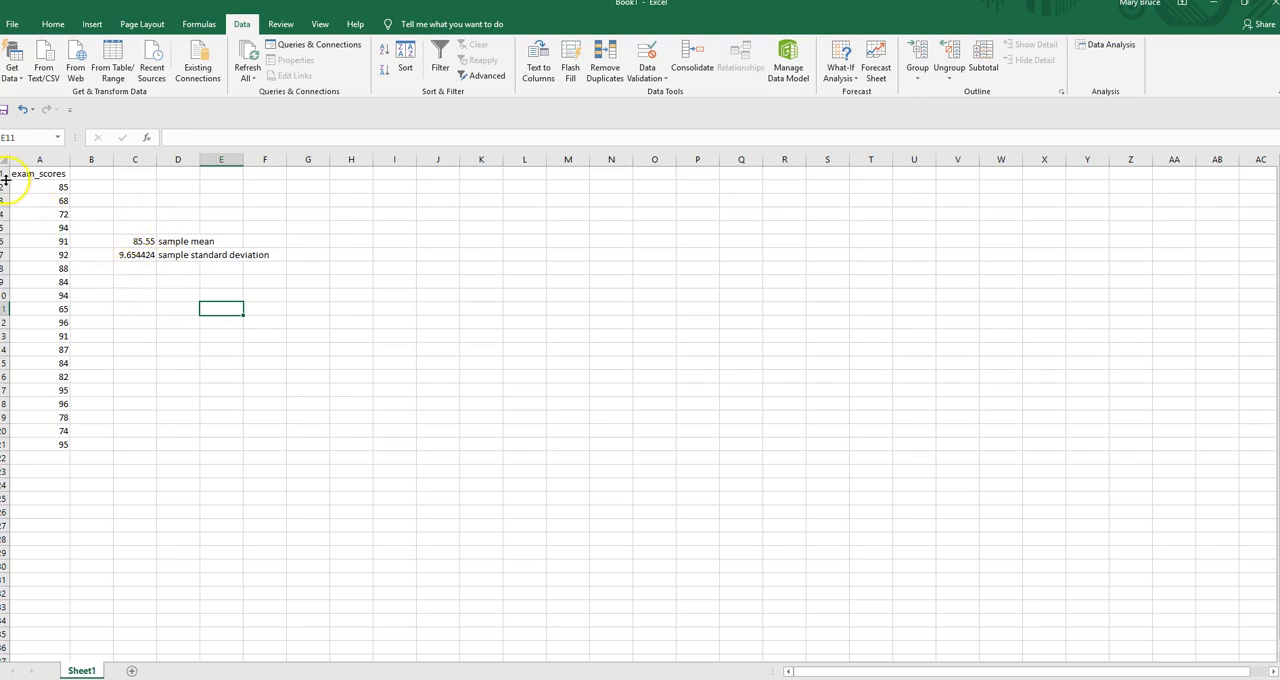
mouse_move(176, 292)
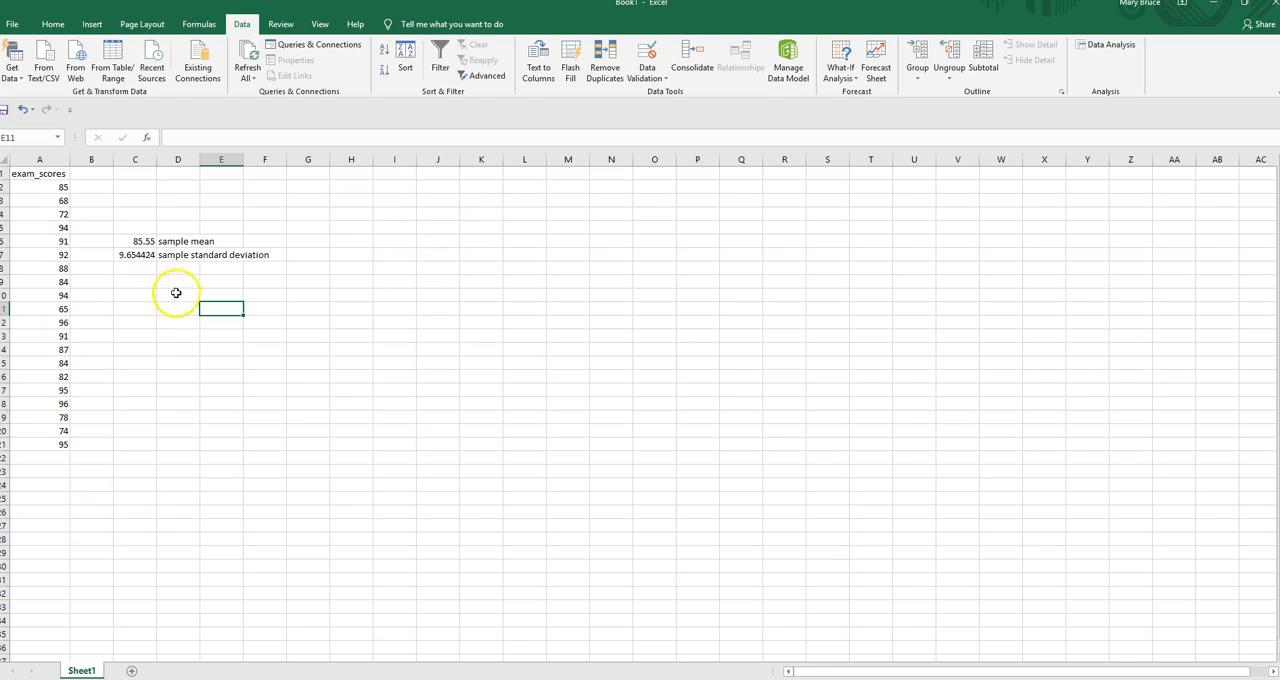
mouse_move(182, 288)
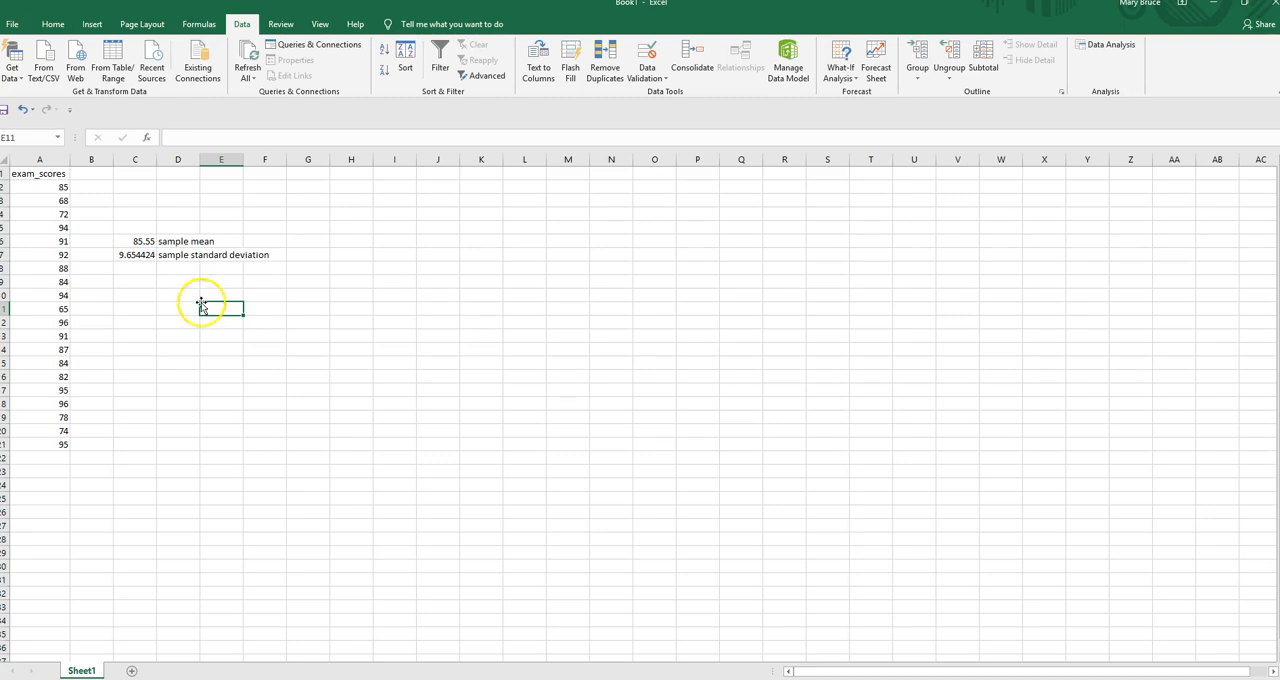
mouse_move(455, 466)
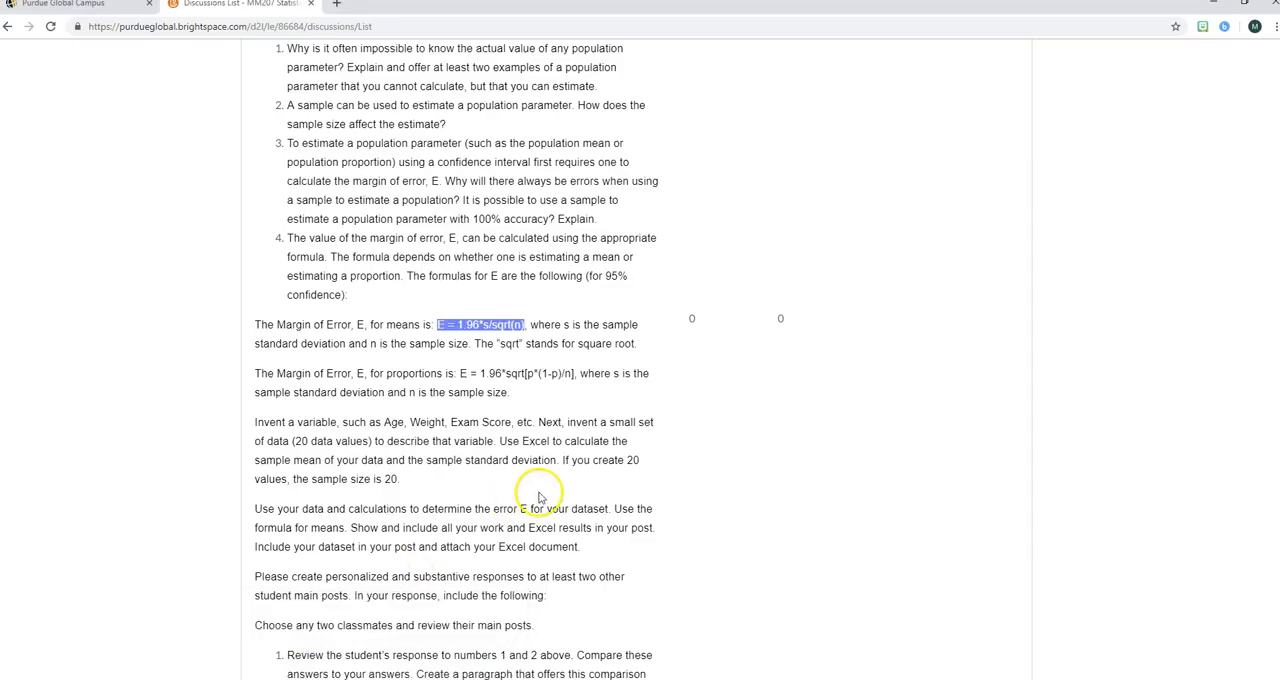
mouse_move(318, 477)
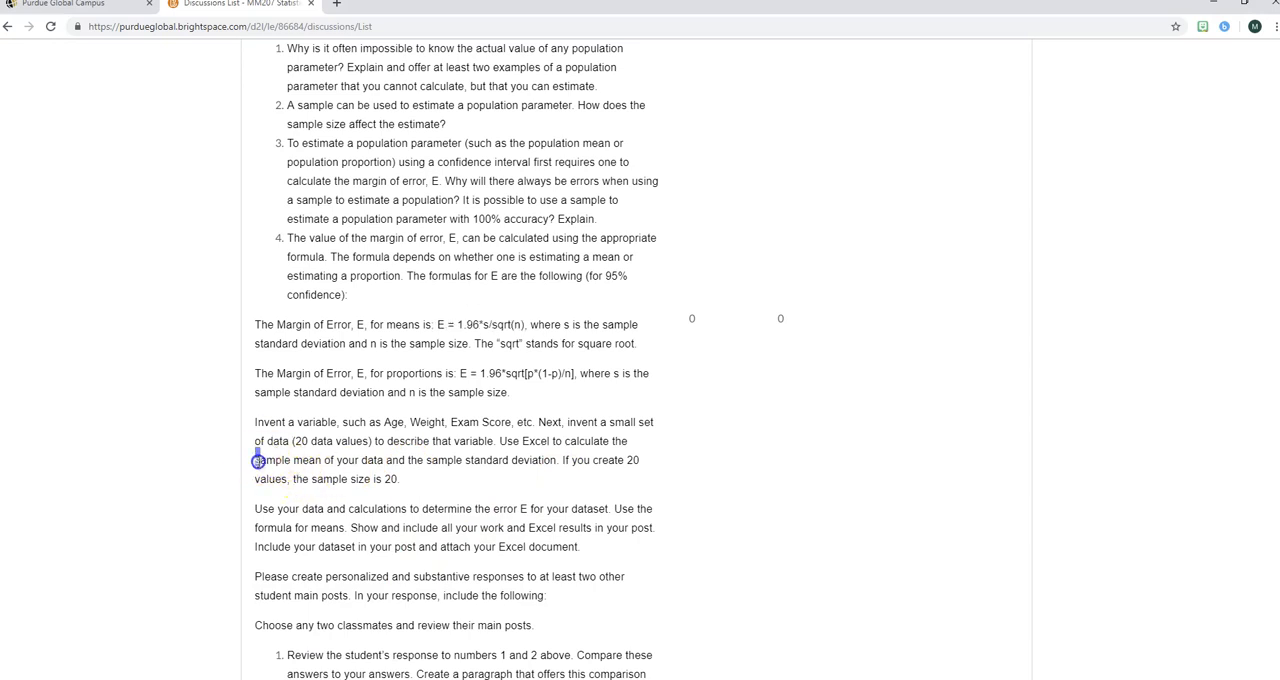
- Note the sample size of 20 and place the formula E = 1.96*s/sqrt(n) below the statistics
left_click_drag(255, 459, 560, 459)
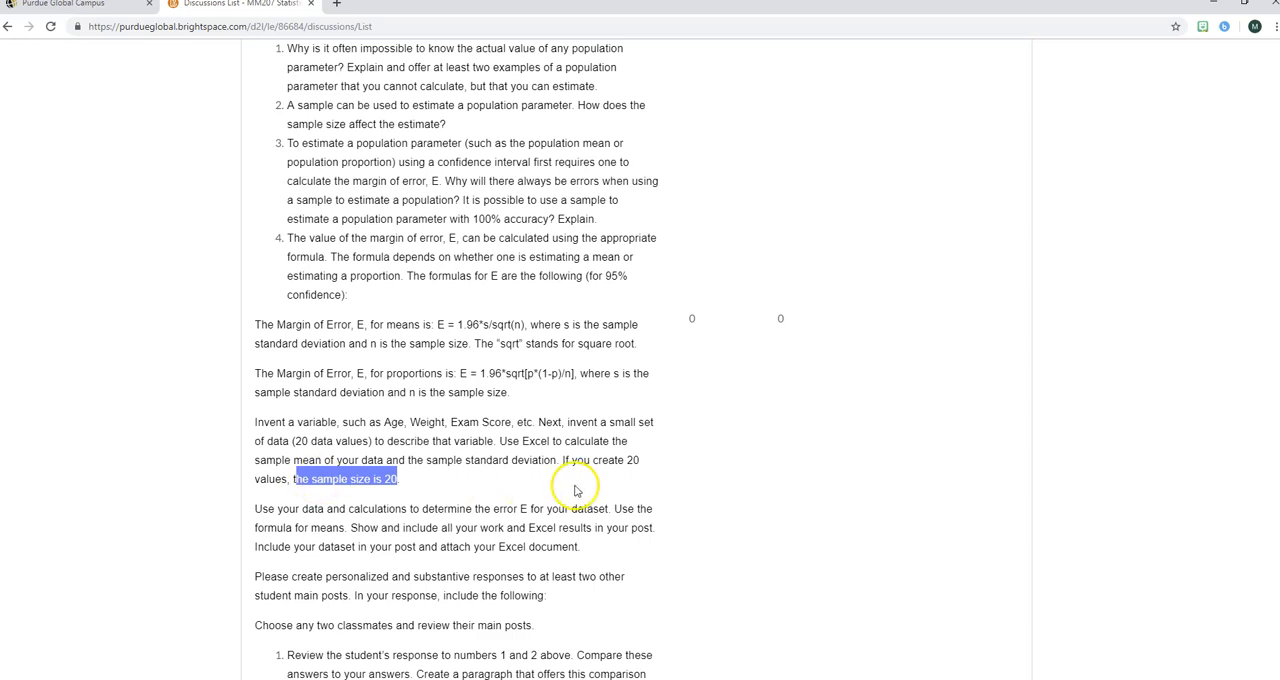
mouse_move(425, 508)
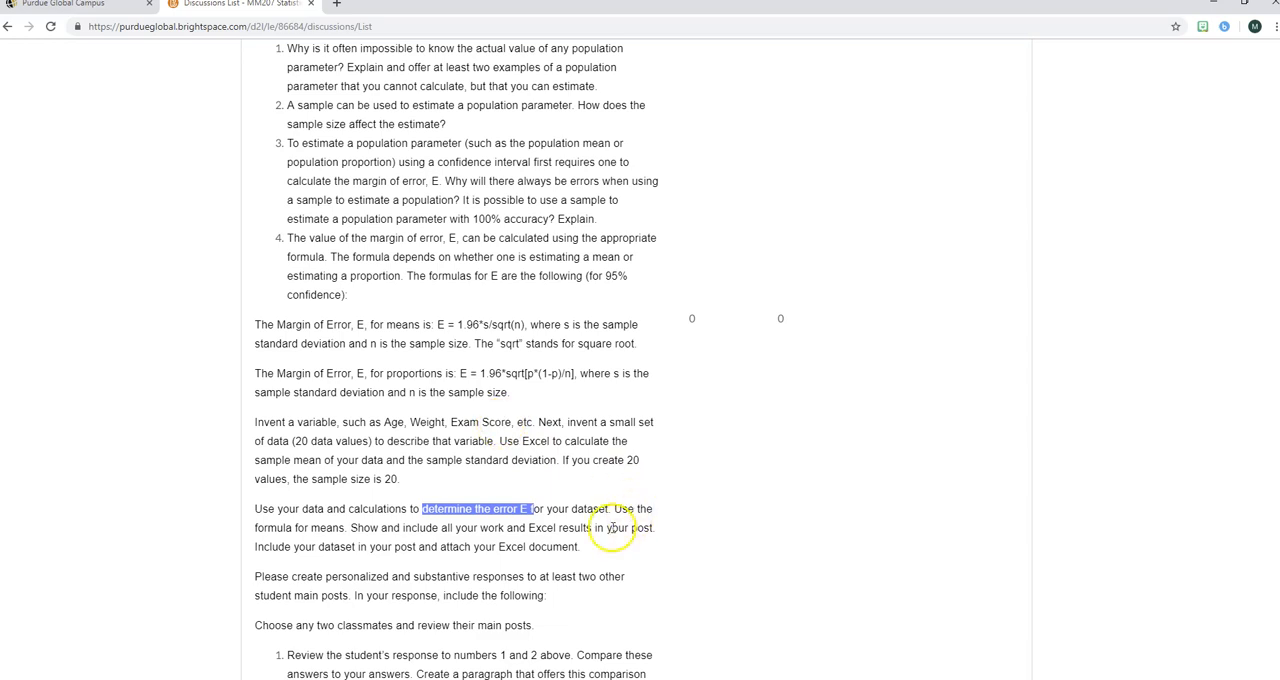
mouse_move(560, 527)
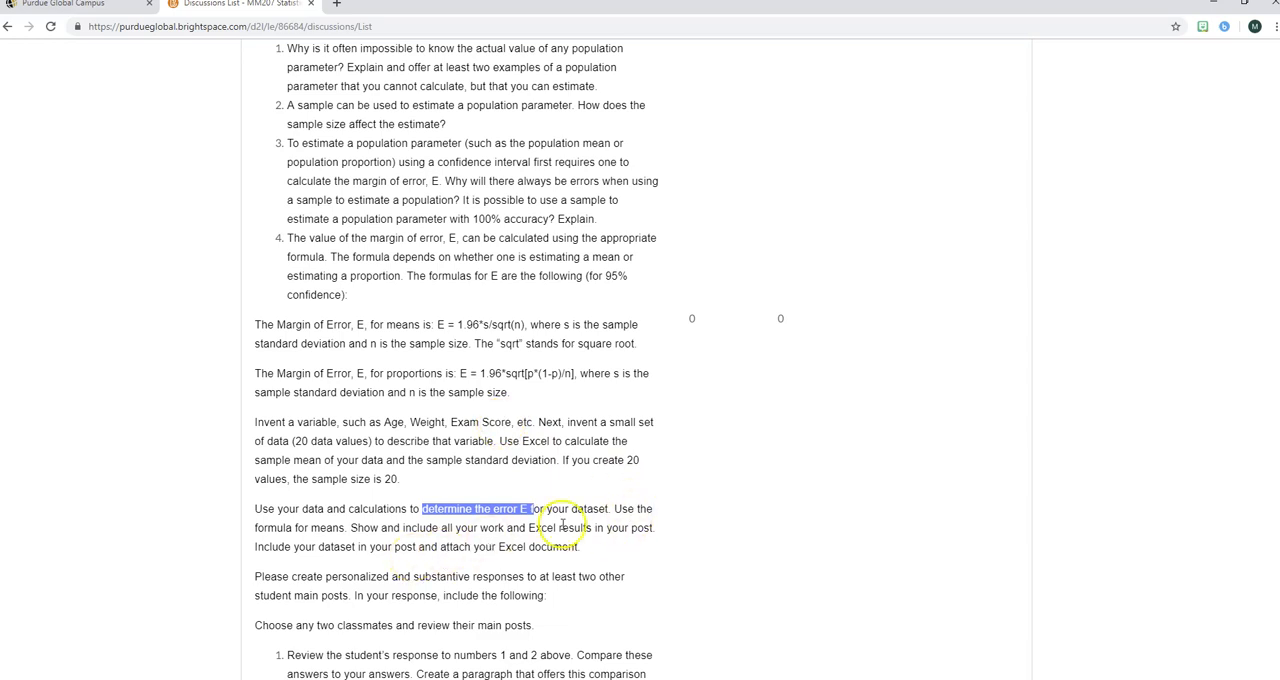
mouse_move(783, 456)
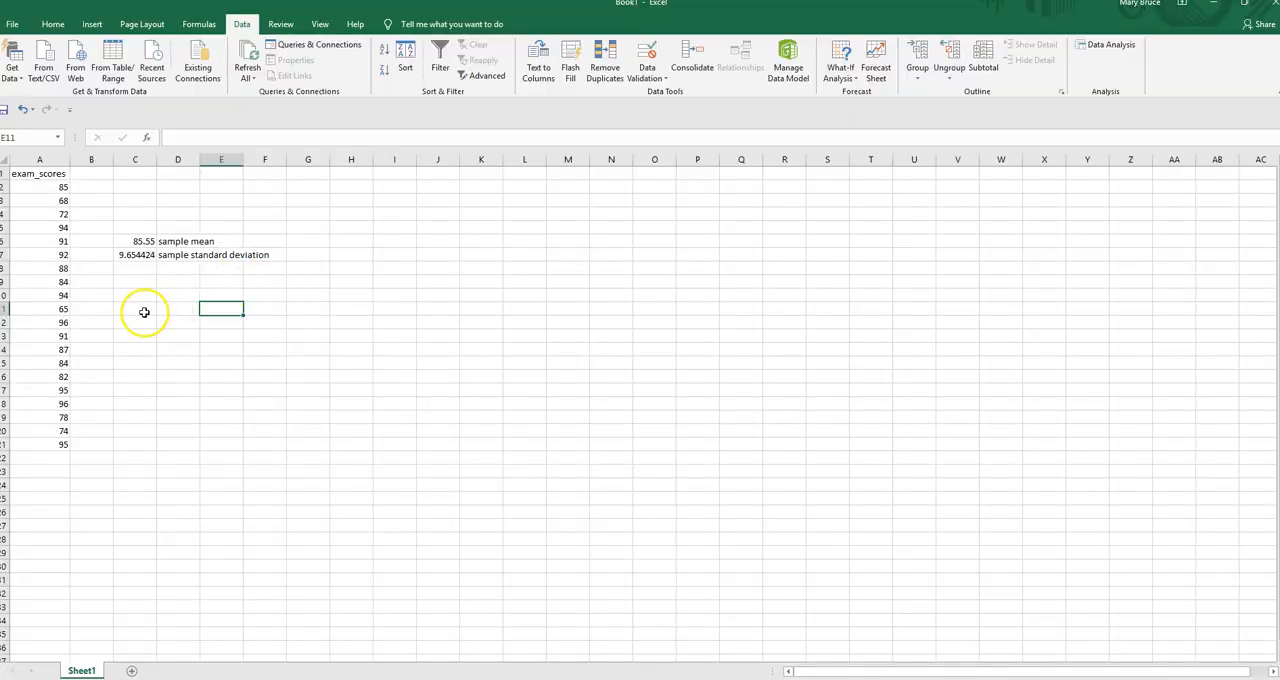
left_click(135, 309)
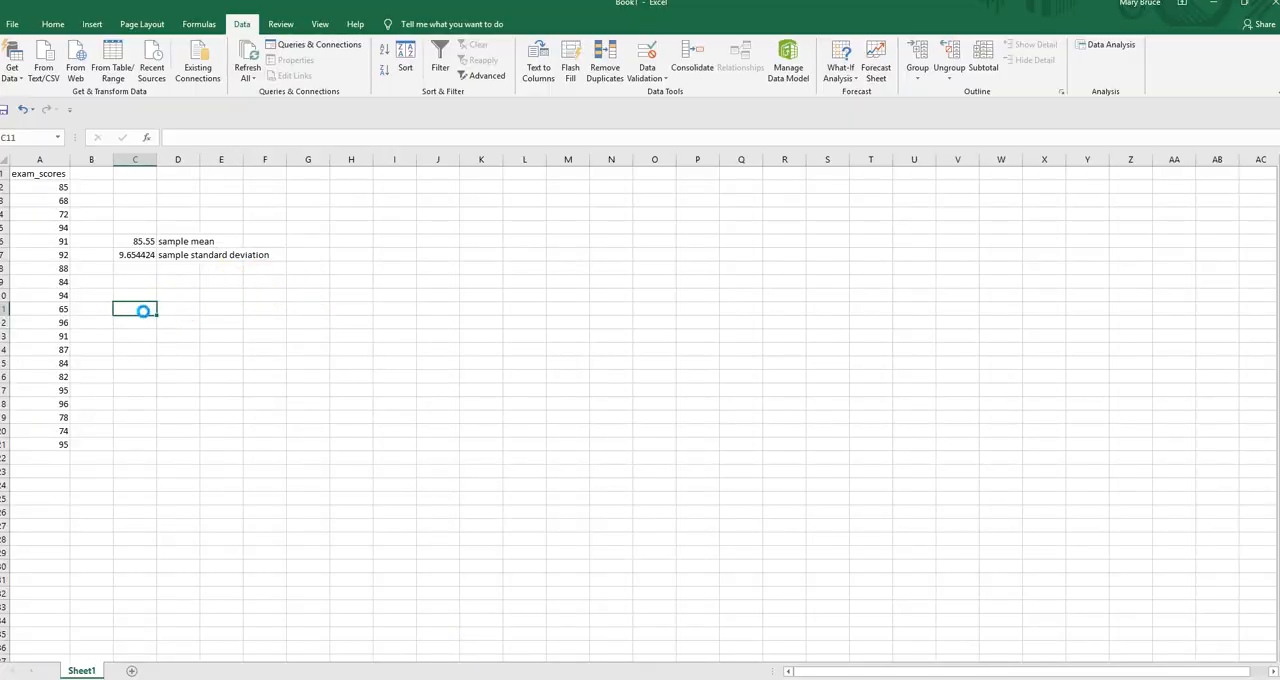
type("E = 1.96*s/sqrt(n)")
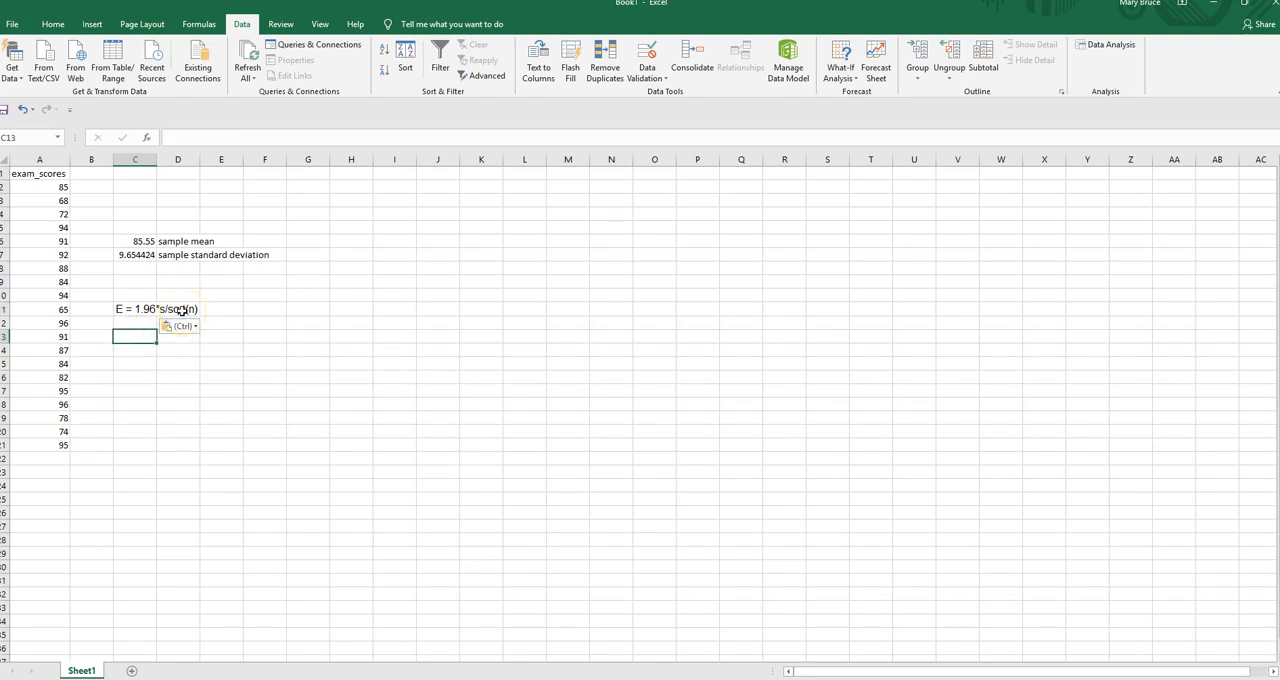
- Write out E=1.96*9.654424/sqrt(20) beneath the formula with s and n filled in
type("E=")
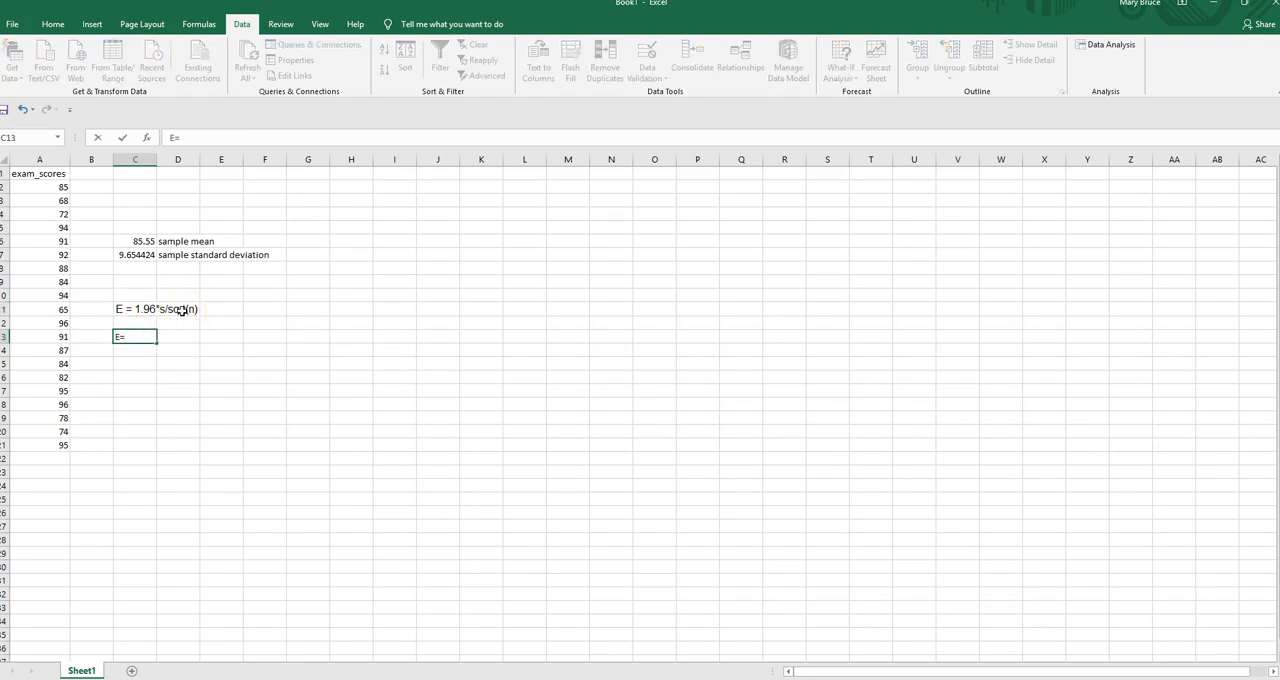
type("1.96")
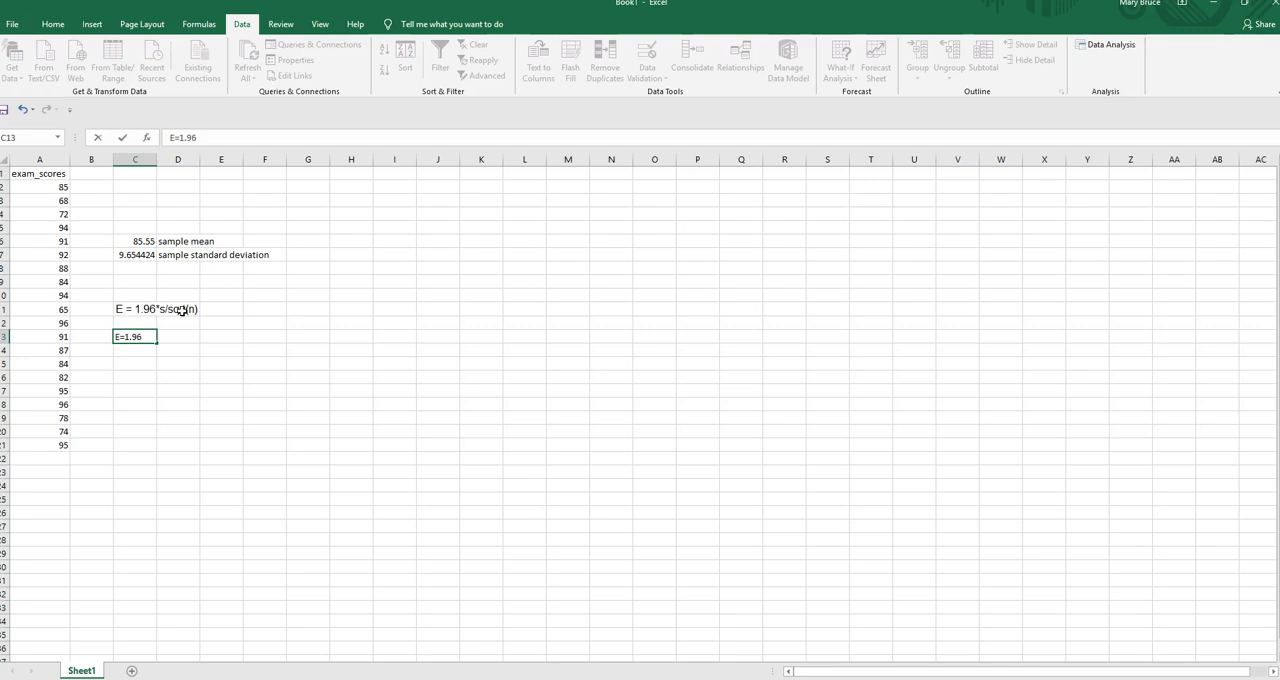
type("*")
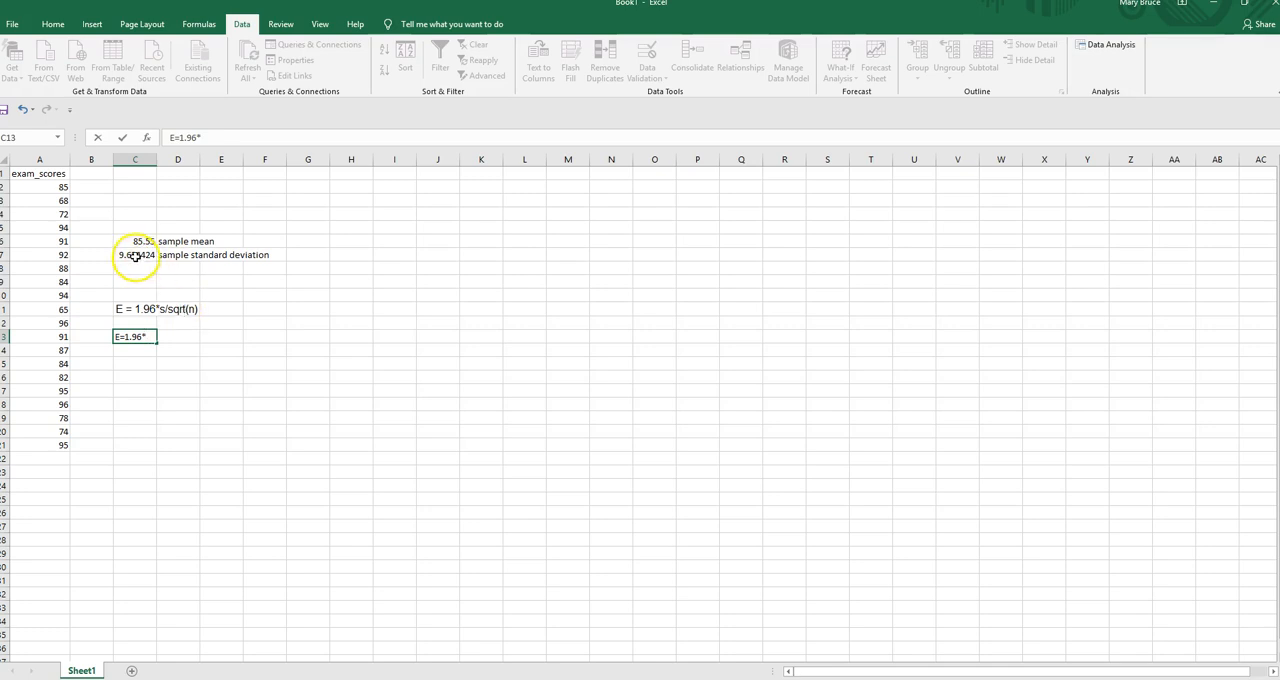
mouse_move(200, 338)
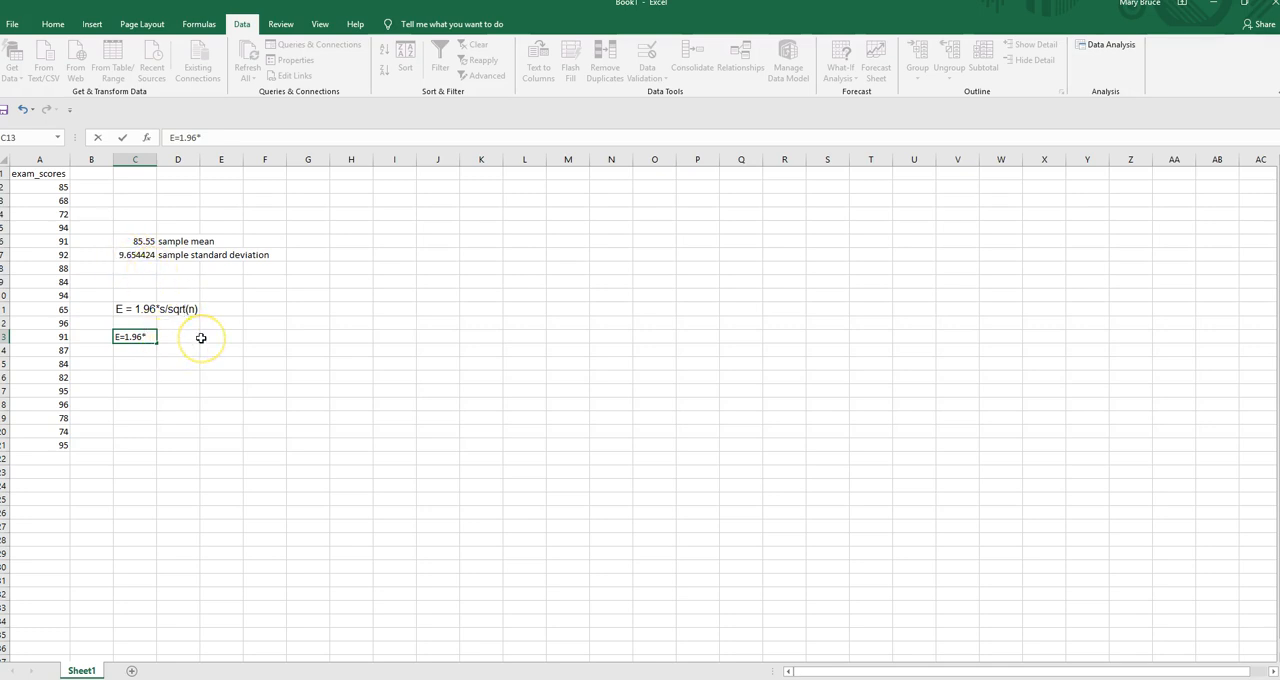
type("9.654424")
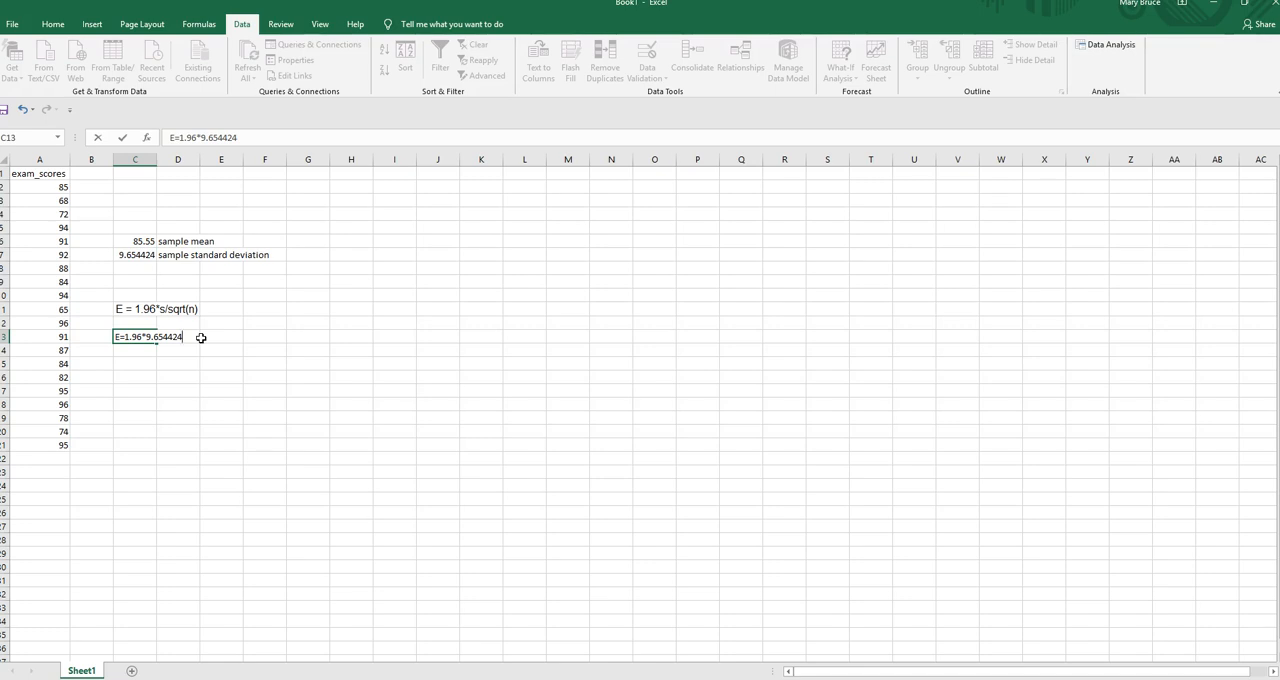
type("/s")
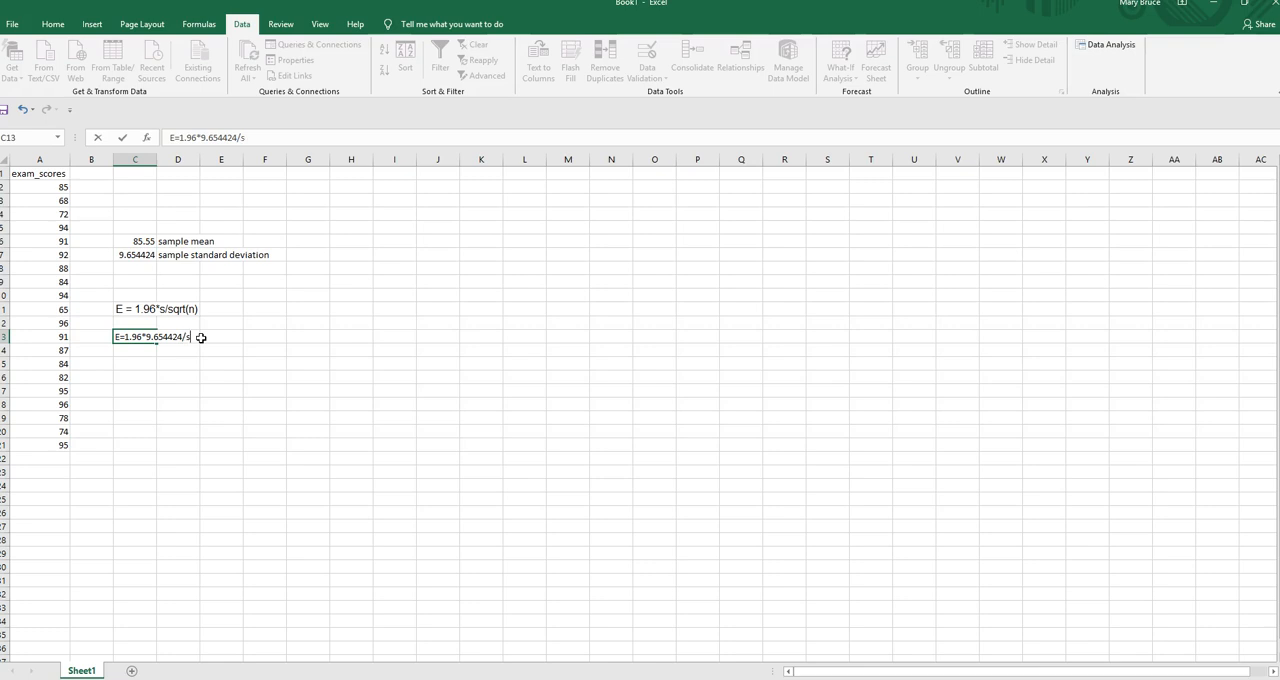
type("qrt")
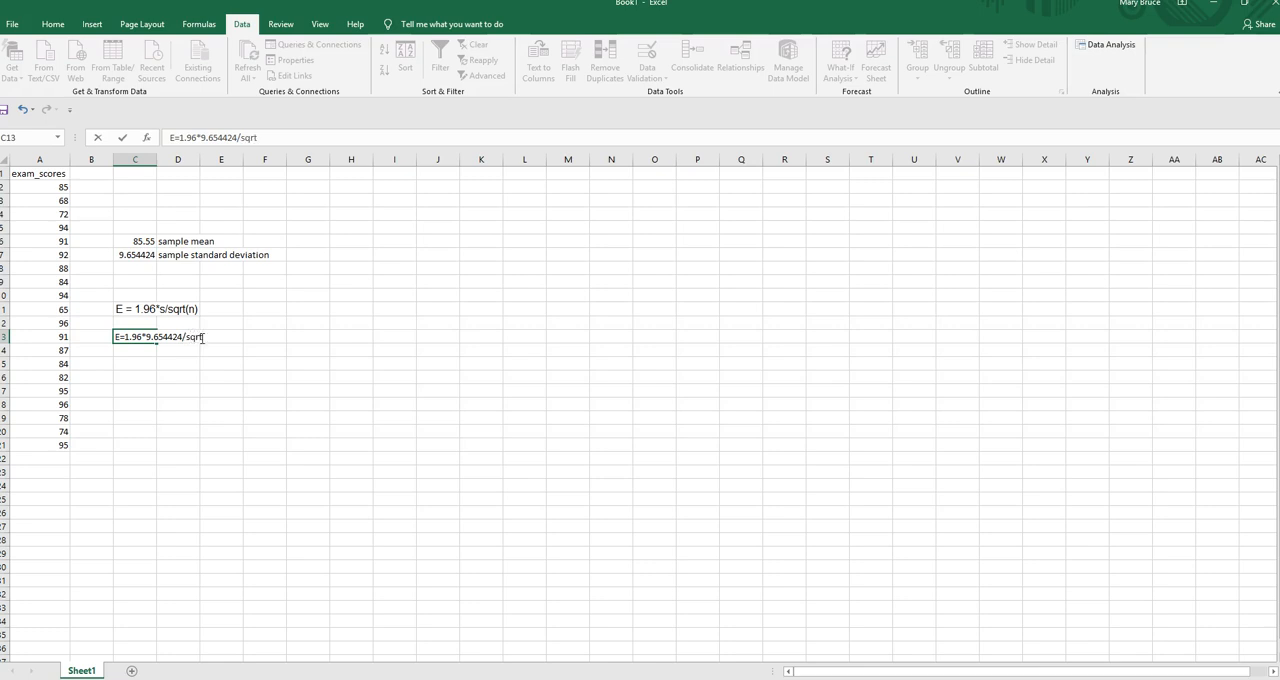
type("(")
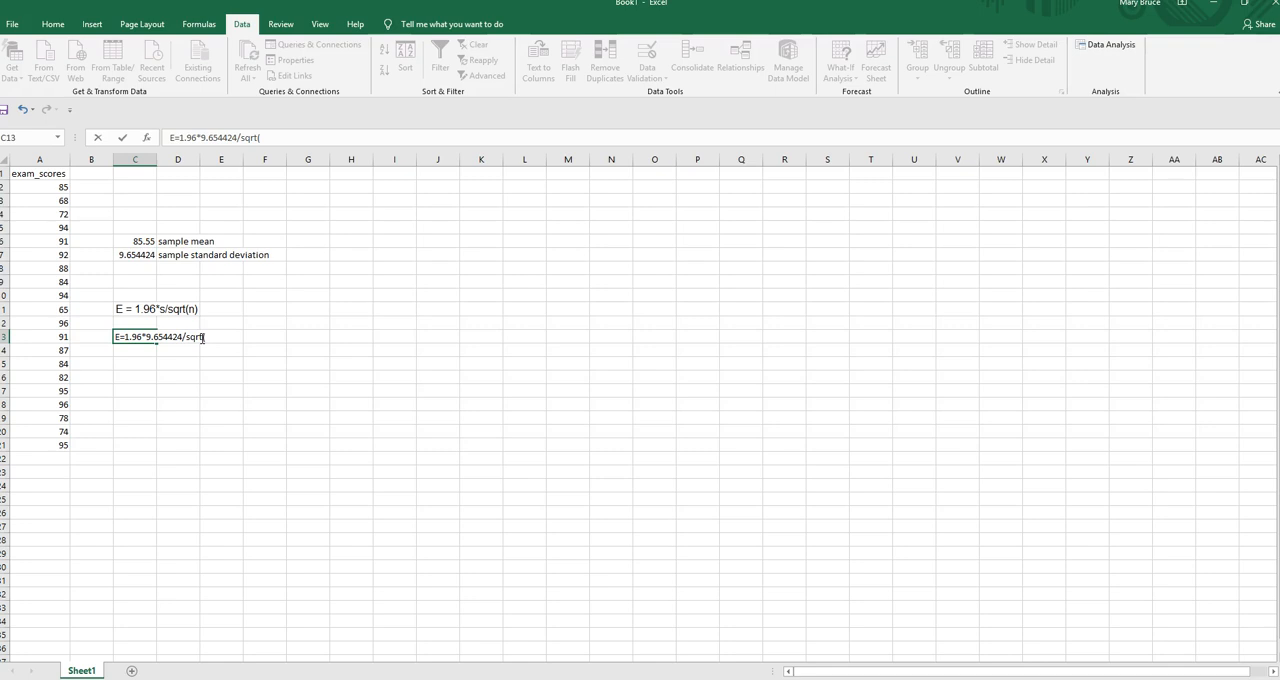
type("20)")
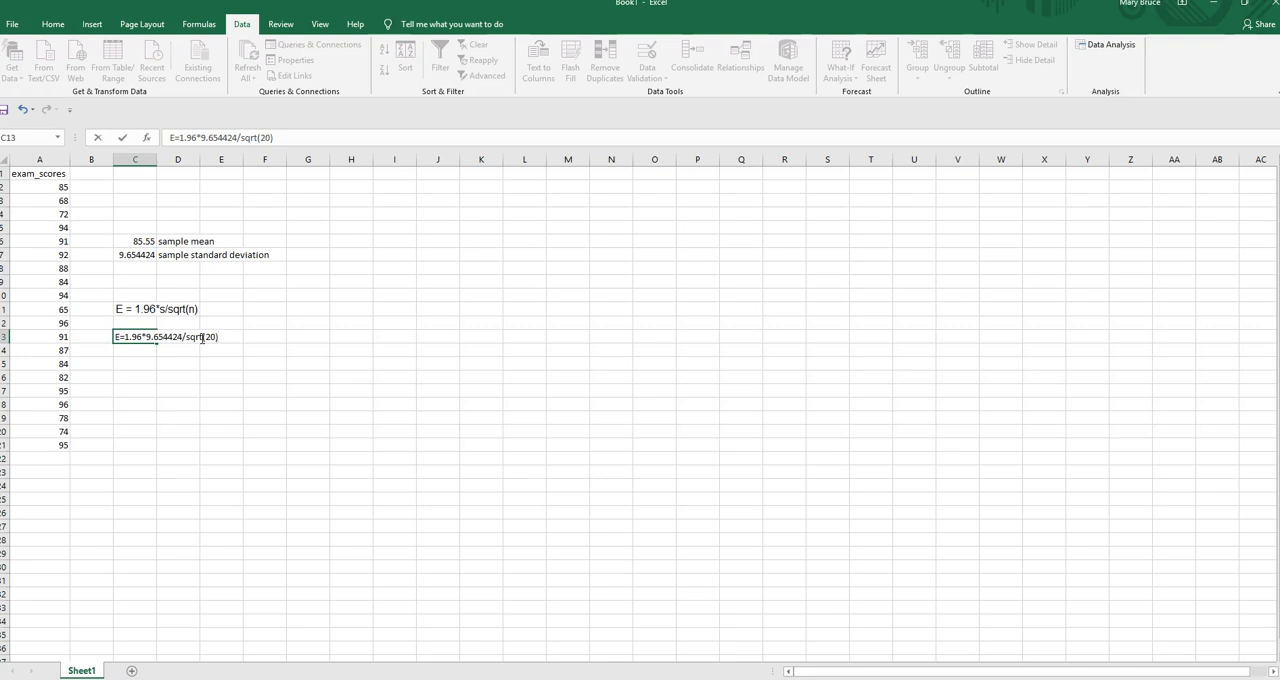
mouse_move(377, 489)
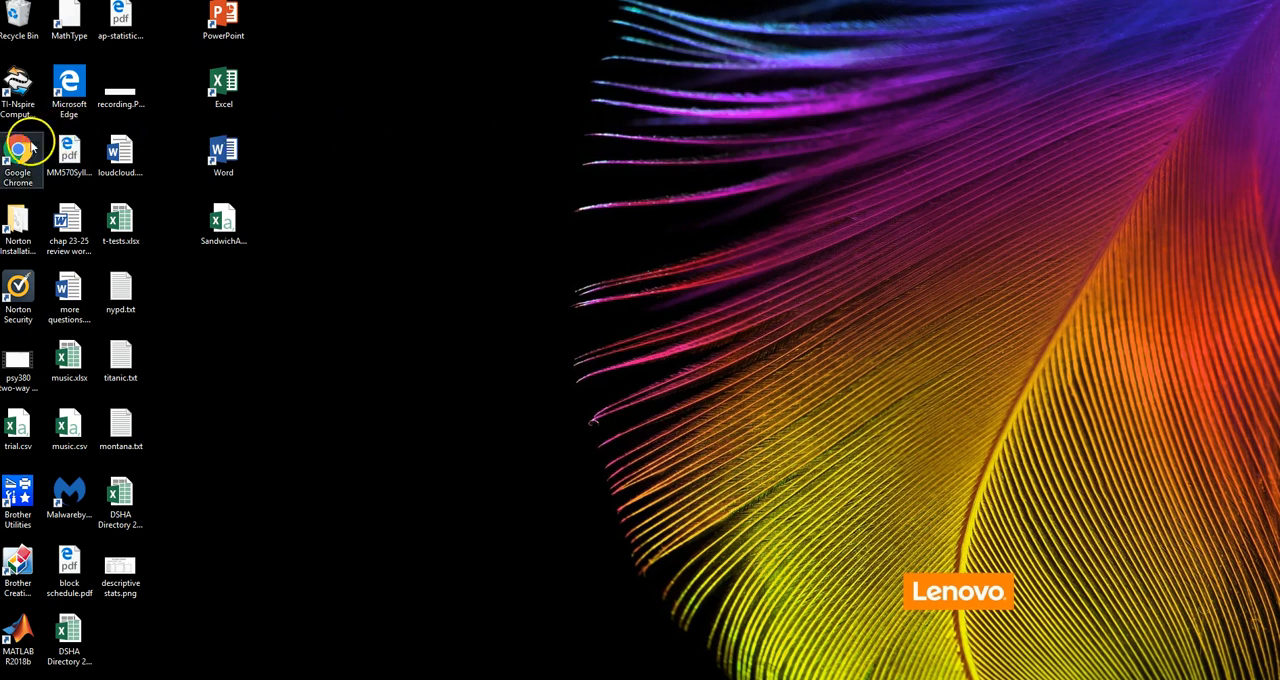
- Launch Chrome and go to web2.0calc.com
left_click(18, 150)
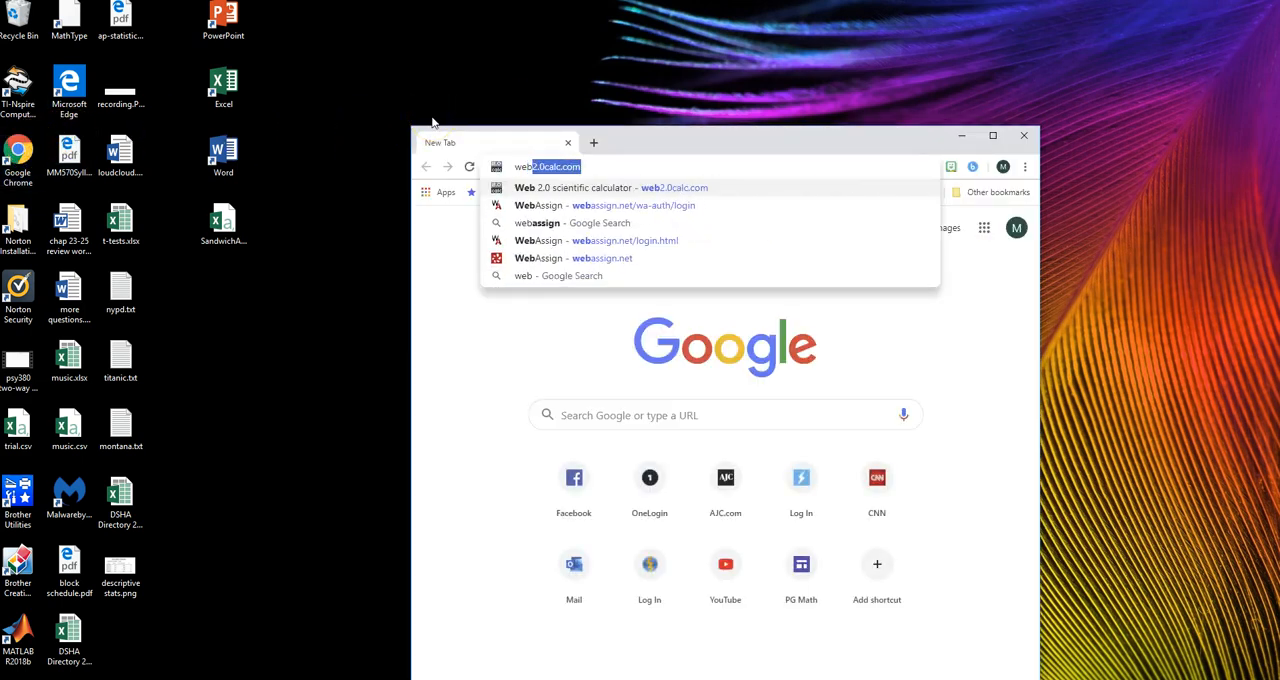
left_click(574, 187)
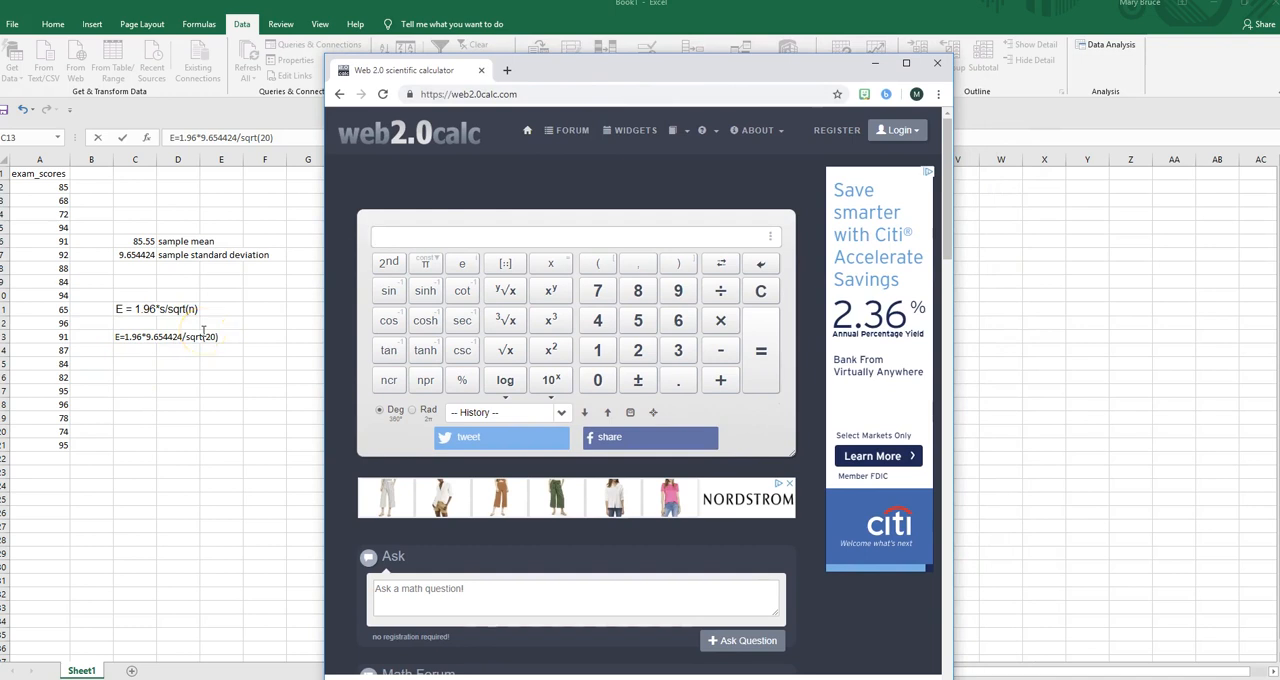
- Enter 1.96*9.654424/sqrt(20) on the keypad and evaluate it to 4.2312378761306642
left_click(575, 236)
type("1.96*9")
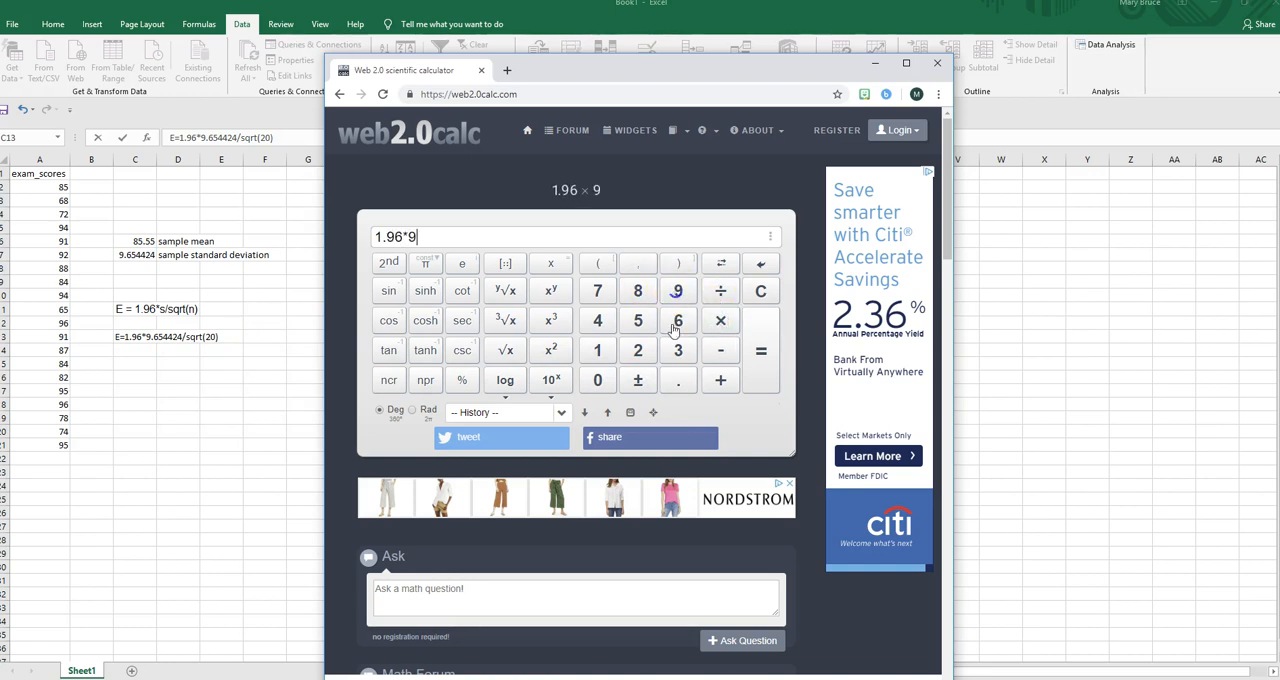
left_click(637, 320)
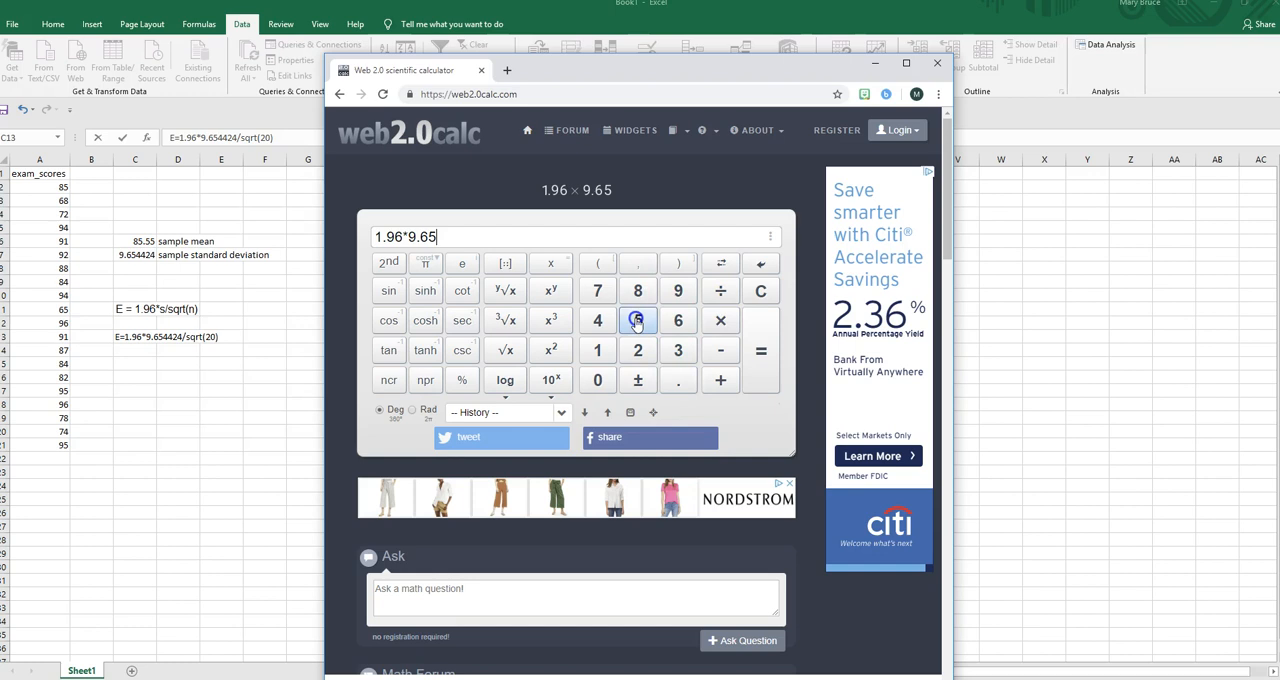
left_click(597, 321)
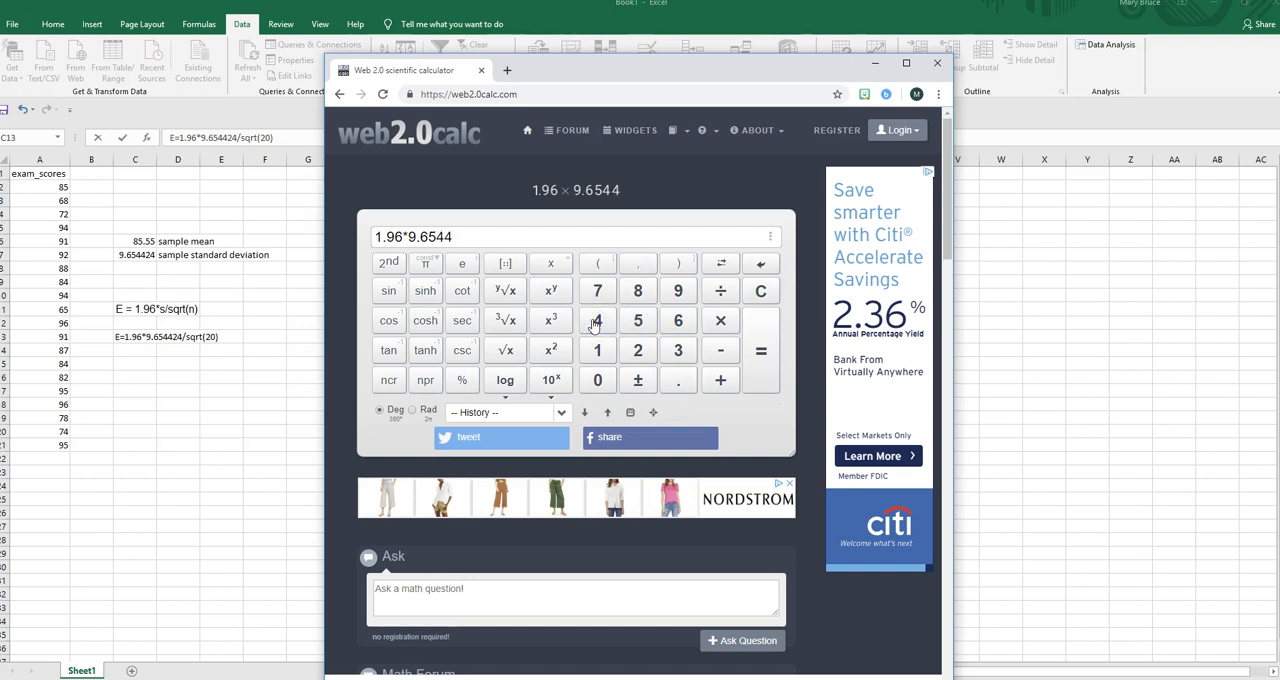
left_click(597, 320)
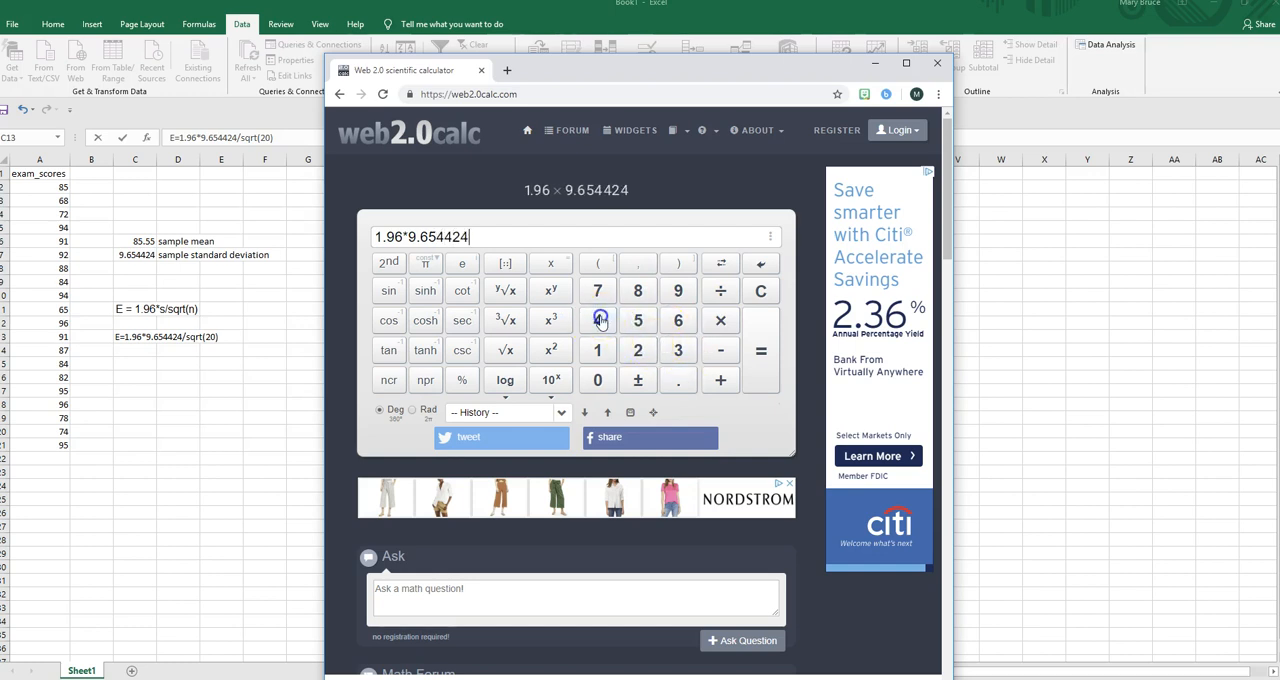
left_click(720, 291)
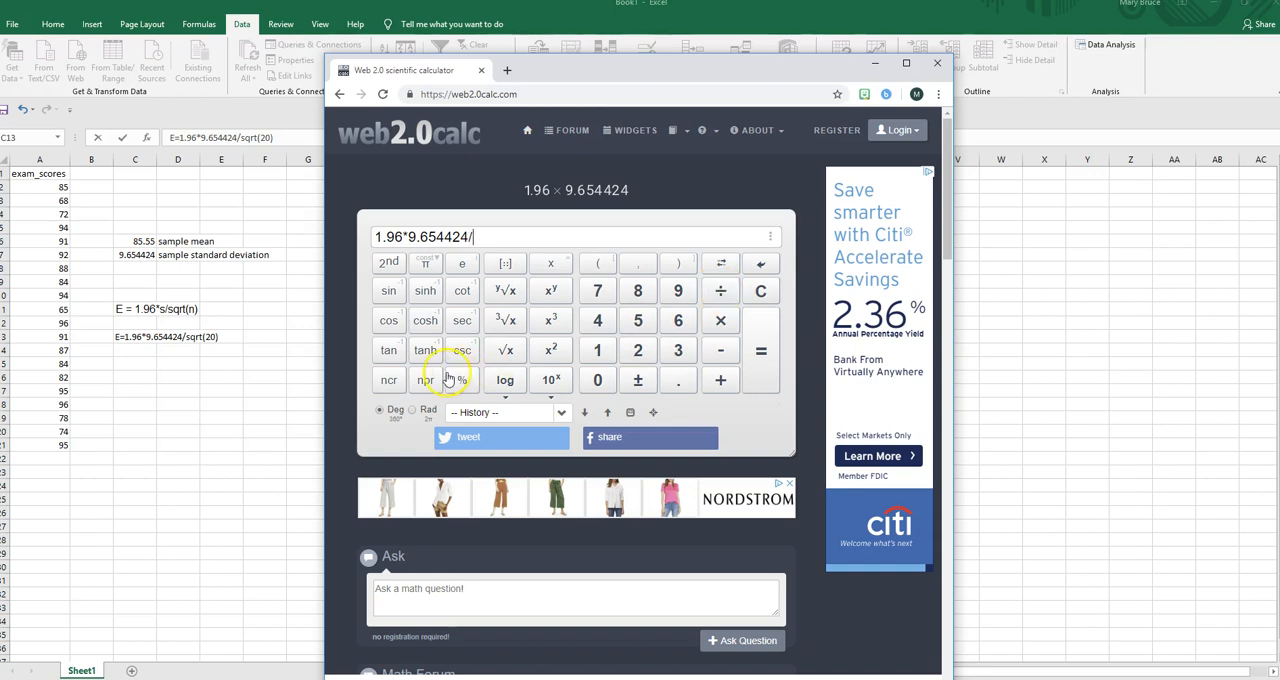
left_click(505, 350)
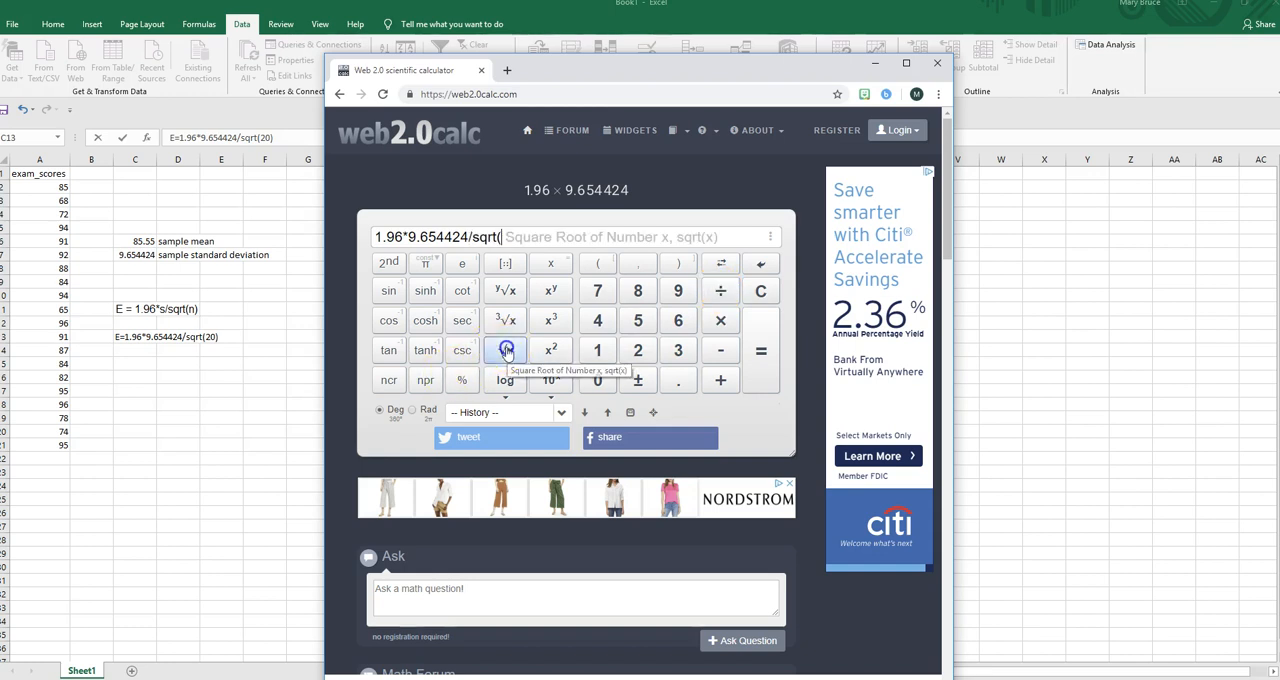
left_click(505, 349)
type("20)")
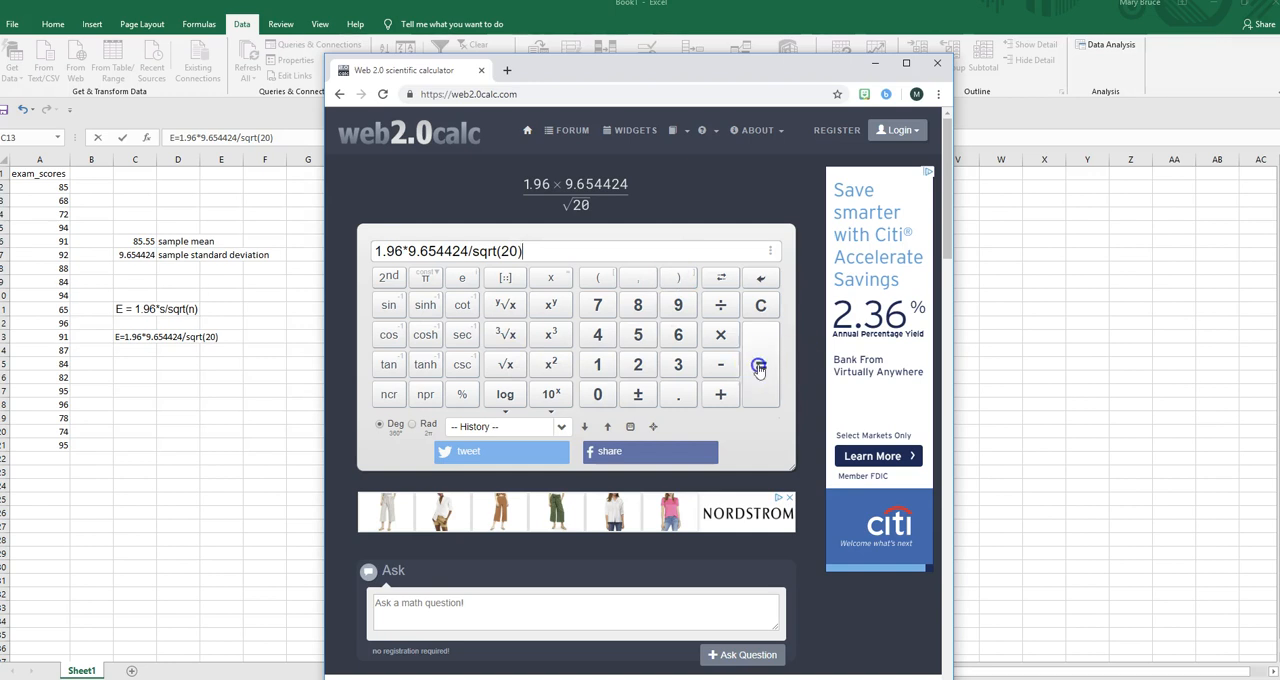
left_click(760, 364)
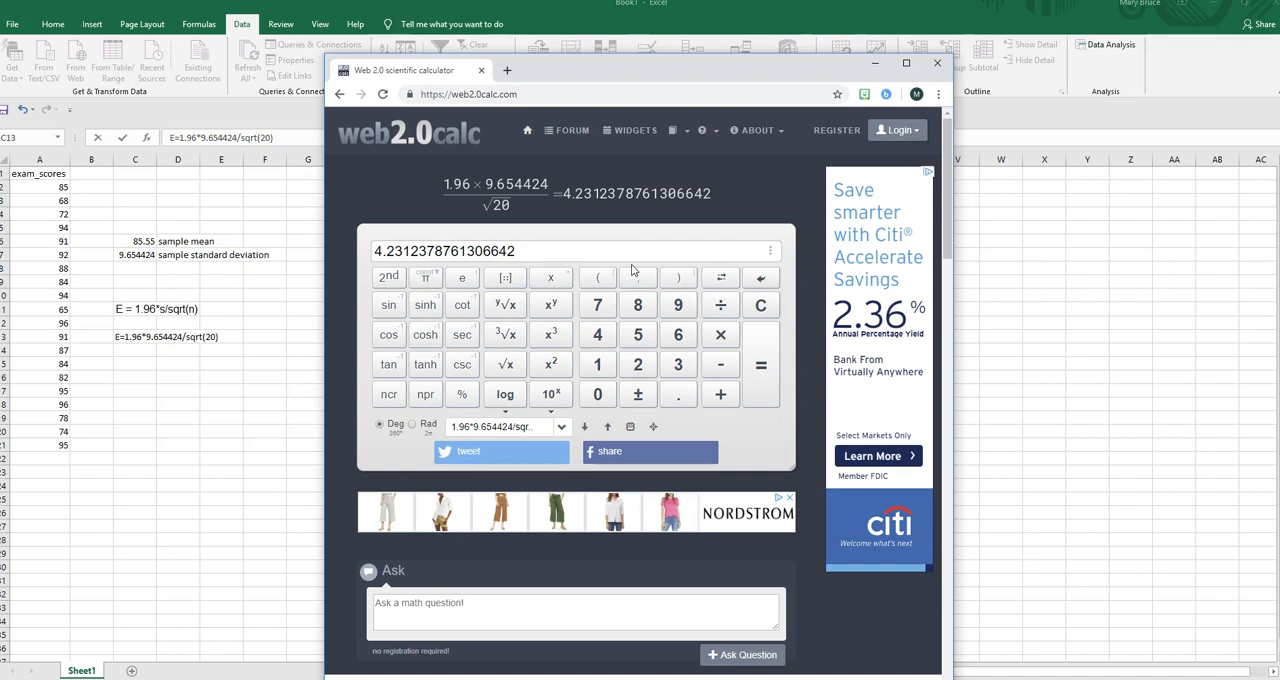
left_click(516, 251)
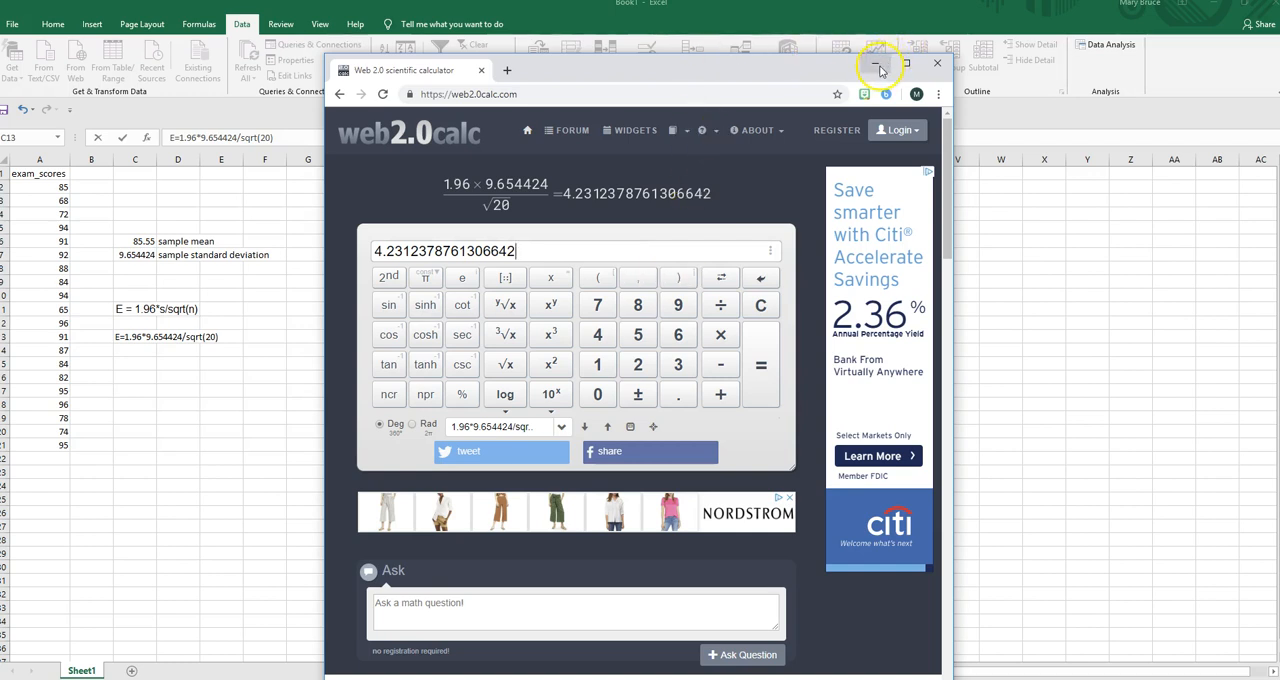
mouse_move(877, 64)
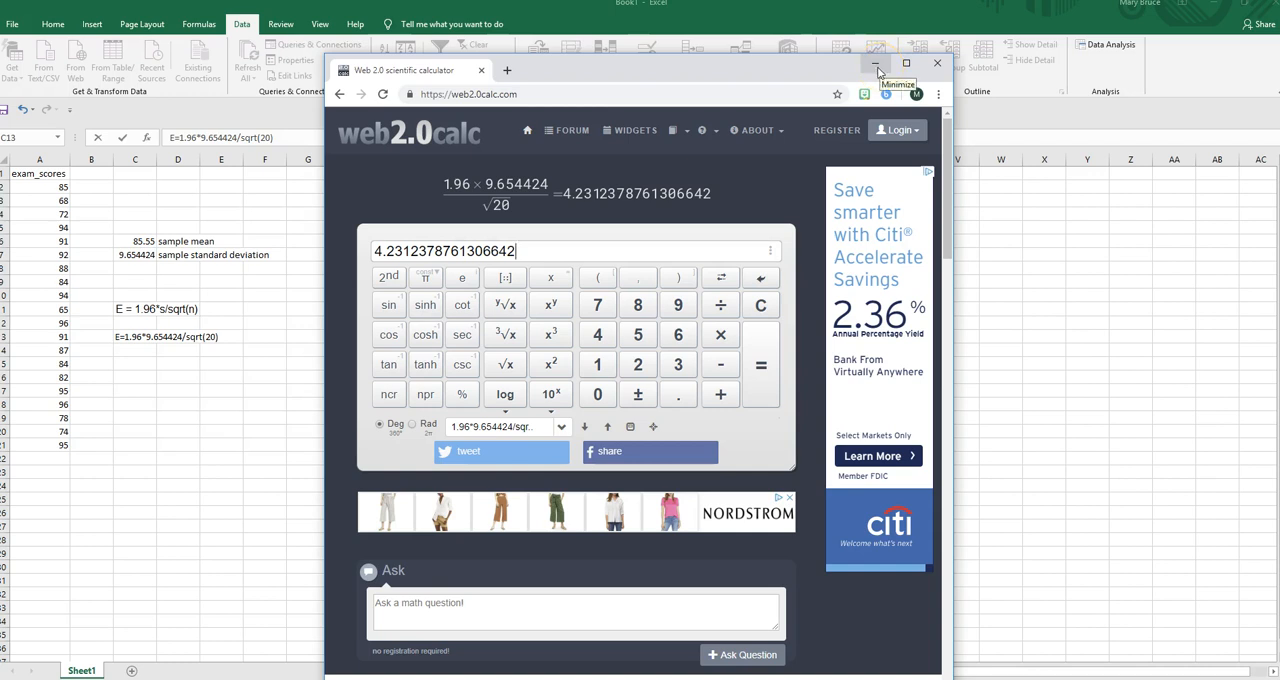
- Back in Excel, enter =1.96*C7/sqrt(20) in D15, giving 4.231238
left_click(875, 63)
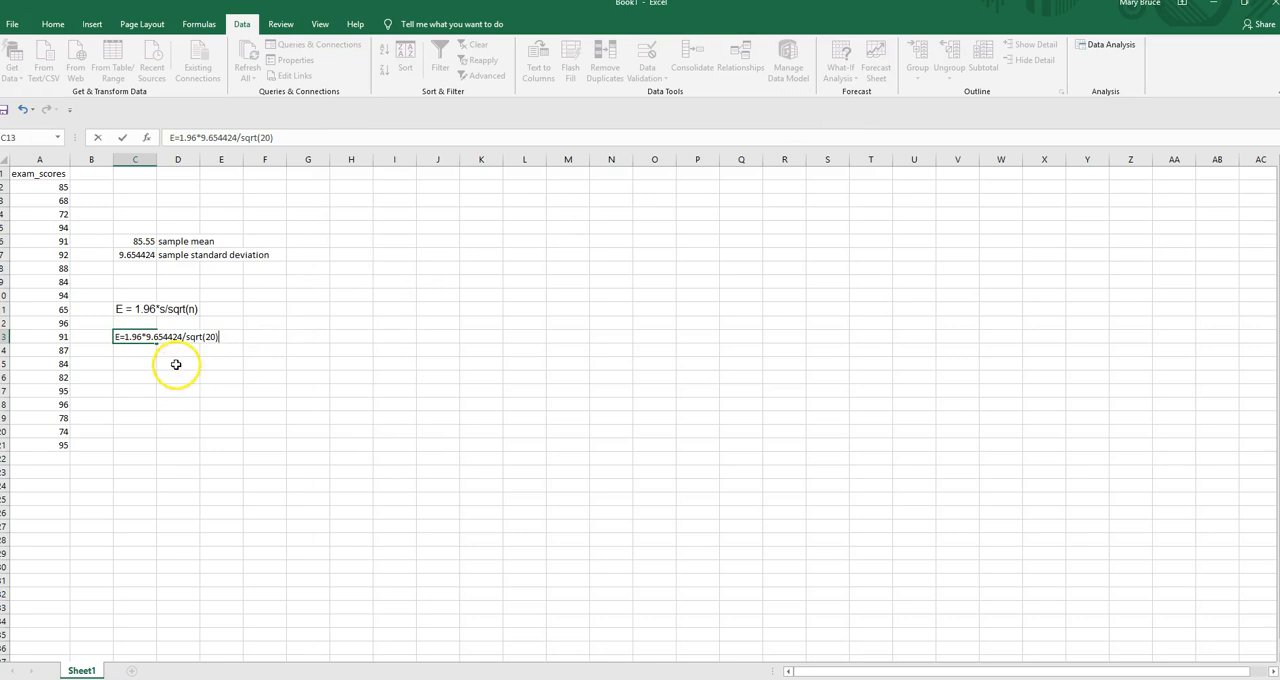
key("enter")
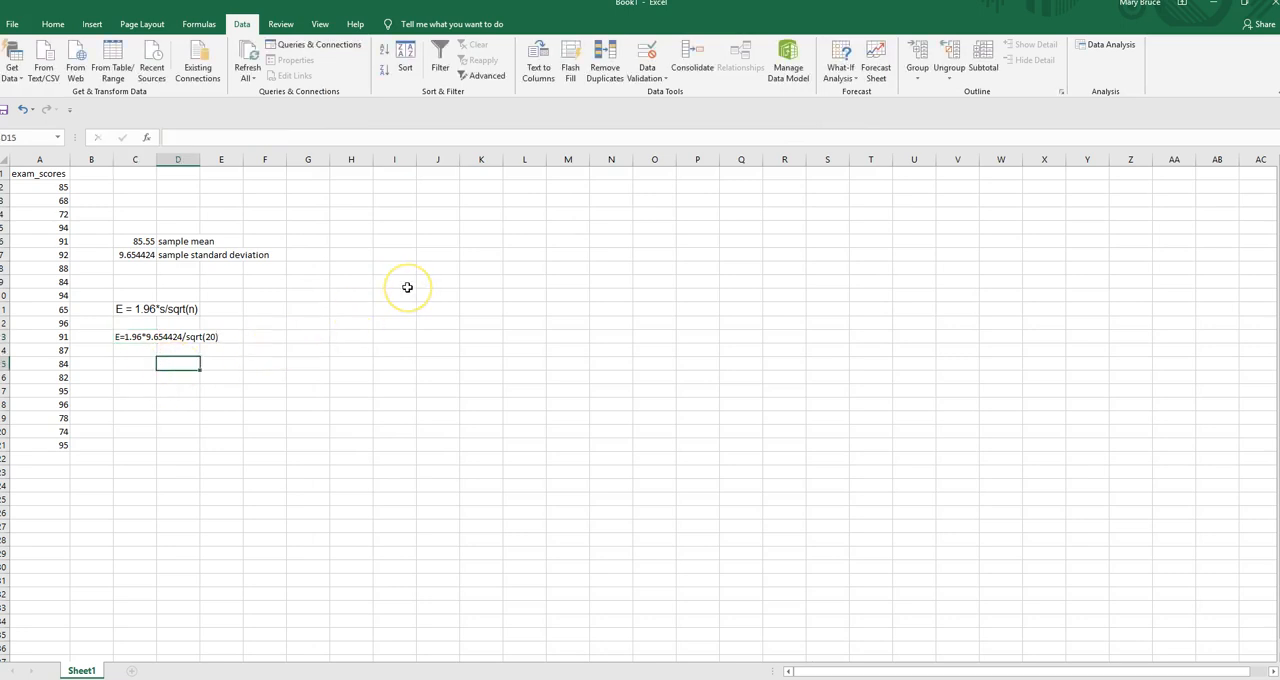
type("=1.96*")
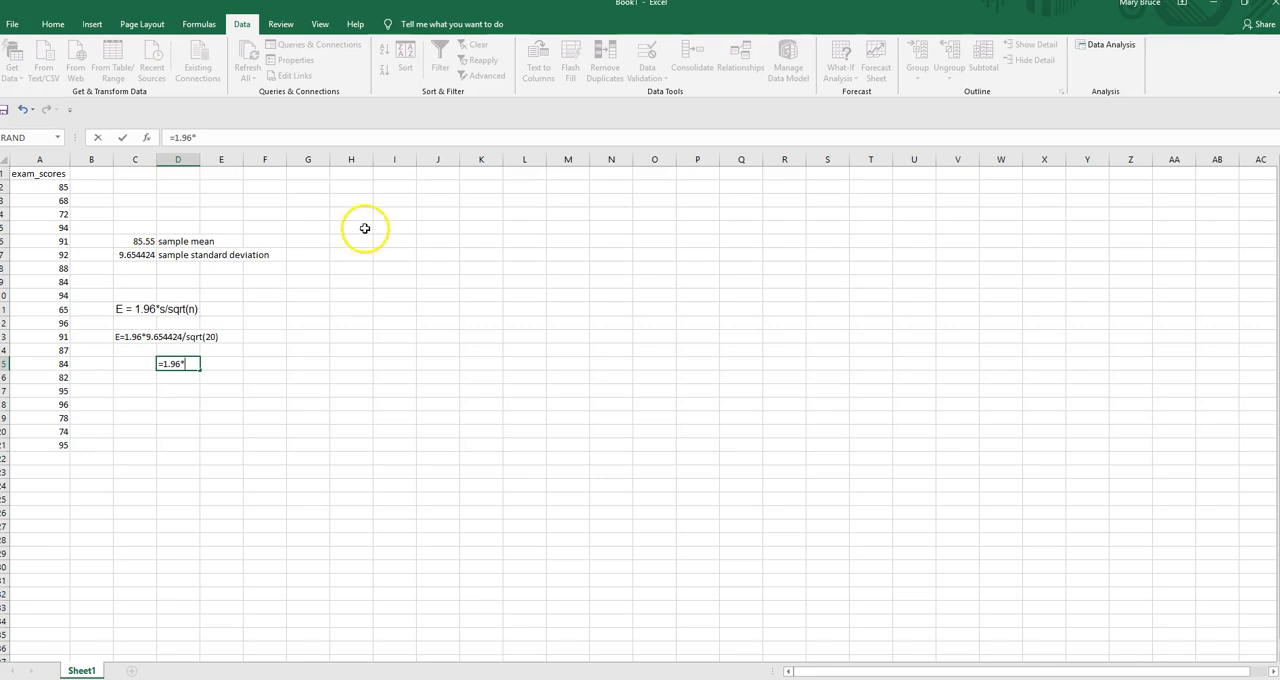
mouse_move(135, 217)
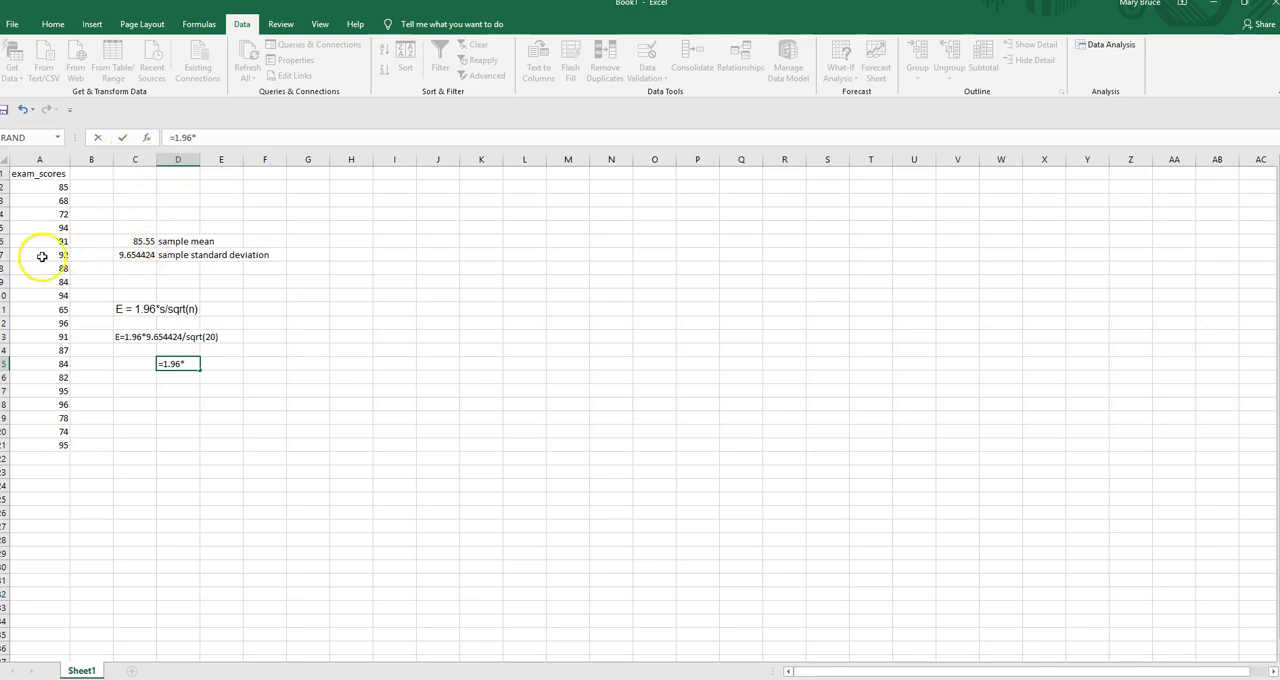
left_click(135, 254)
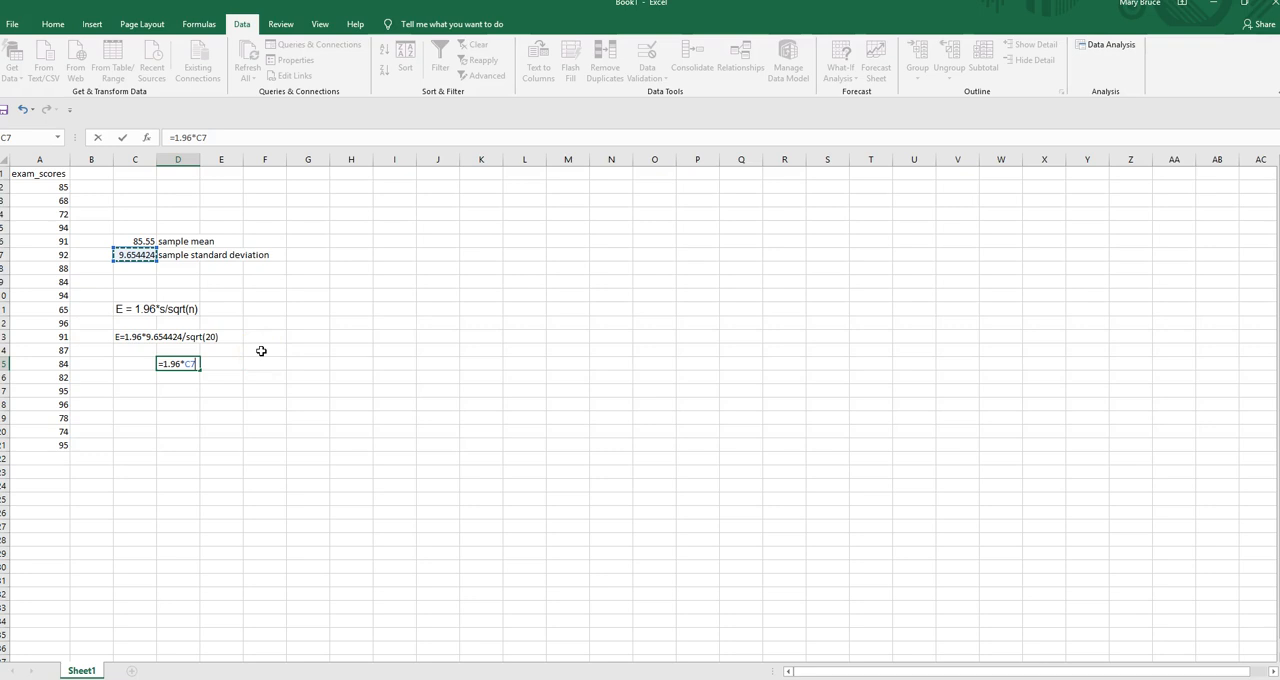
type("/sqrt")
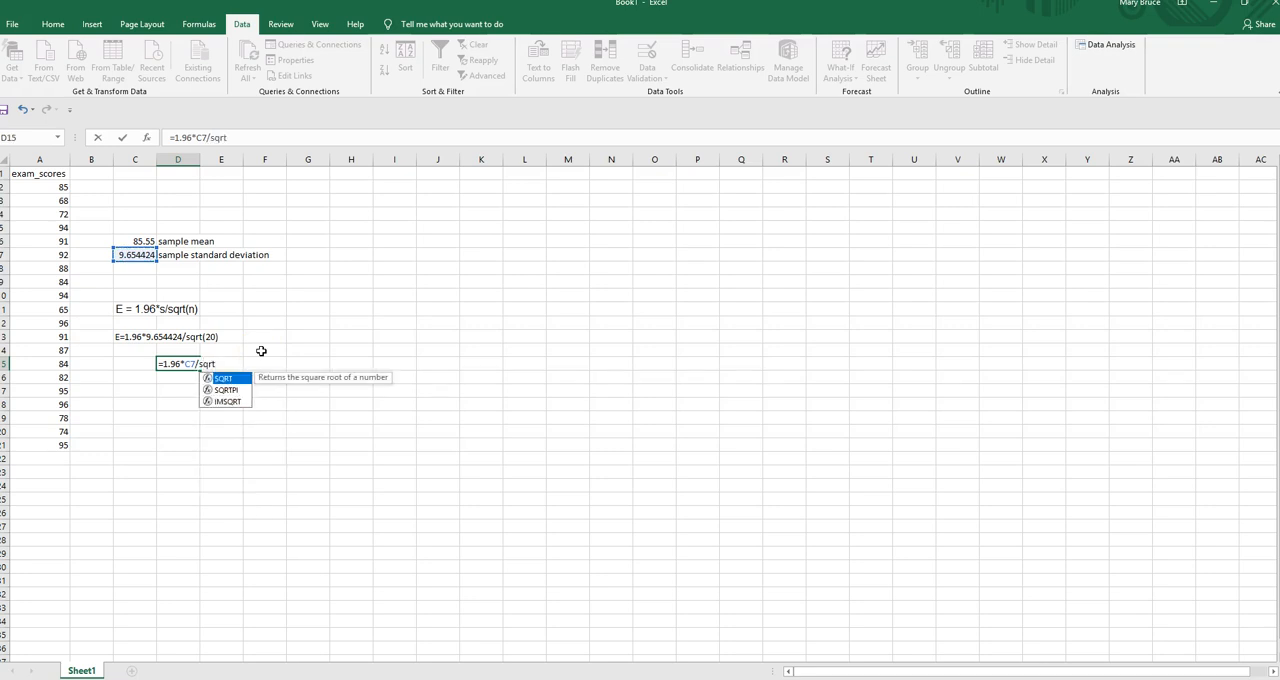
type("(")
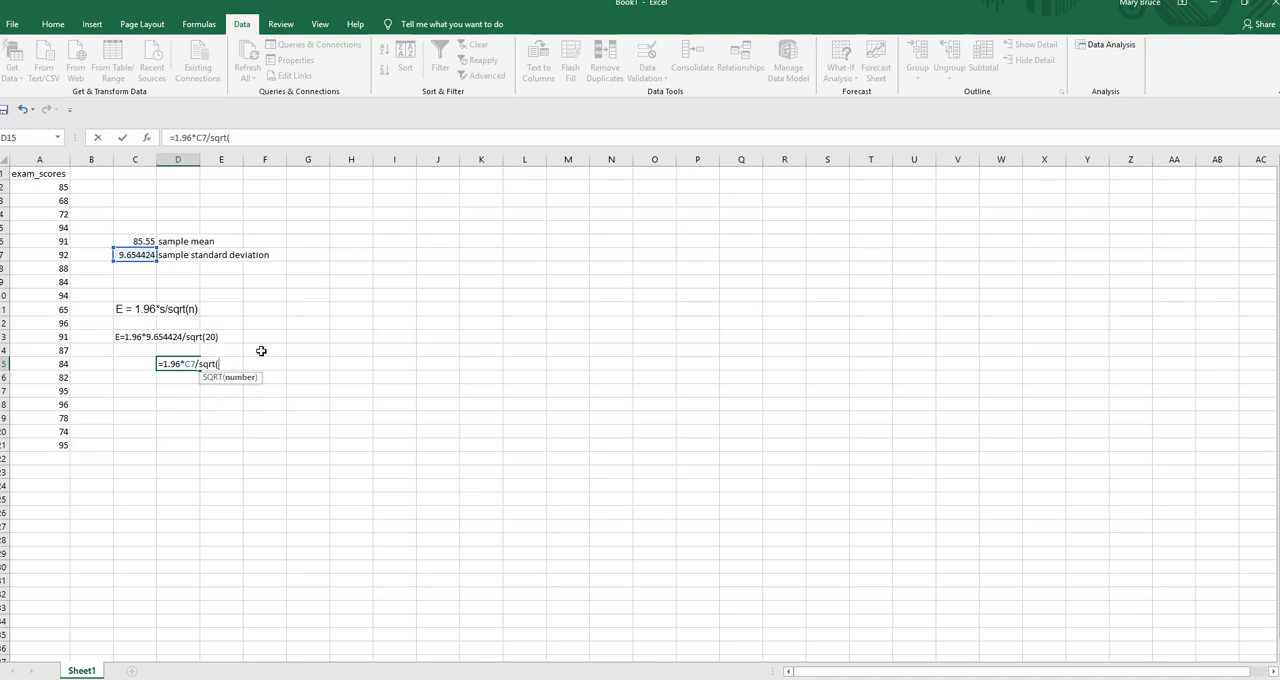
type("20")
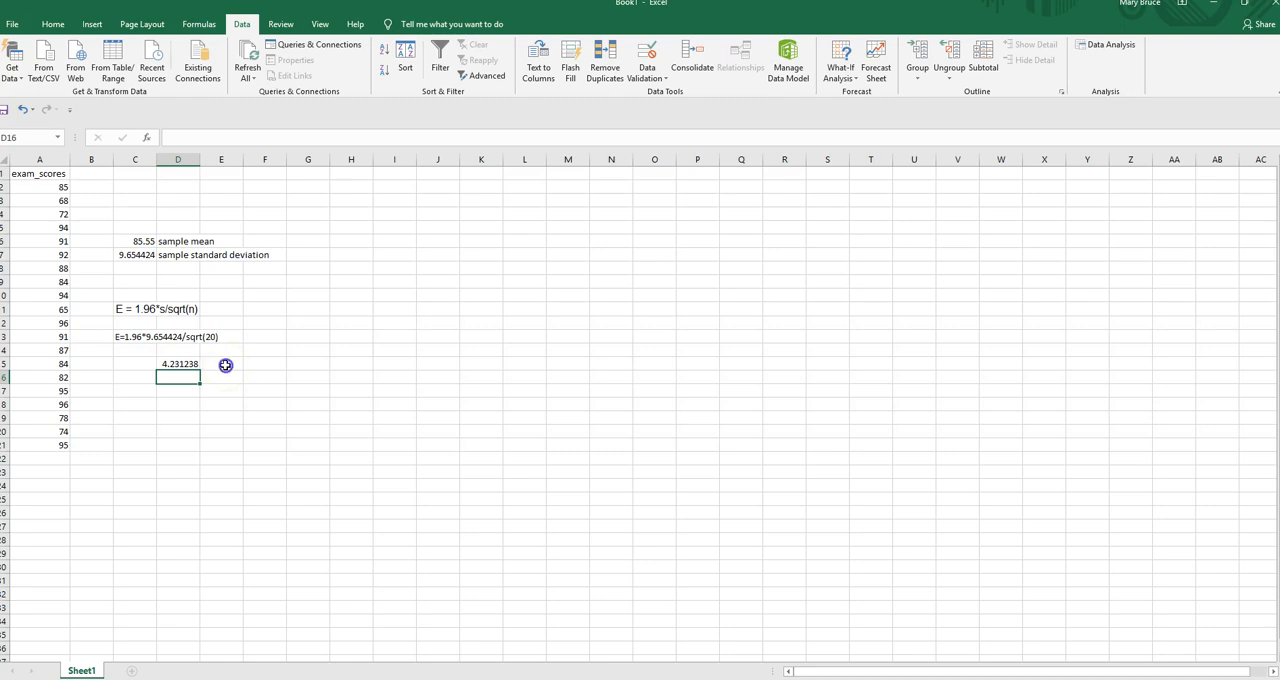
- Label the 4.231238 result 'margin of error' in E15
left_click(135, 363)
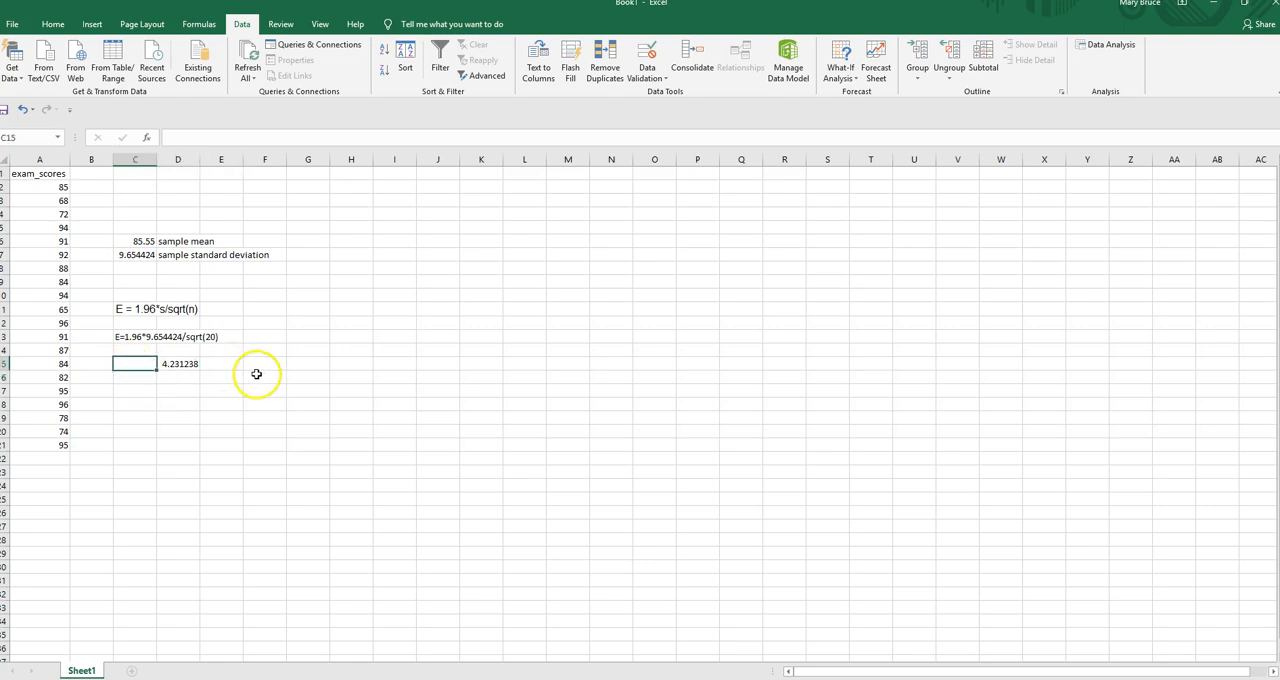
type("margin of e")
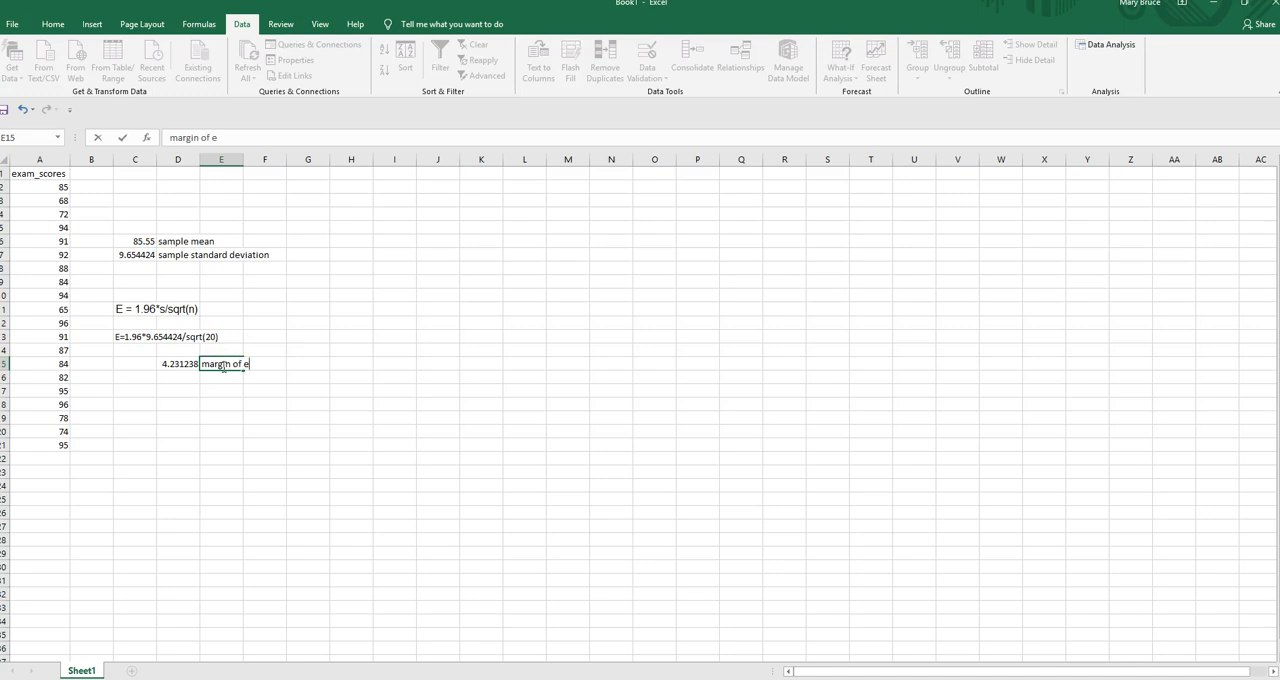
type("rr")
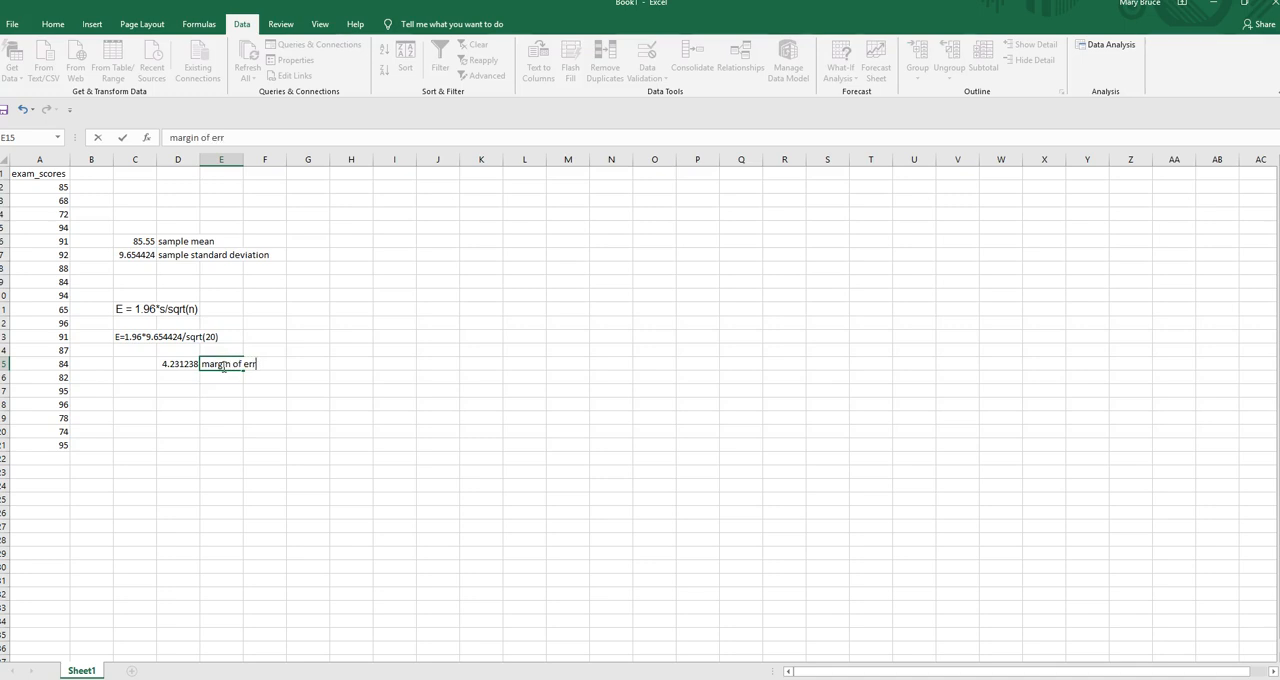
key("enter")
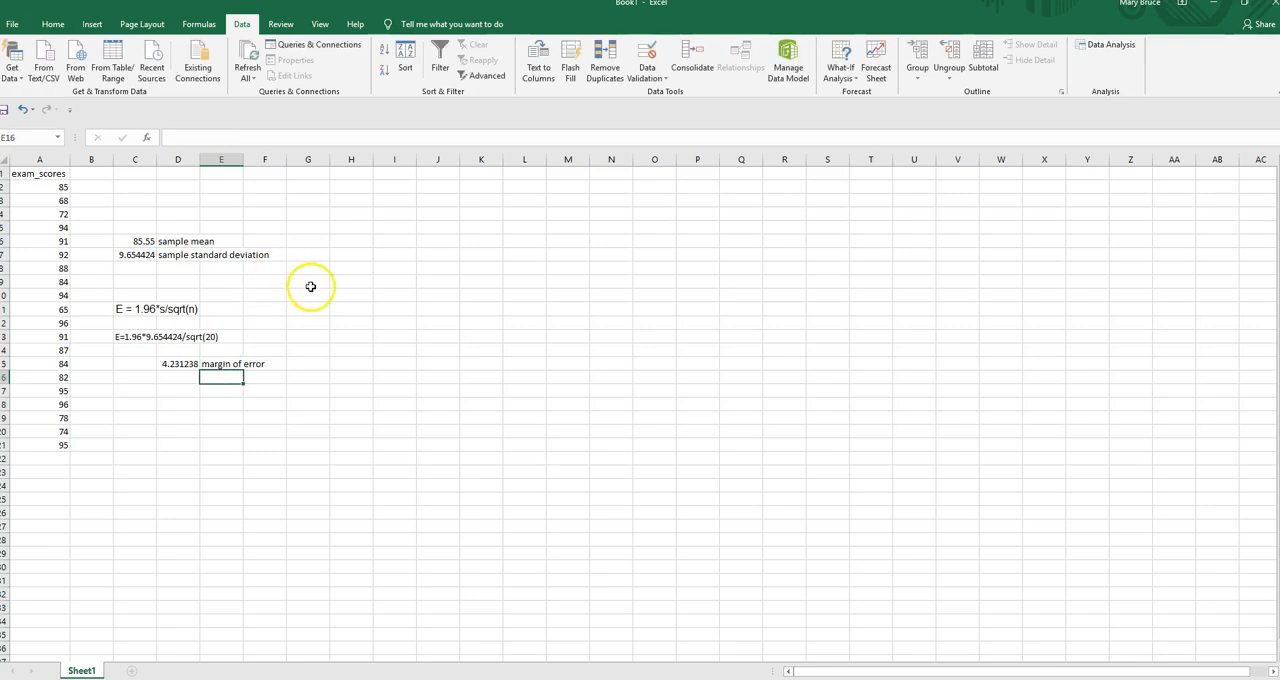
mouse_move(152, 624)
type("sni")
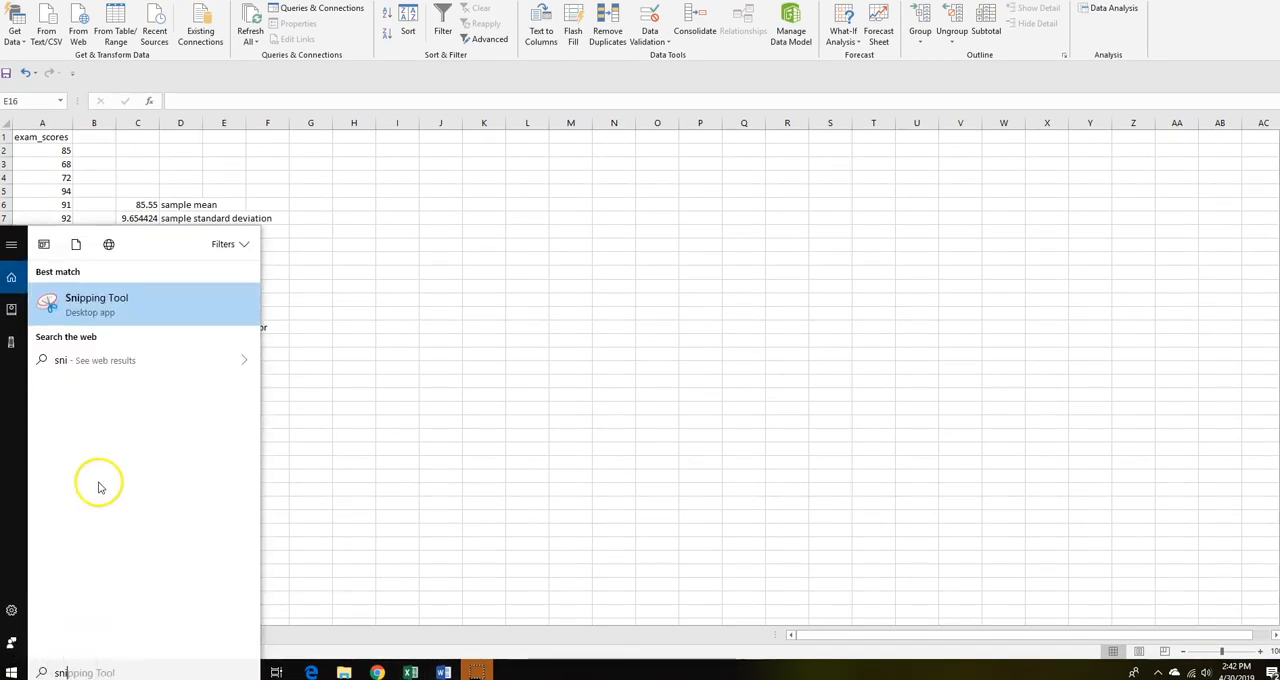
- Capture a new snip around the worksheet data with scores, statistics and margin of error
left_click(96, 304)
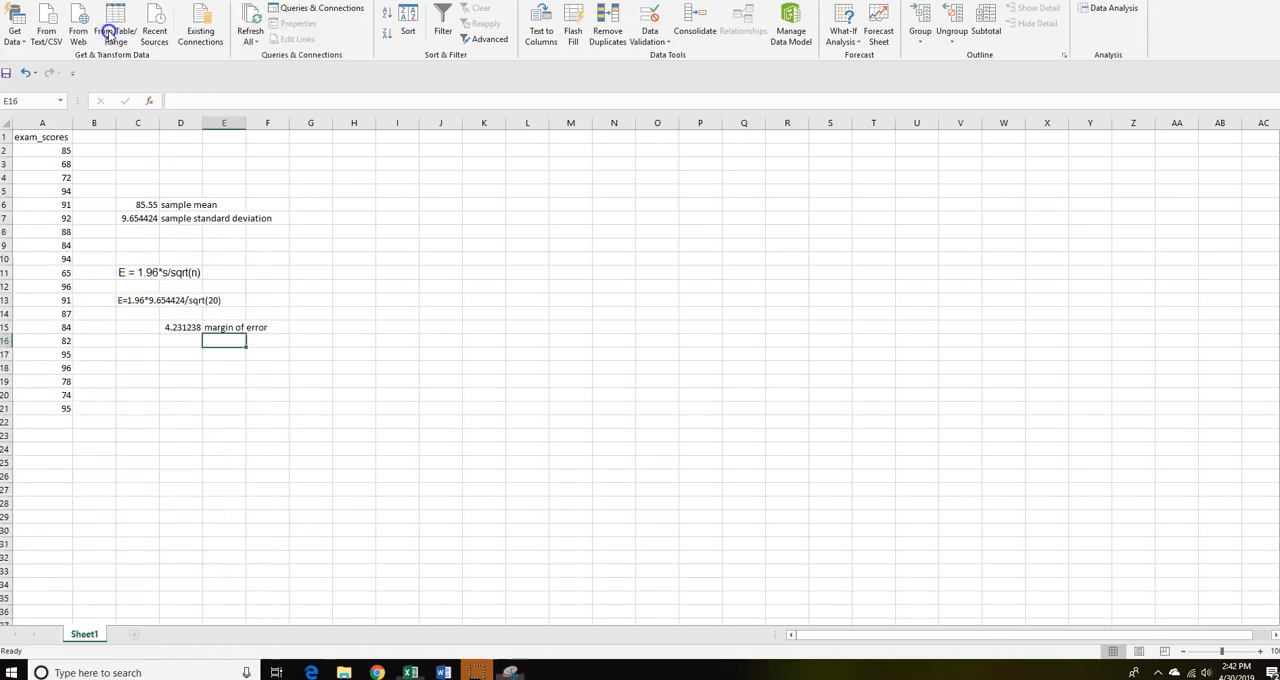
left_click(476, 672)
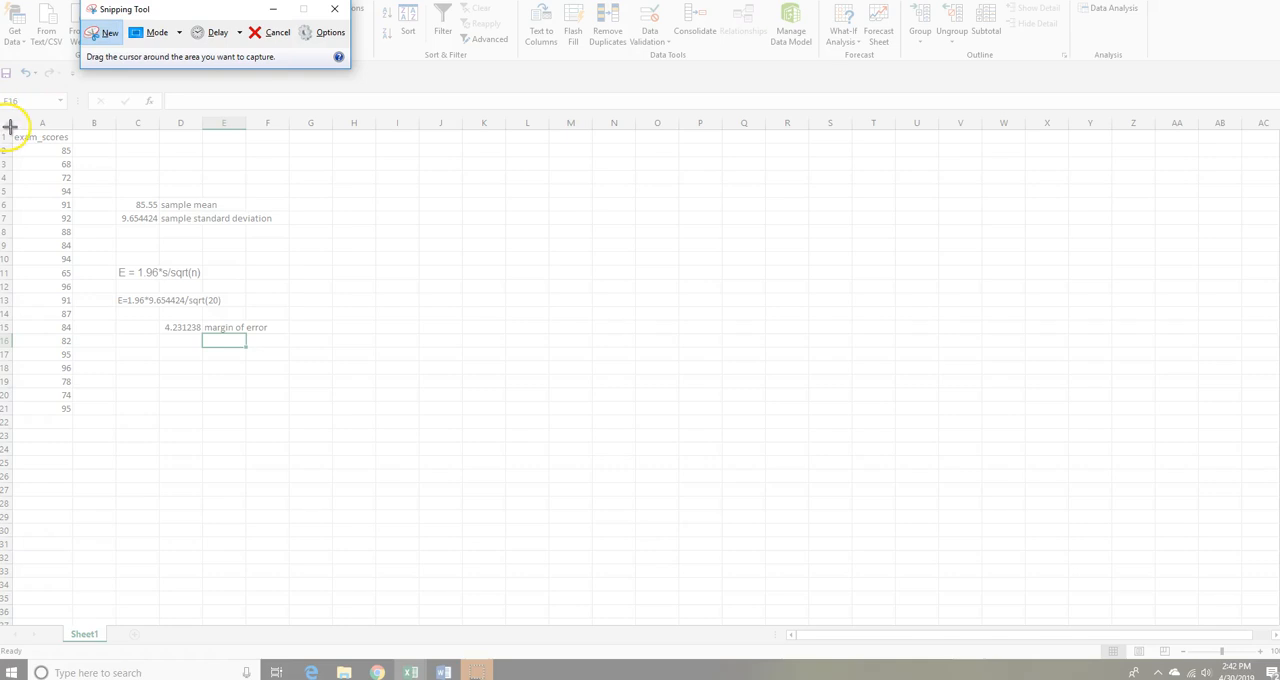
left_click_drag(10, 128, 167, 417)
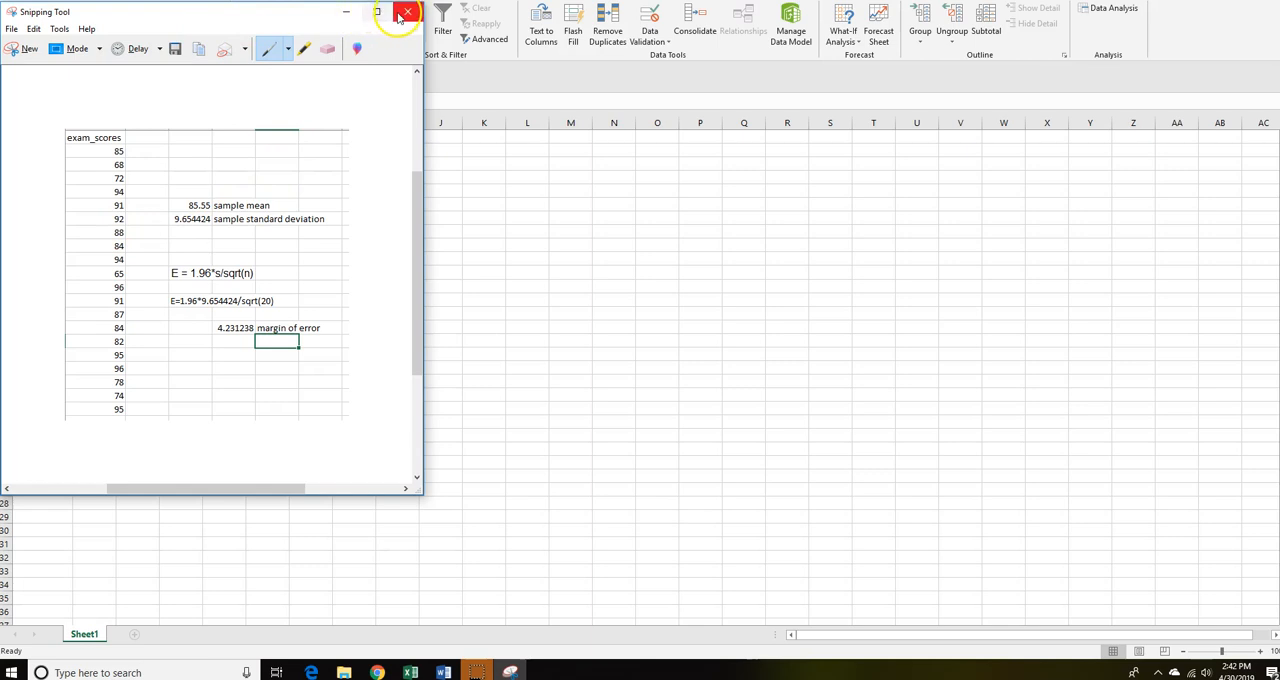
mouse_move(406, 12)
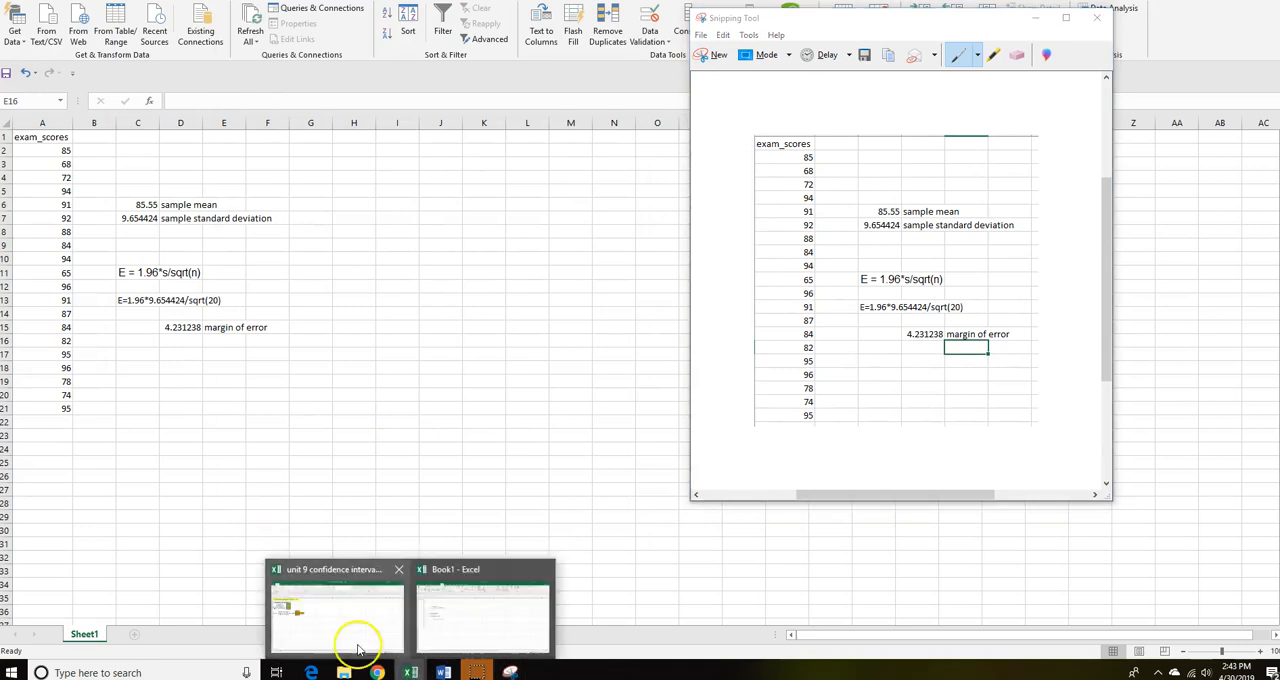
- Bring up the Unit 9 confidence interval worksheet from the taskbar, with Book1 alongside
left_click(335, 610)
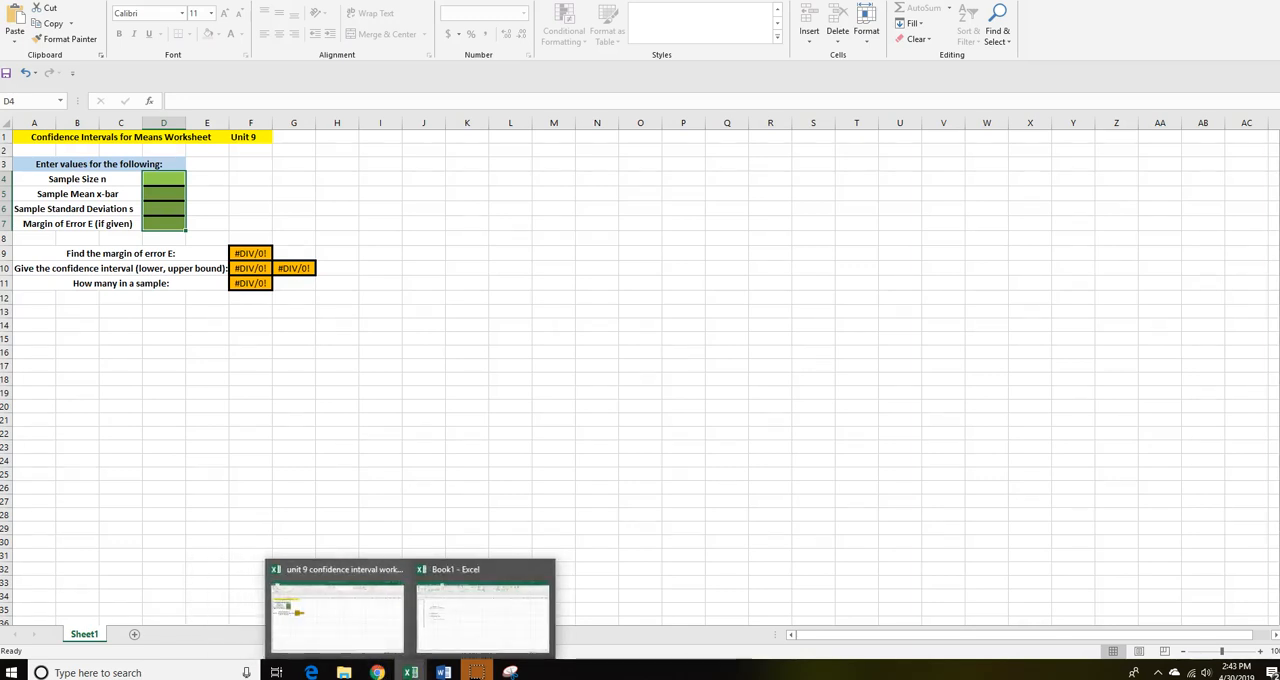
left_click(483, 610)
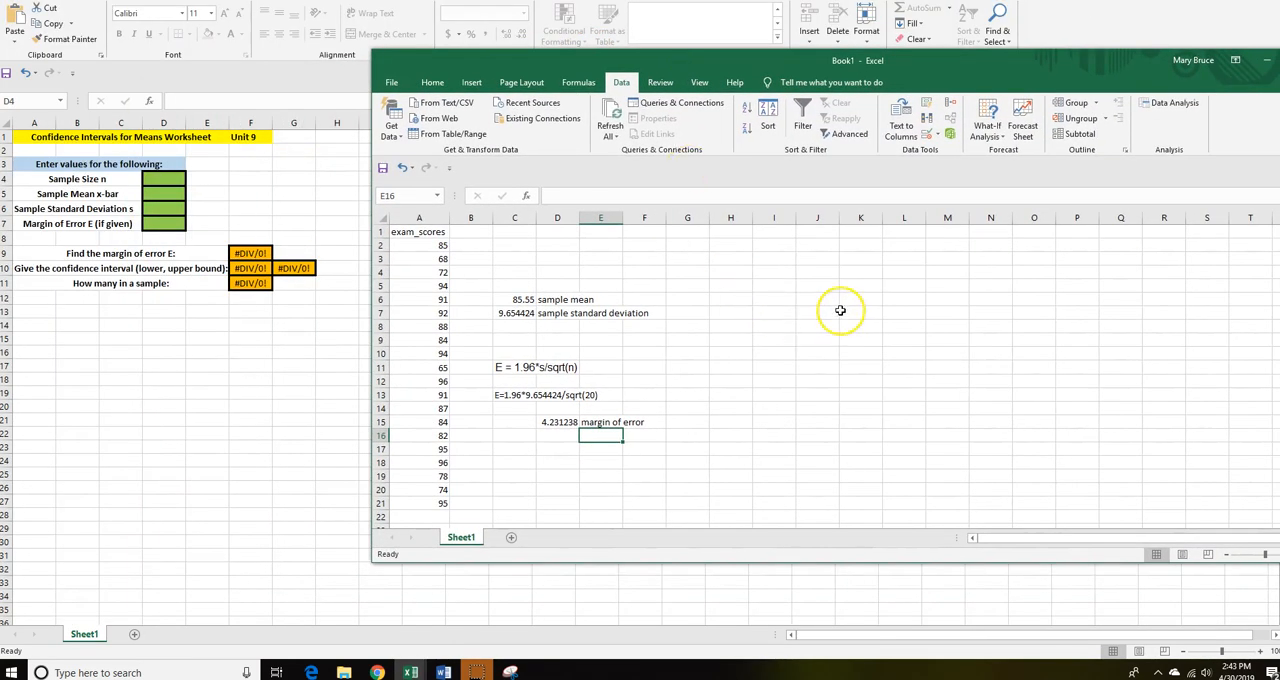
mouse_move(840, 310)
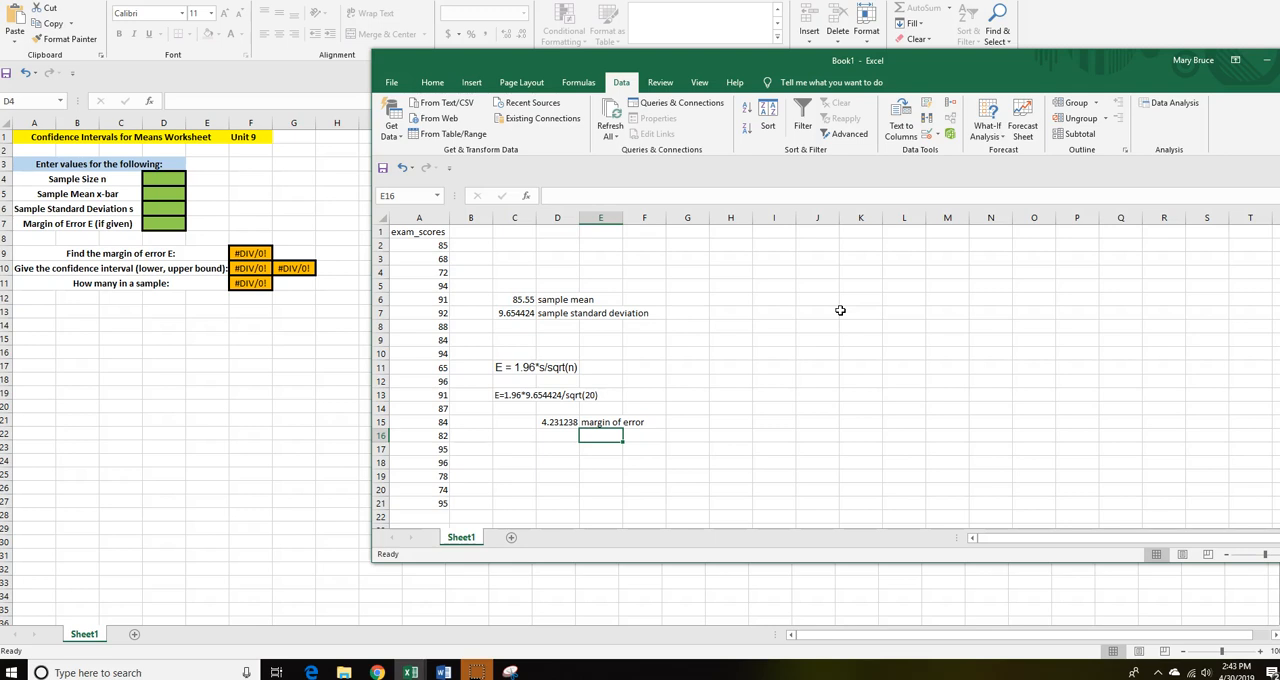
mouse_move(180, 72)
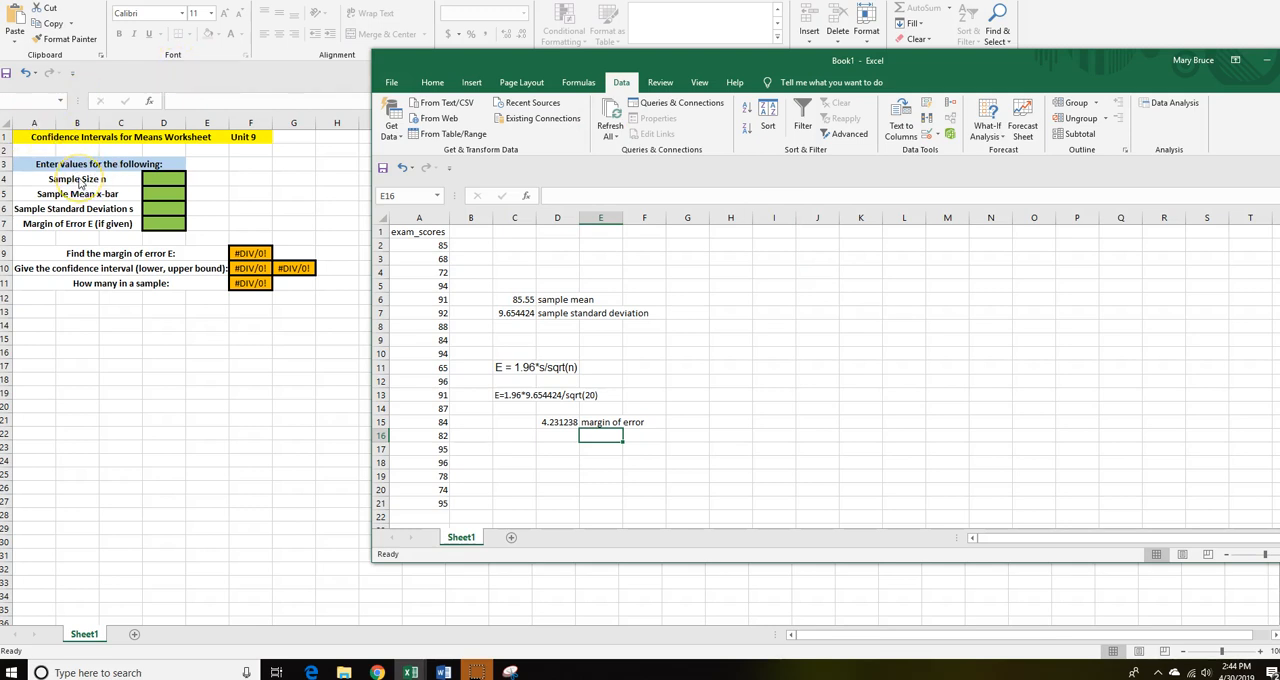
mouse_move(563, 432)
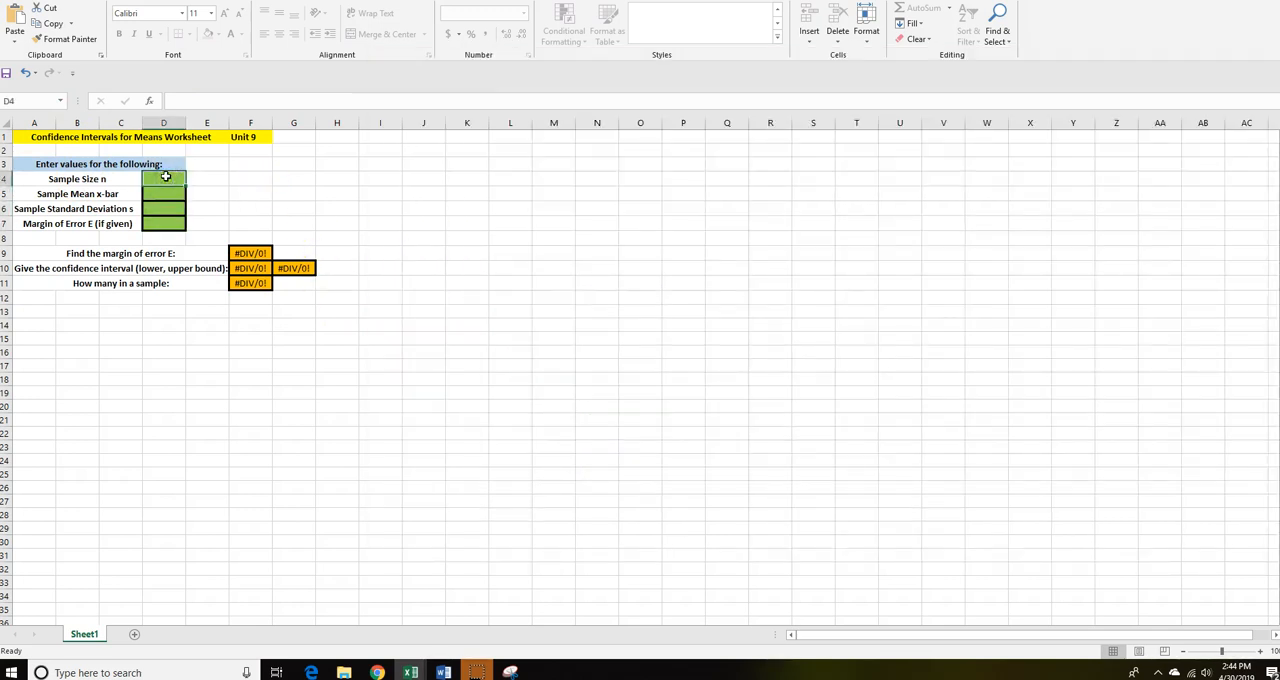
- Enter n 20, mean 85.55 and s 9.654424, yielding margin 4.231238 and interval 81.31876 to 89.78124
type("20")
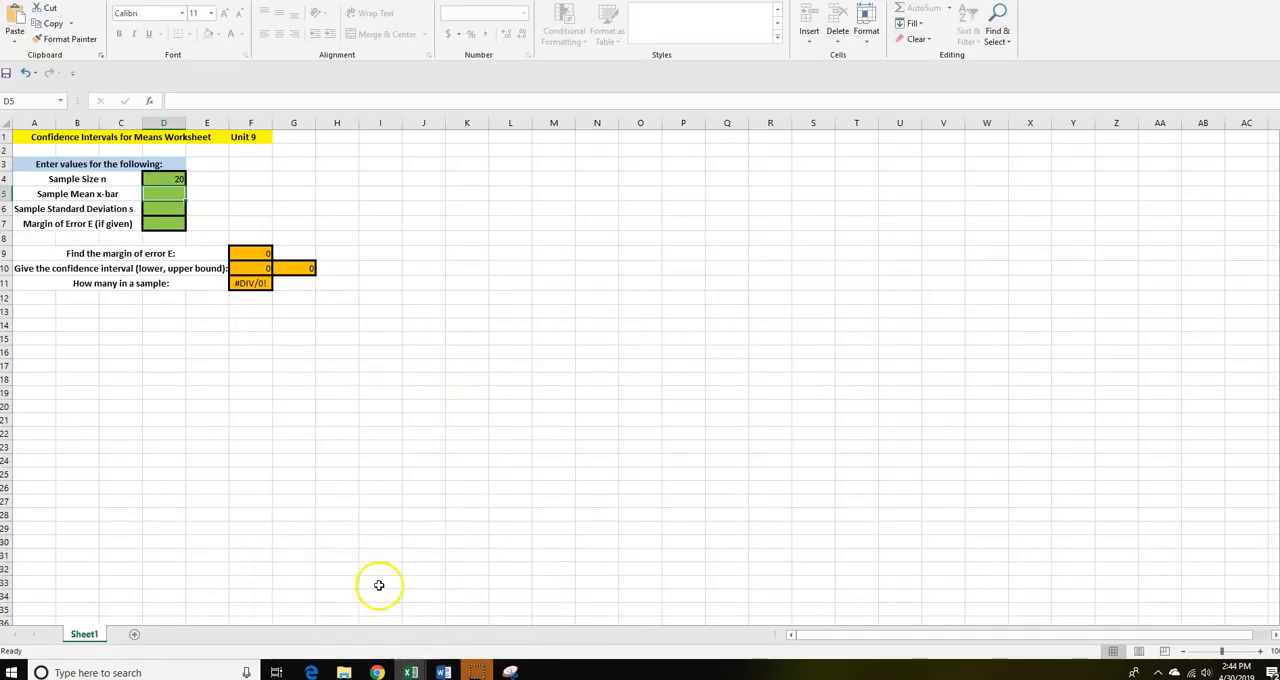
type("85.55")
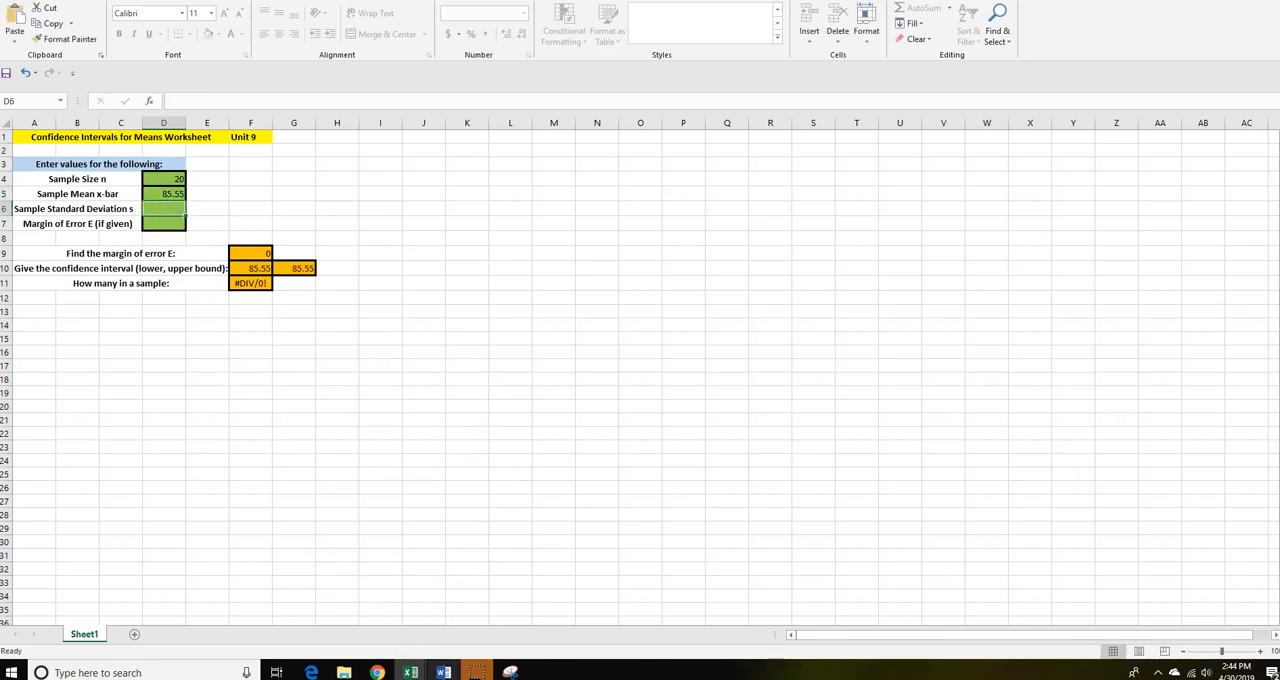
type("9.654424")
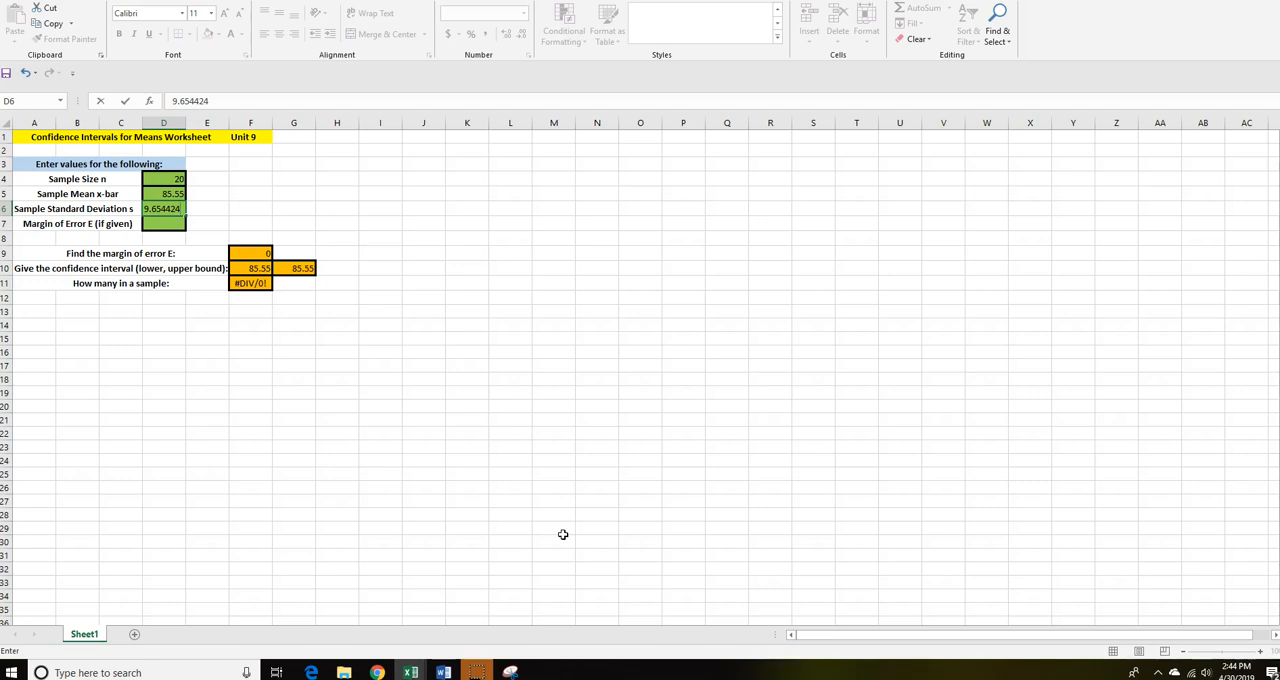
mouse_move(18, 179)
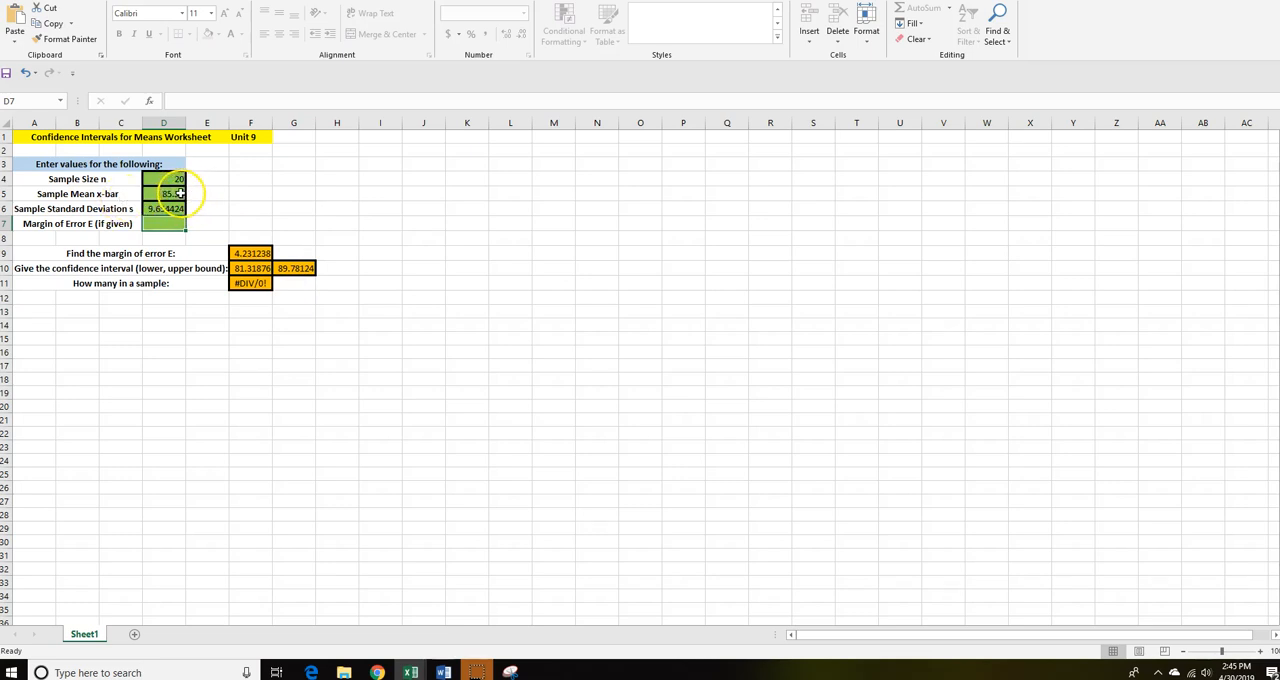
left_click(250, 252)
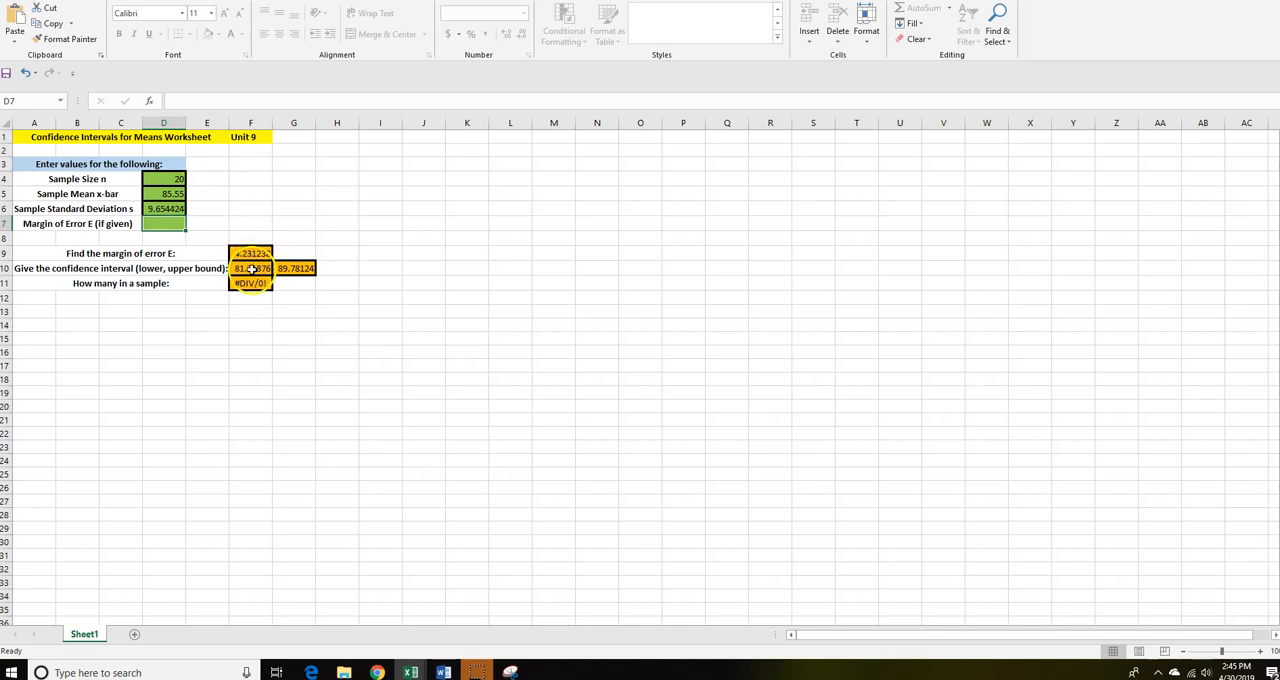
mouse_move(432, 195)
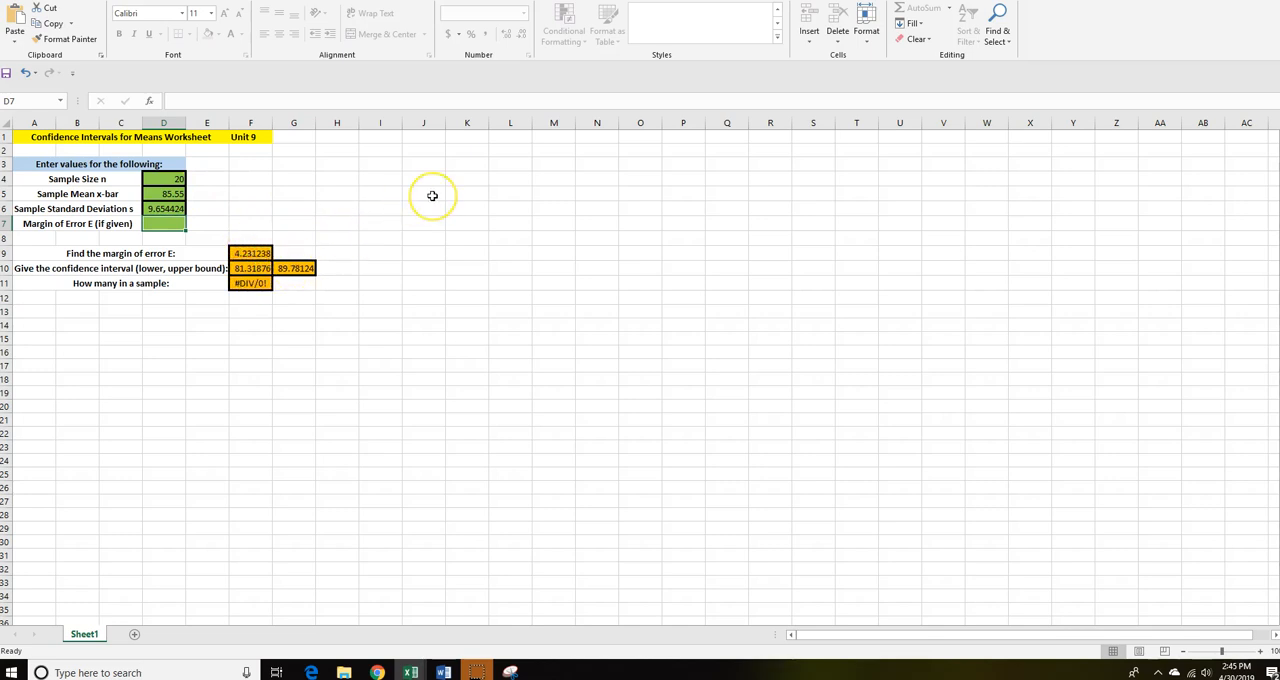